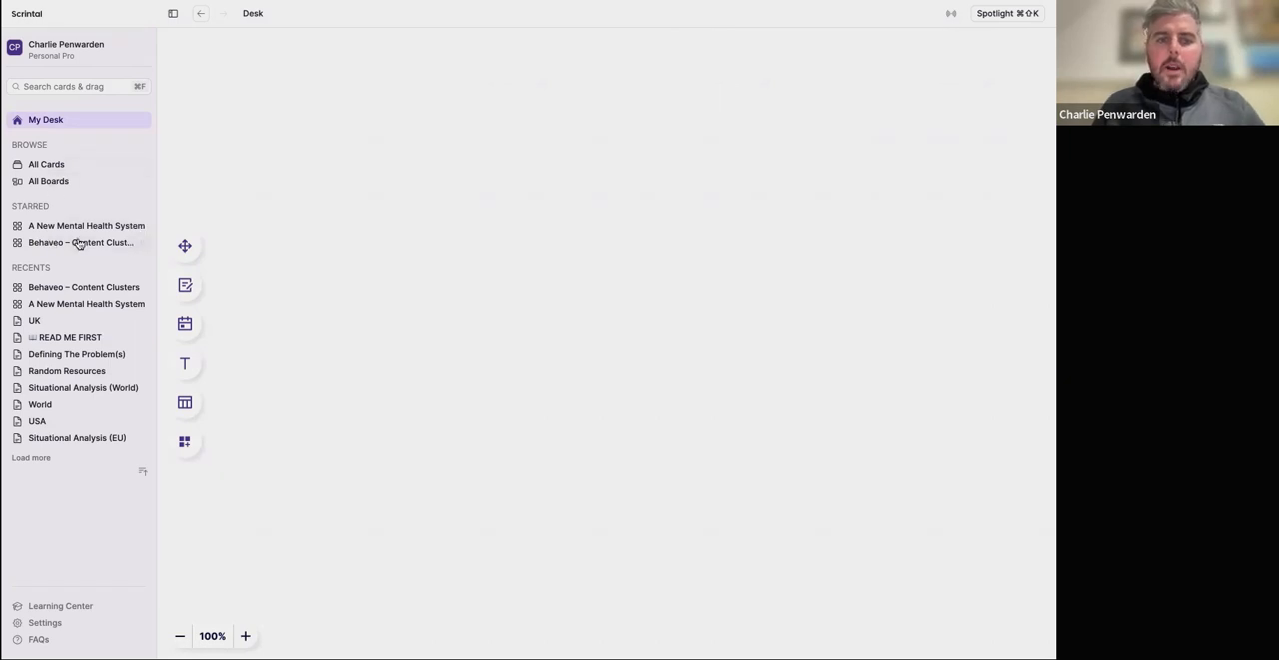
Open the Behaveo - Content Clusters board from Starred in the sidebar.
left_click(80, 242)
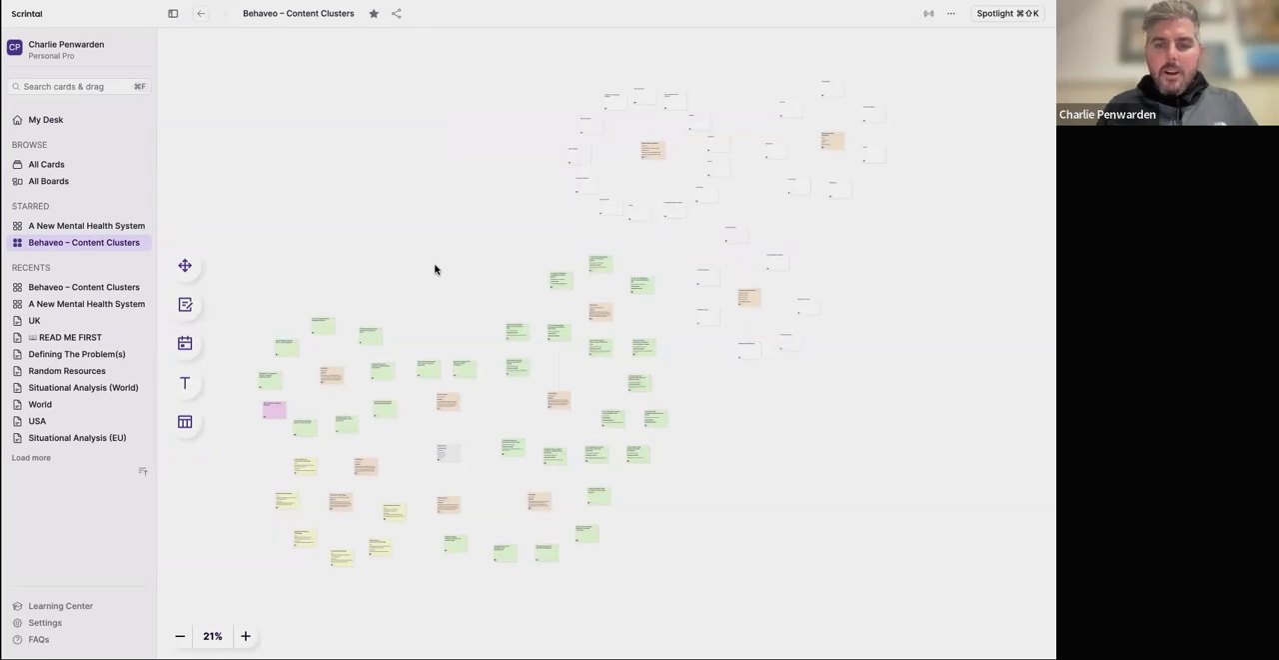
mouse_move(434, 308)
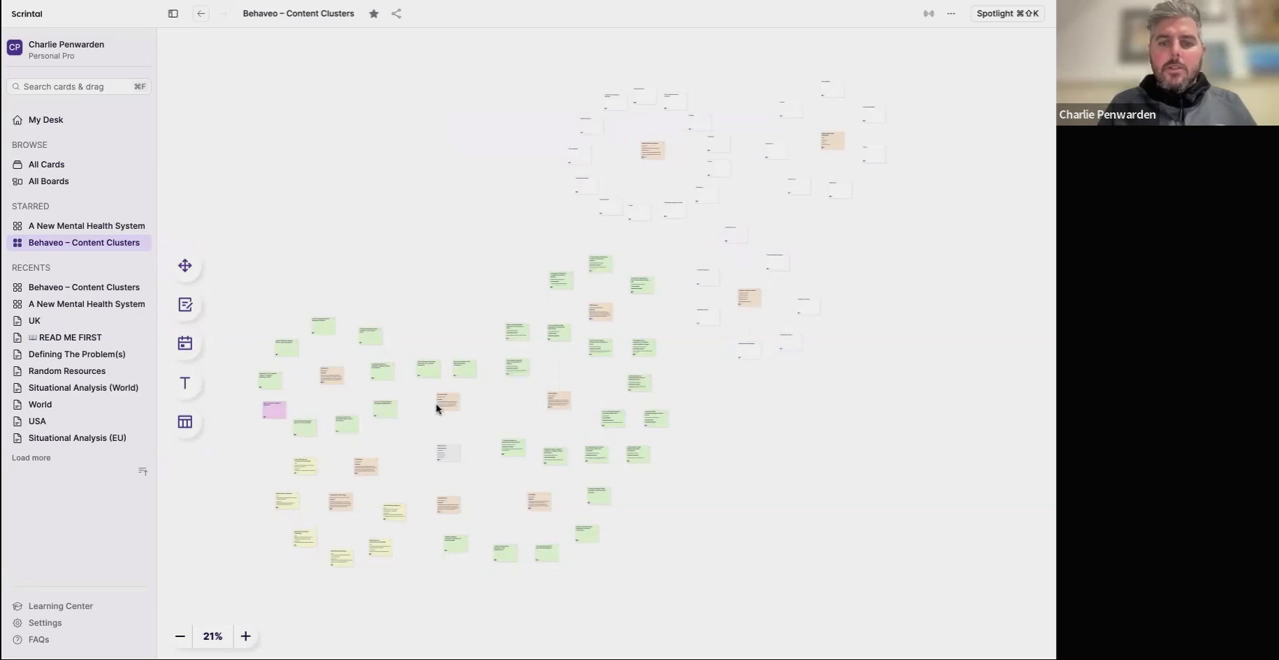
mouse_move(440, 448)
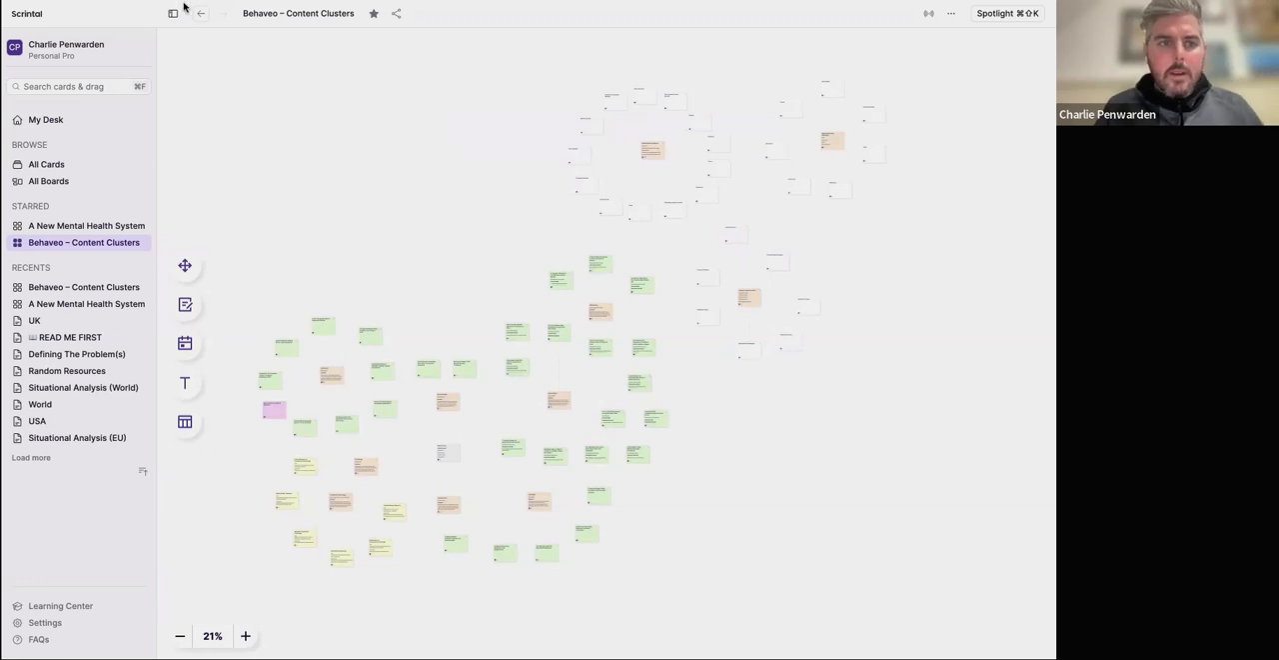
Collapse the left navigation panel so the board fills the workspace.
left_click(172, 14)
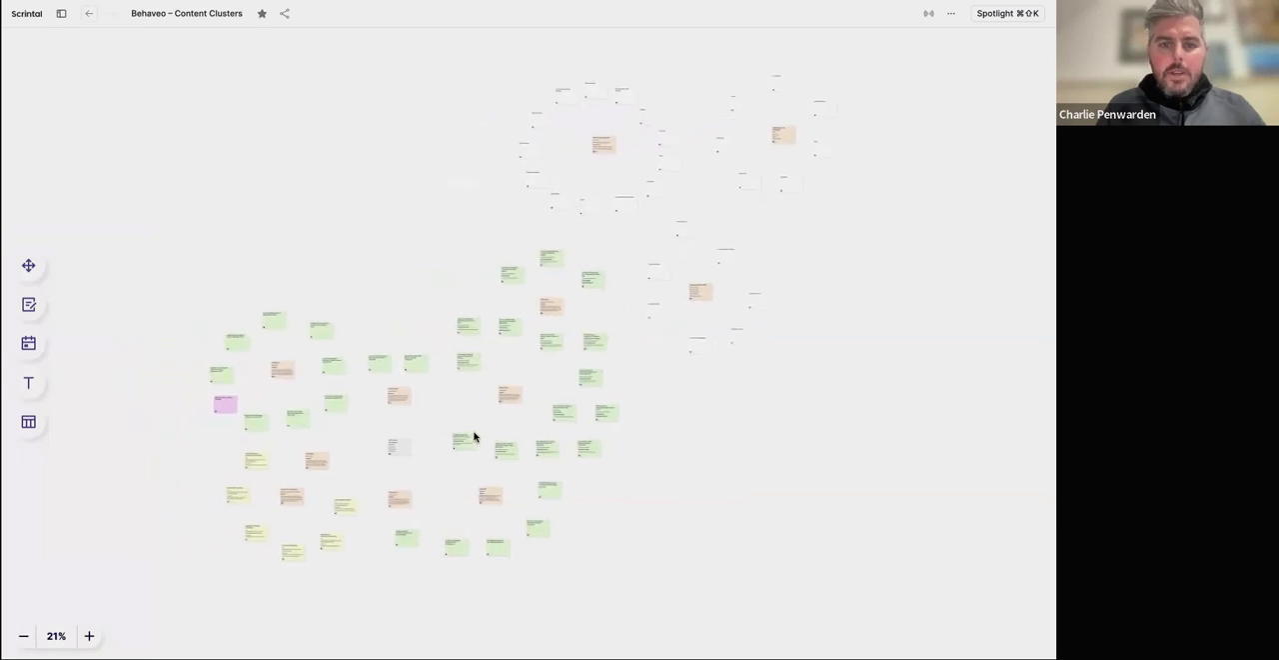
mouse_move(404, 464)
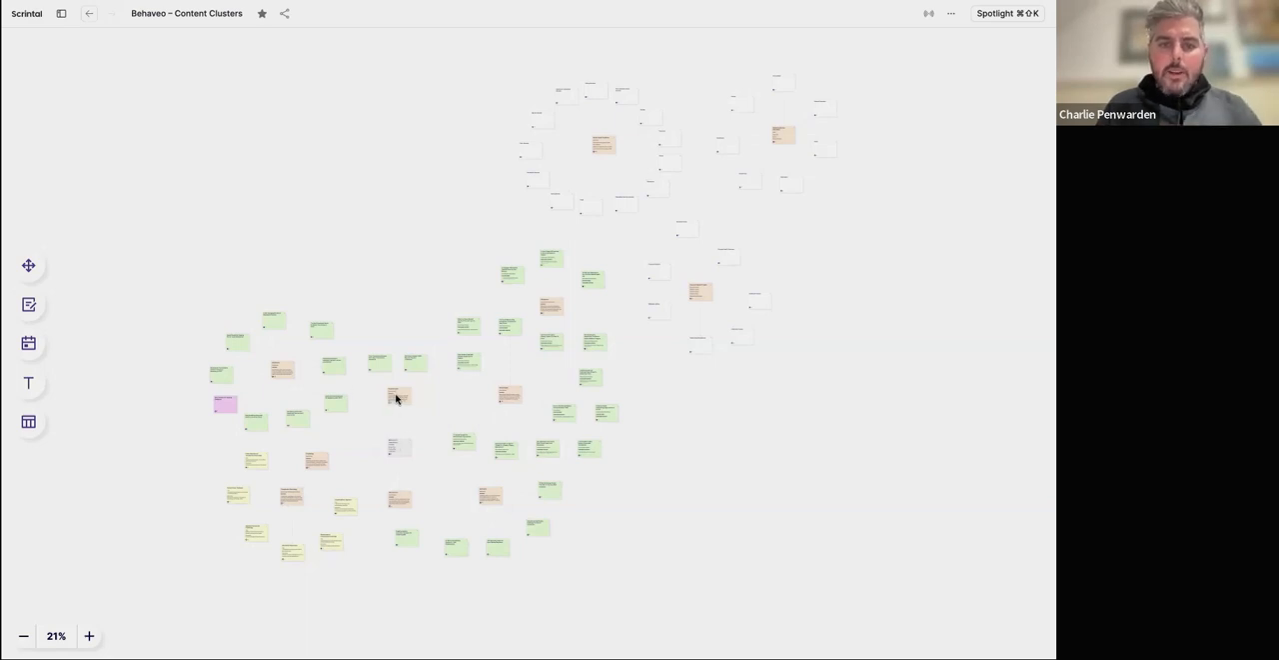
mouse_move(330, 489)
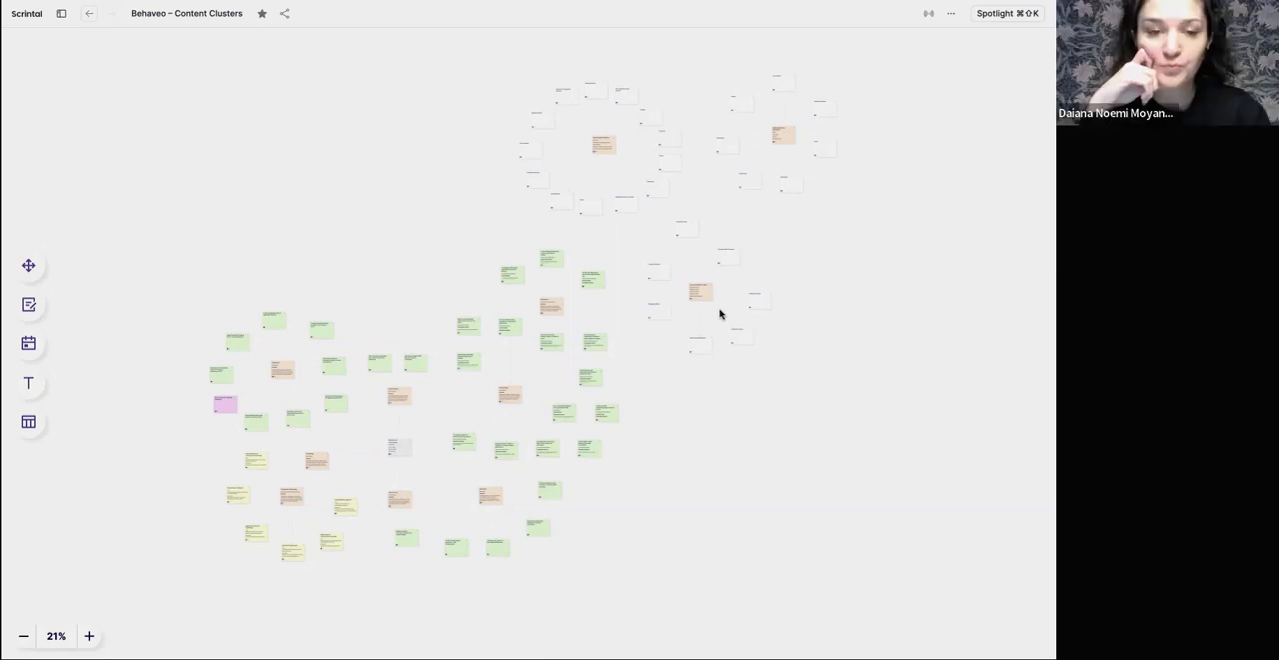
mouse_move(511, 396)
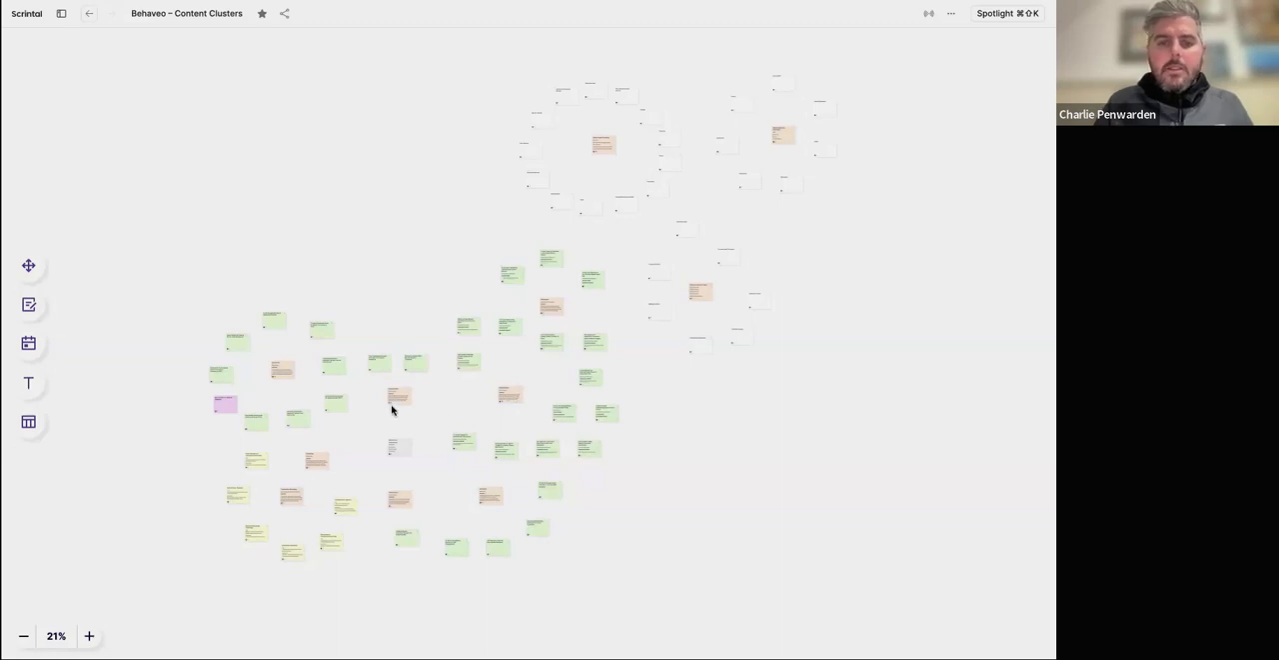
Zoom into the board and bring up the central Behaveo.com Content Clusters hub card.
left_click(88, 636)
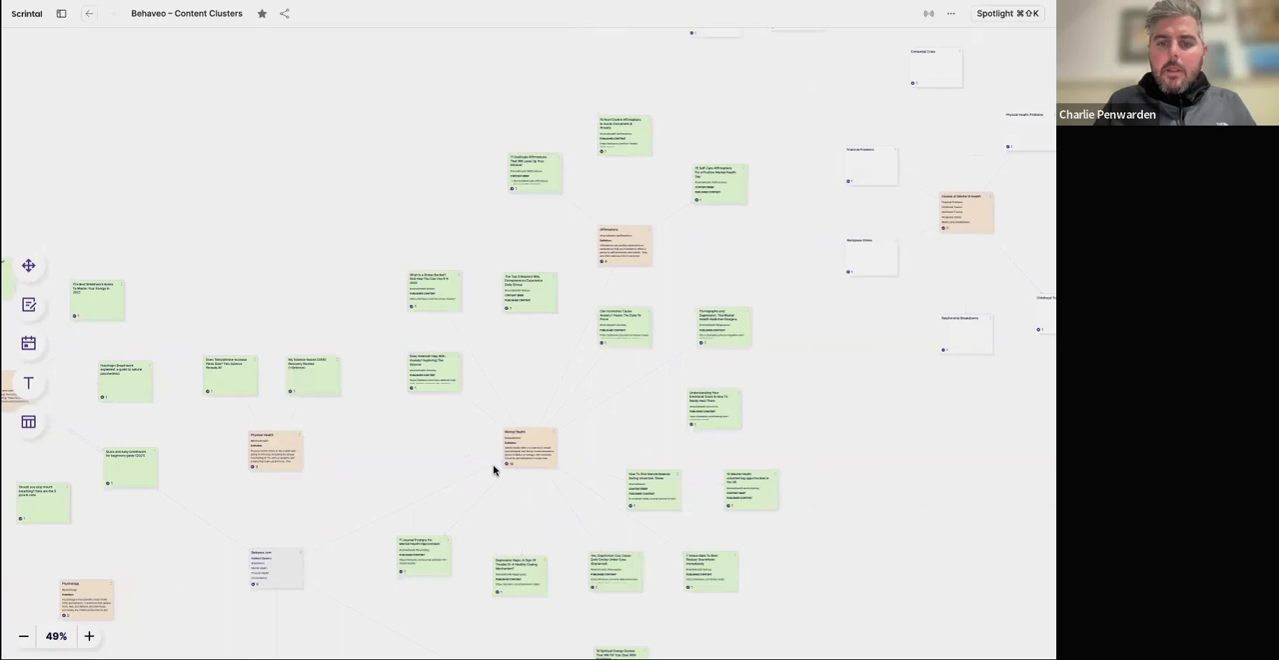
mouse_move(616, 204)
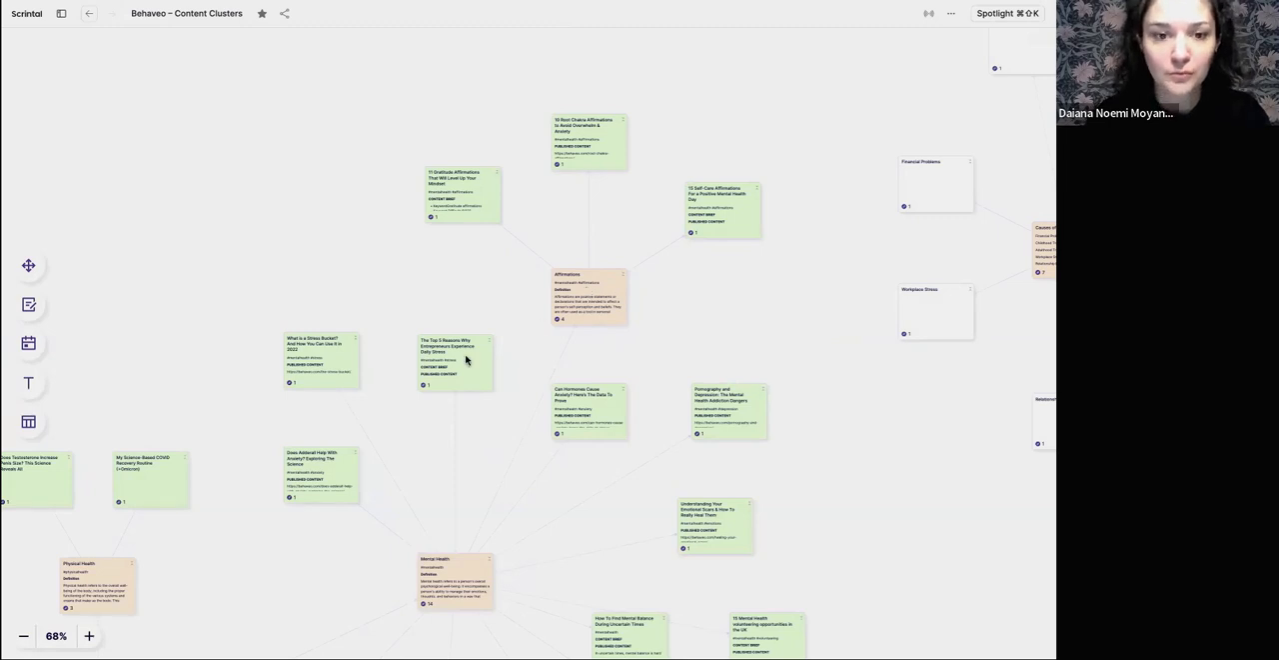
mouse_move(640, 311)
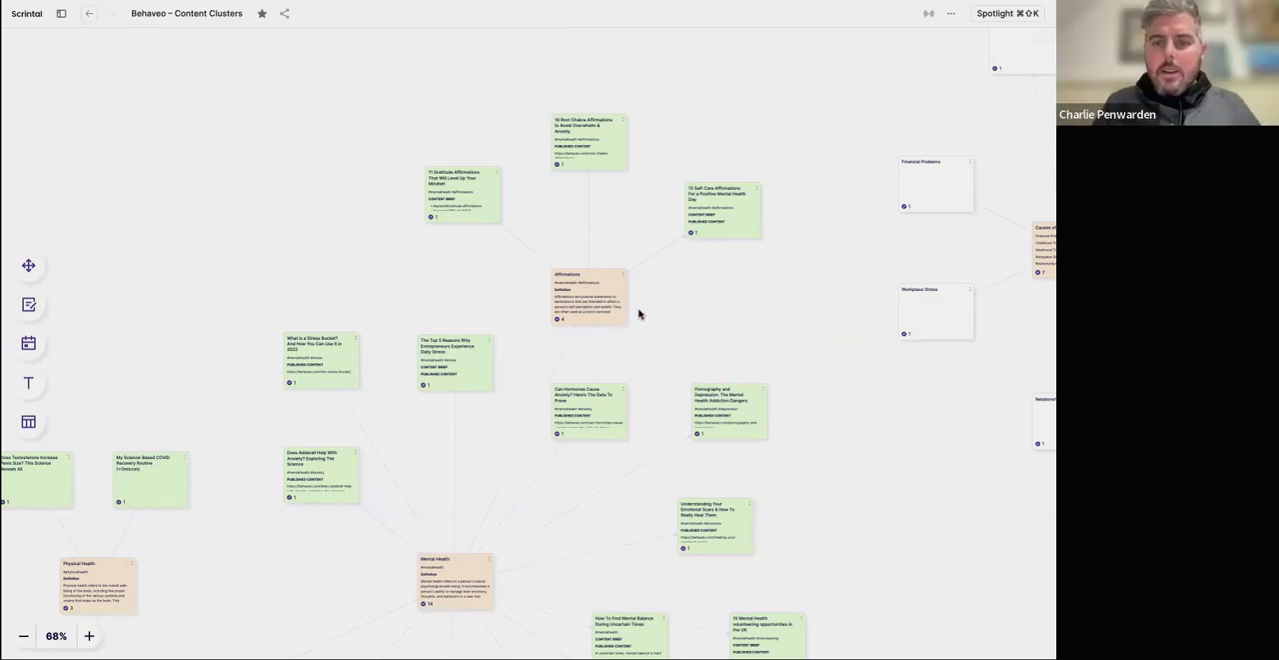
mouse_move(643, 311)
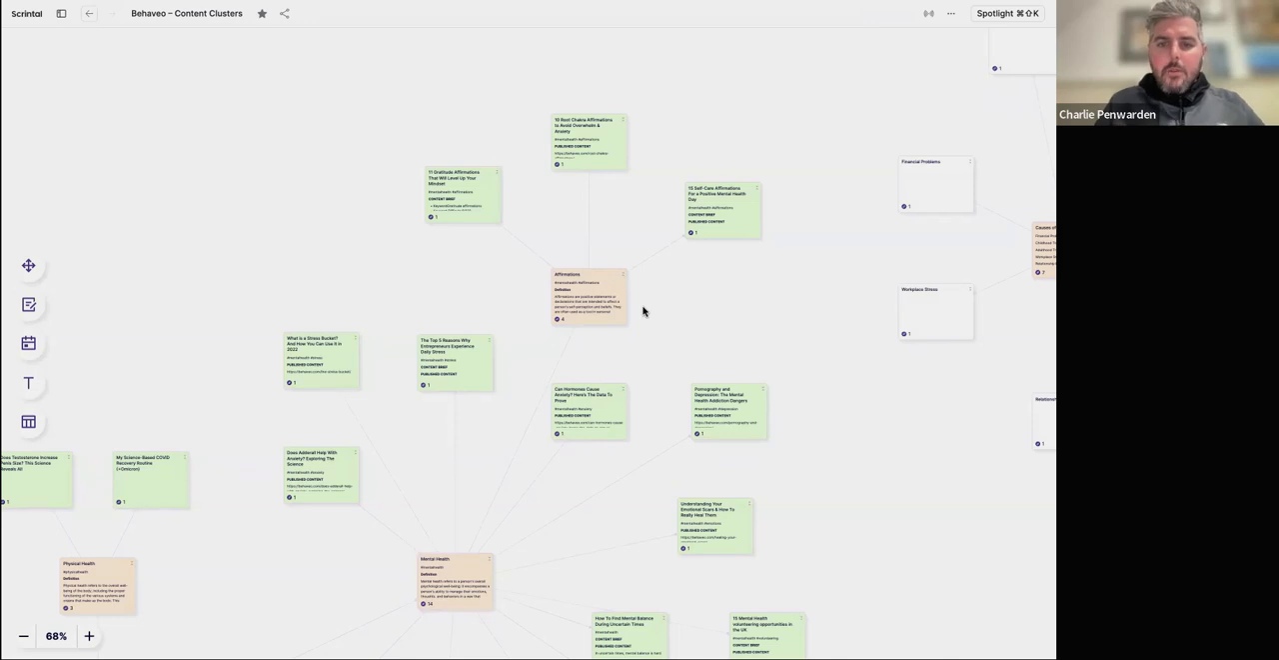
scroll("down", 3)
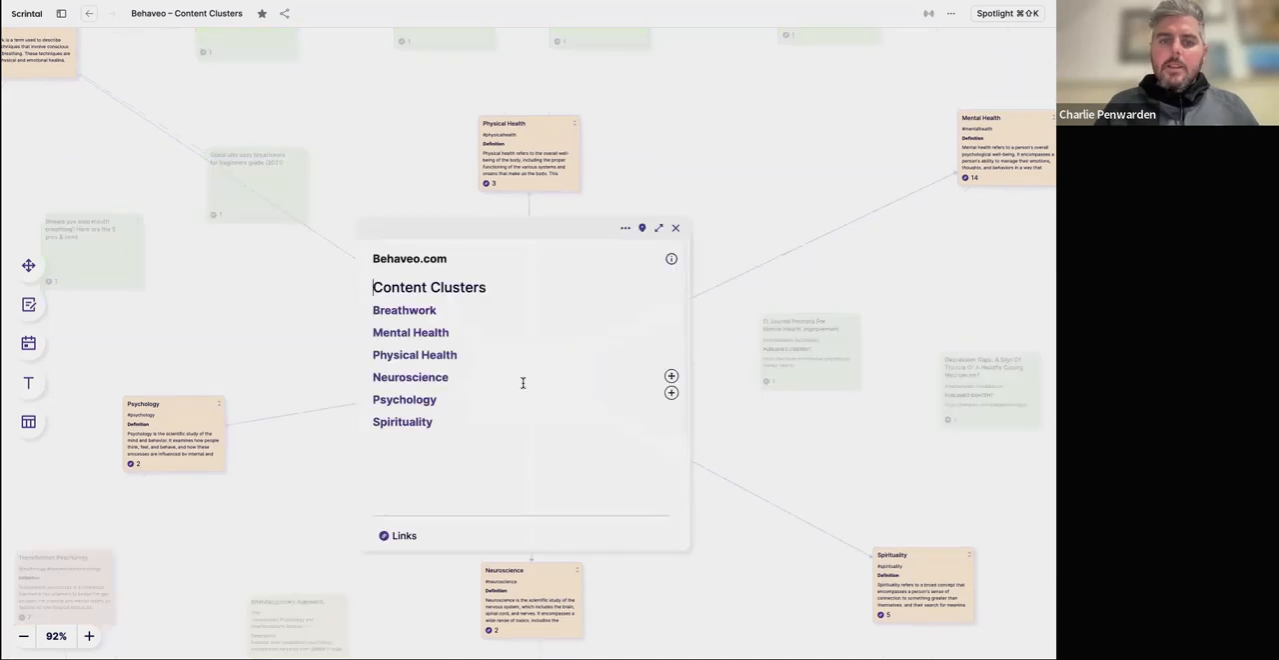
Open the Mental Health cluster card beside the hub and scroll its Published Content list.
double_click(428, 288)
type(" / Topic")
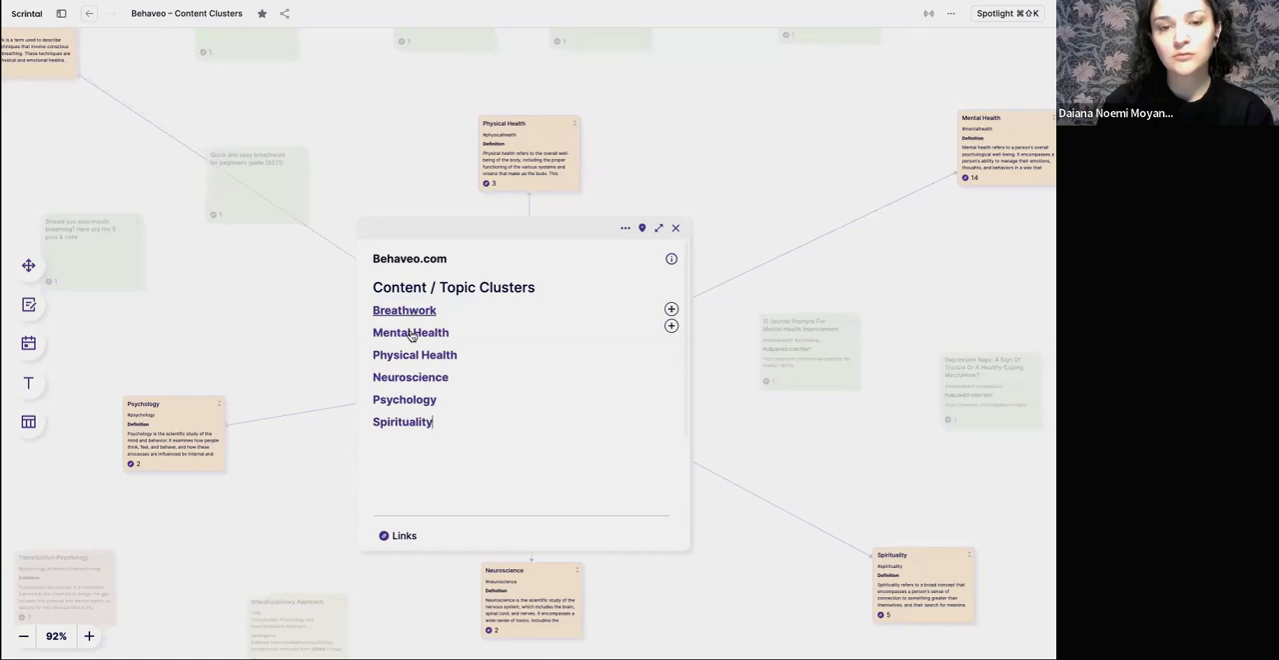
left_click(410, 332)
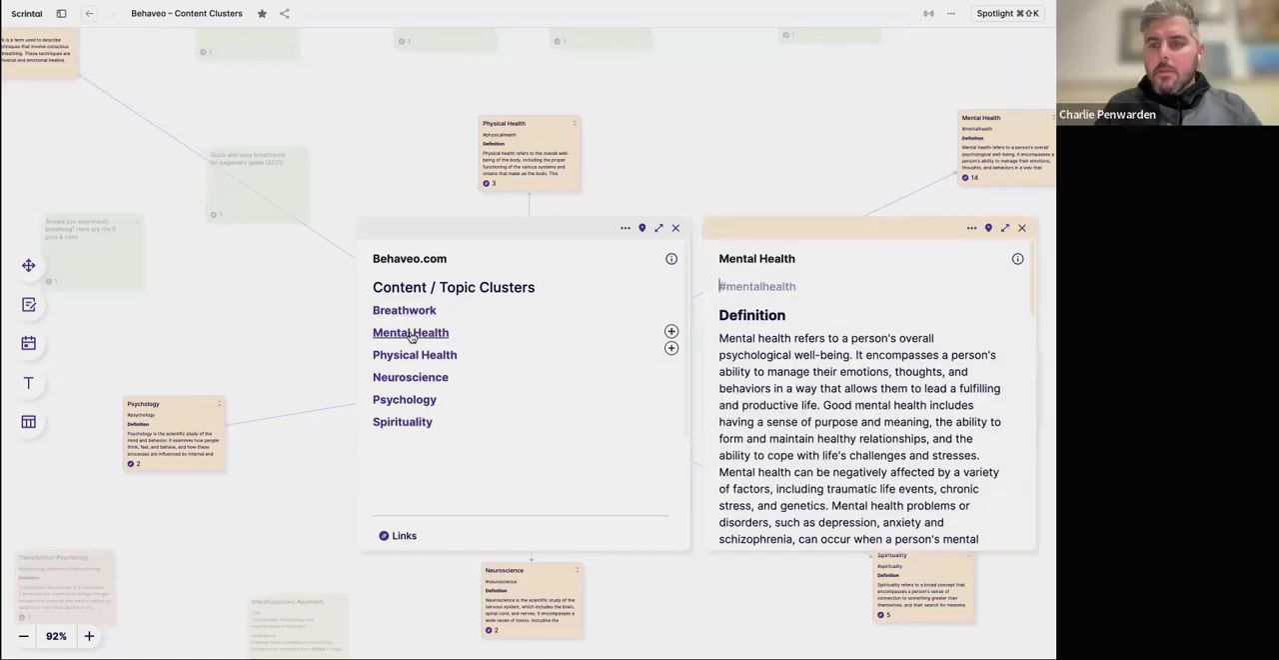
mouse_move(711, 355)
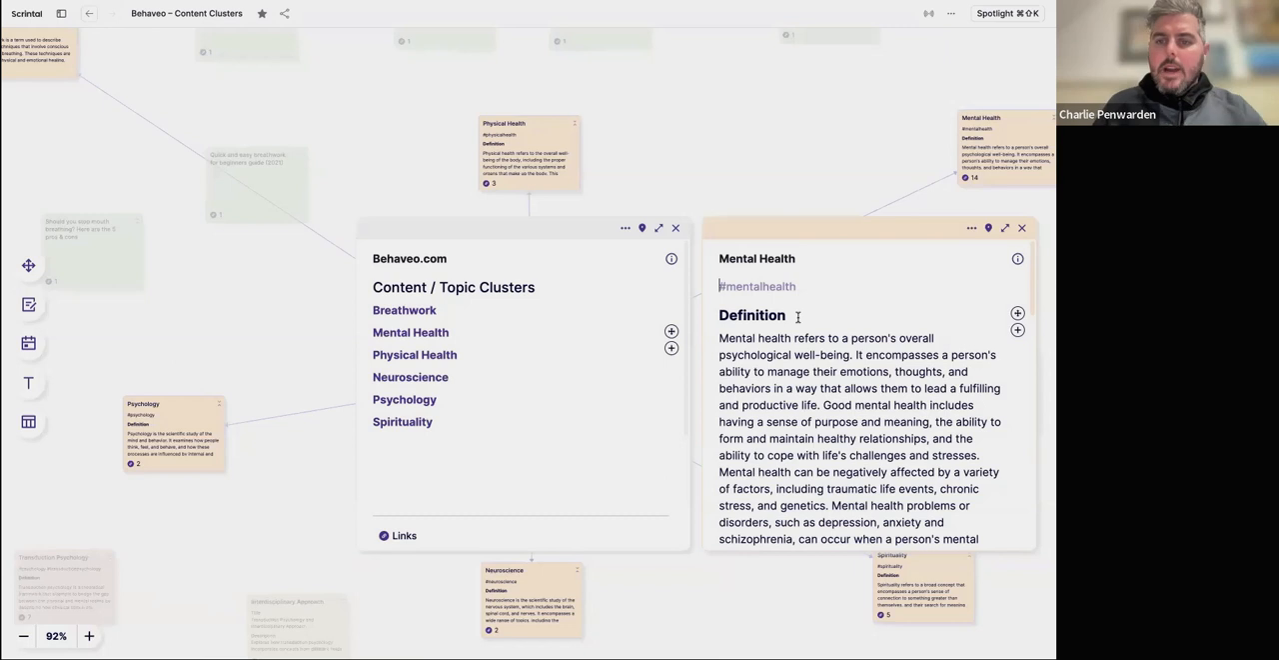
scroll("down", 3)
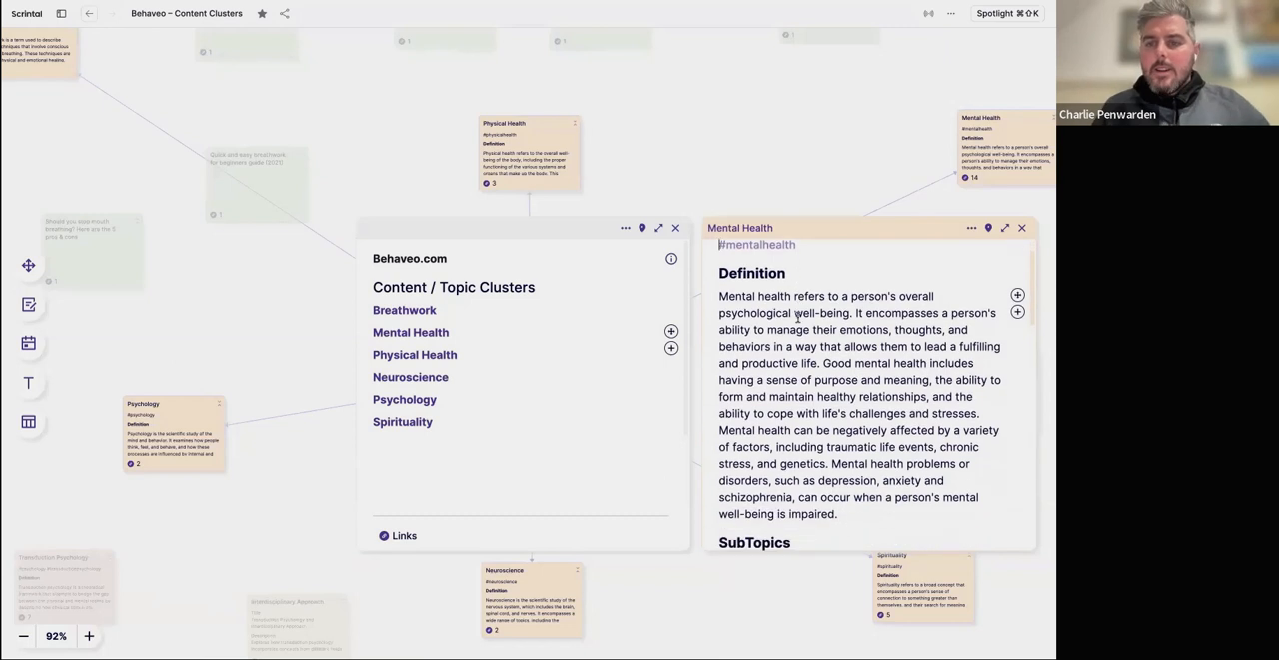
scroll("down", 3)
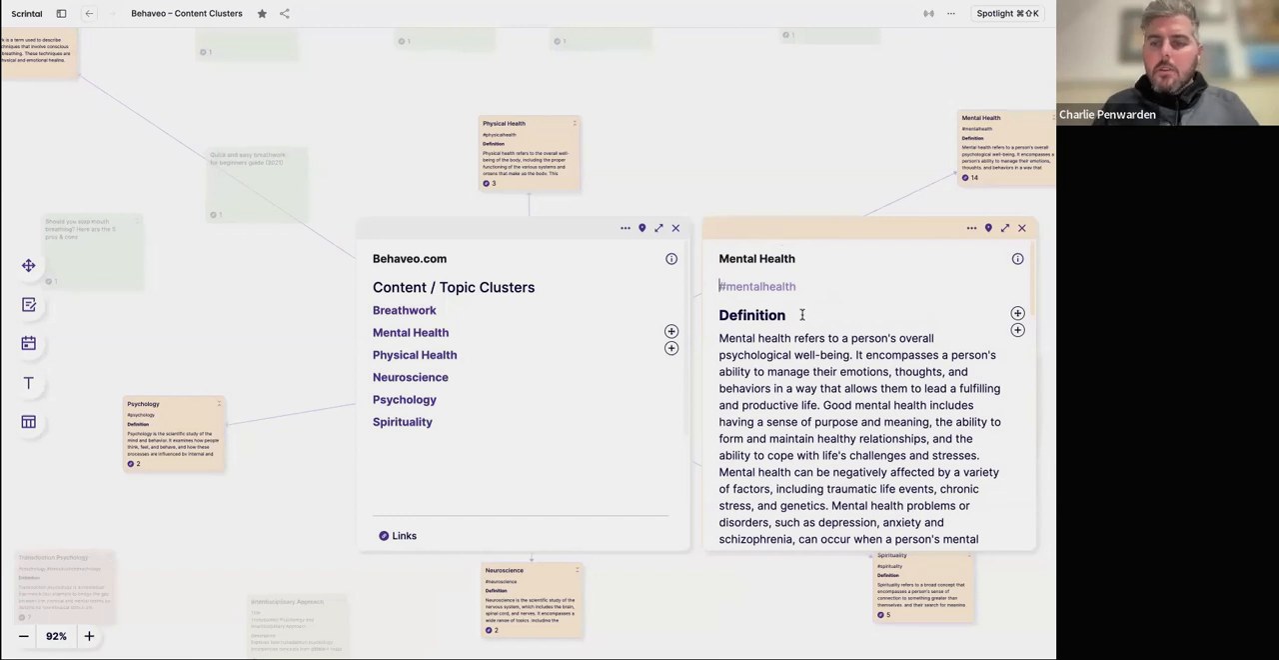
scroll("down", 3)
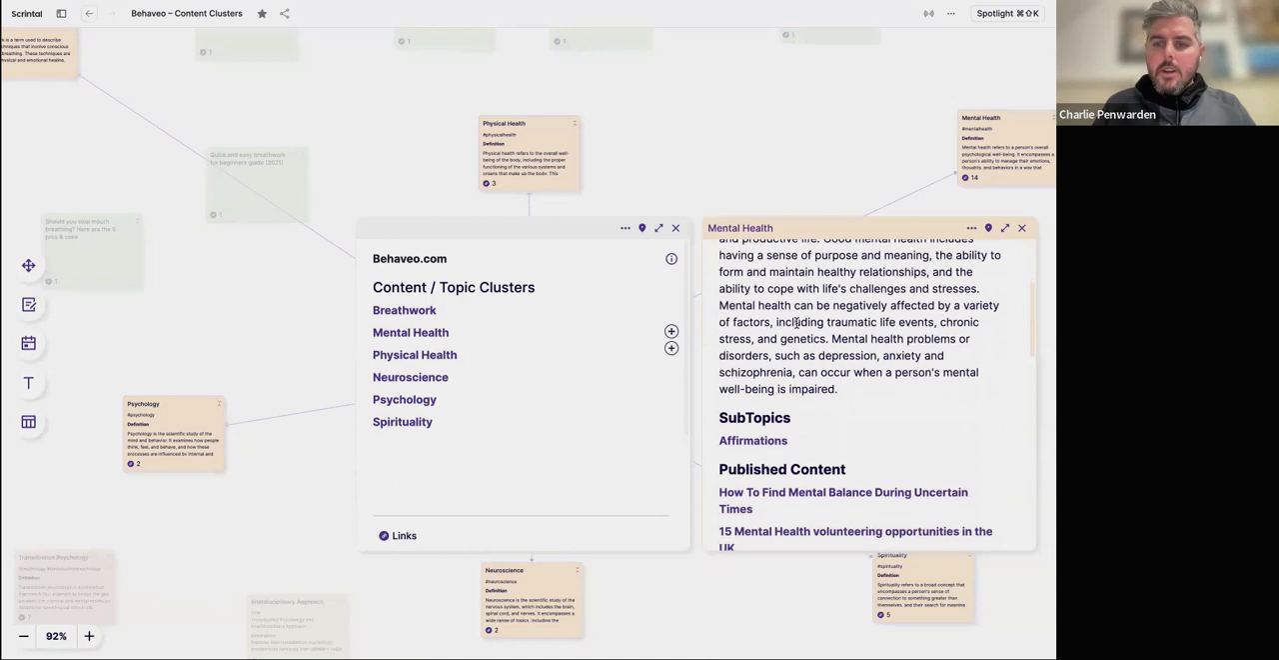
Open '15 Mental Health volunteering opportunities in the UK' as a card beside Mental Health.
scroll("down", 3)
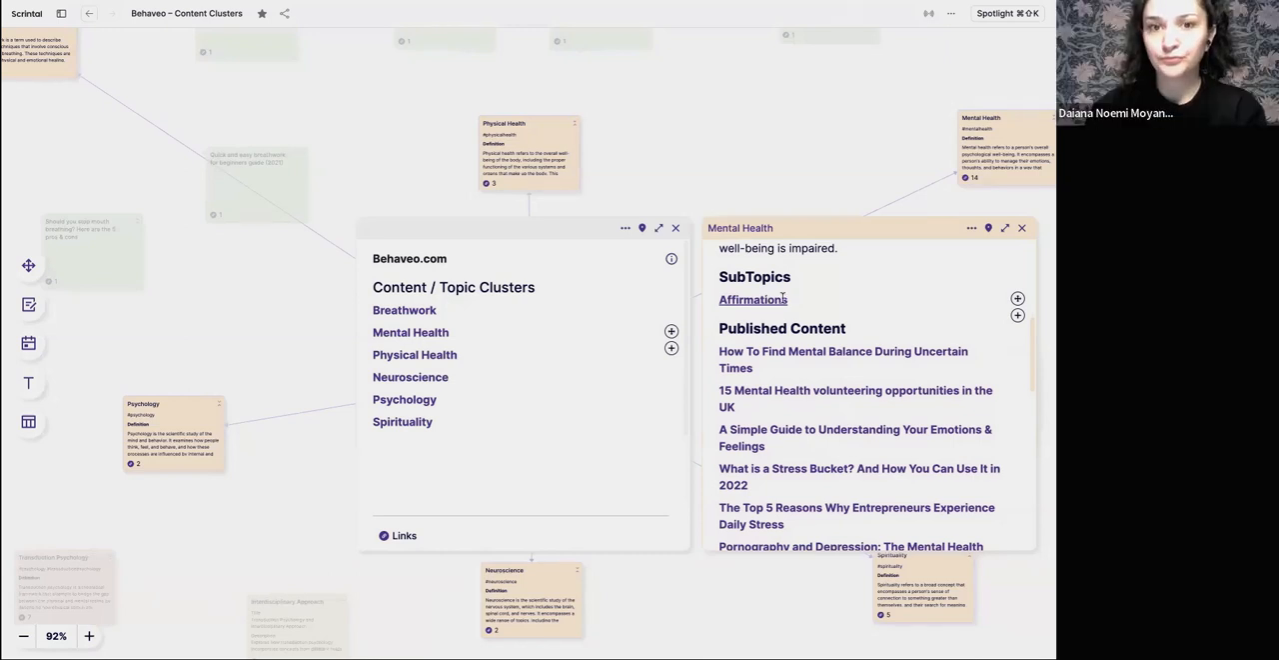
scroll("down", 3)
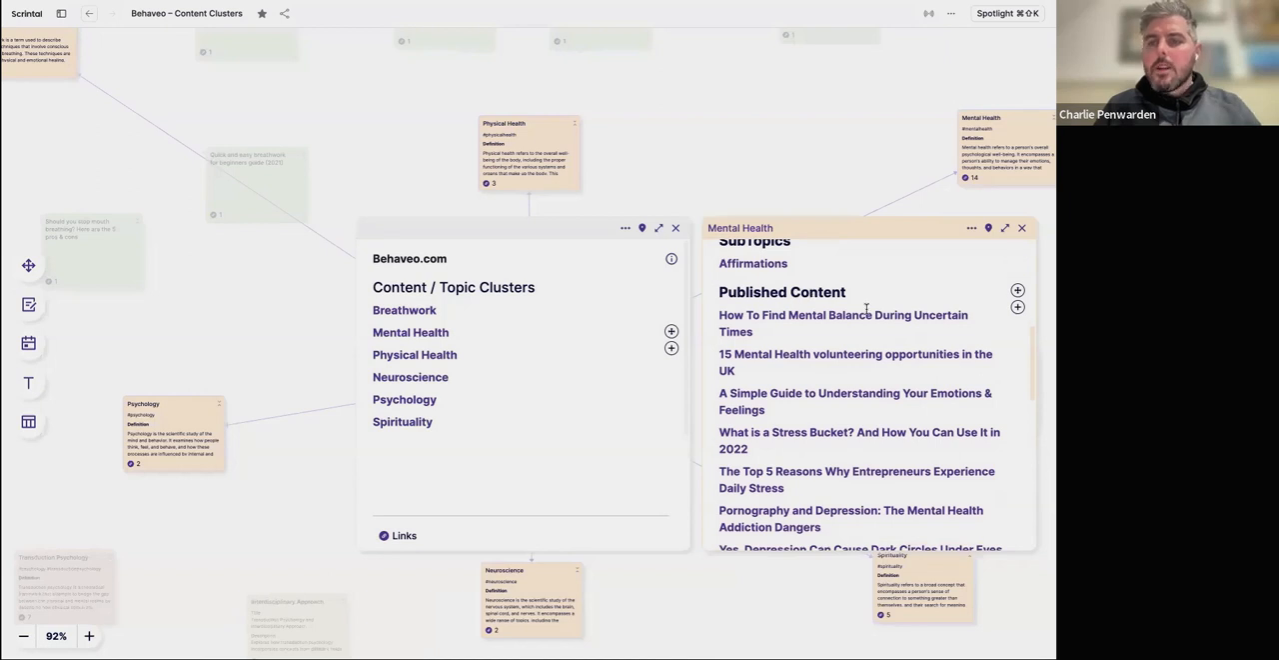
scroll("down", 3)
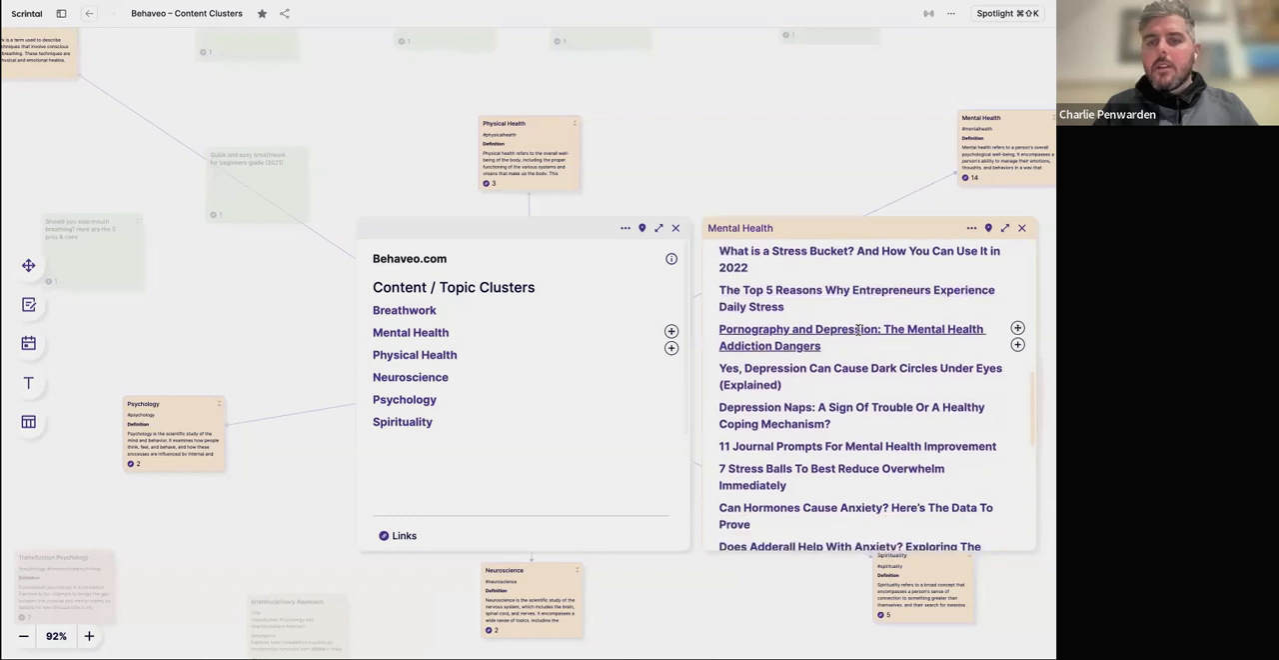
scroll("down", 3)
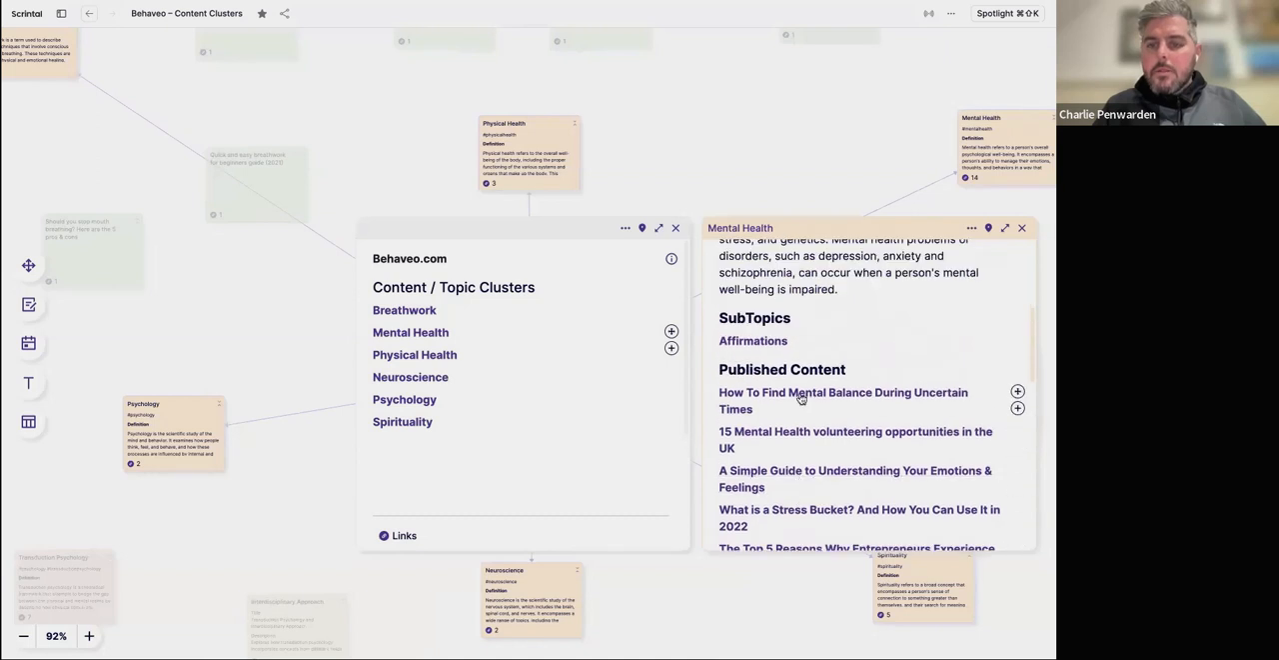
left_click(858, 440)
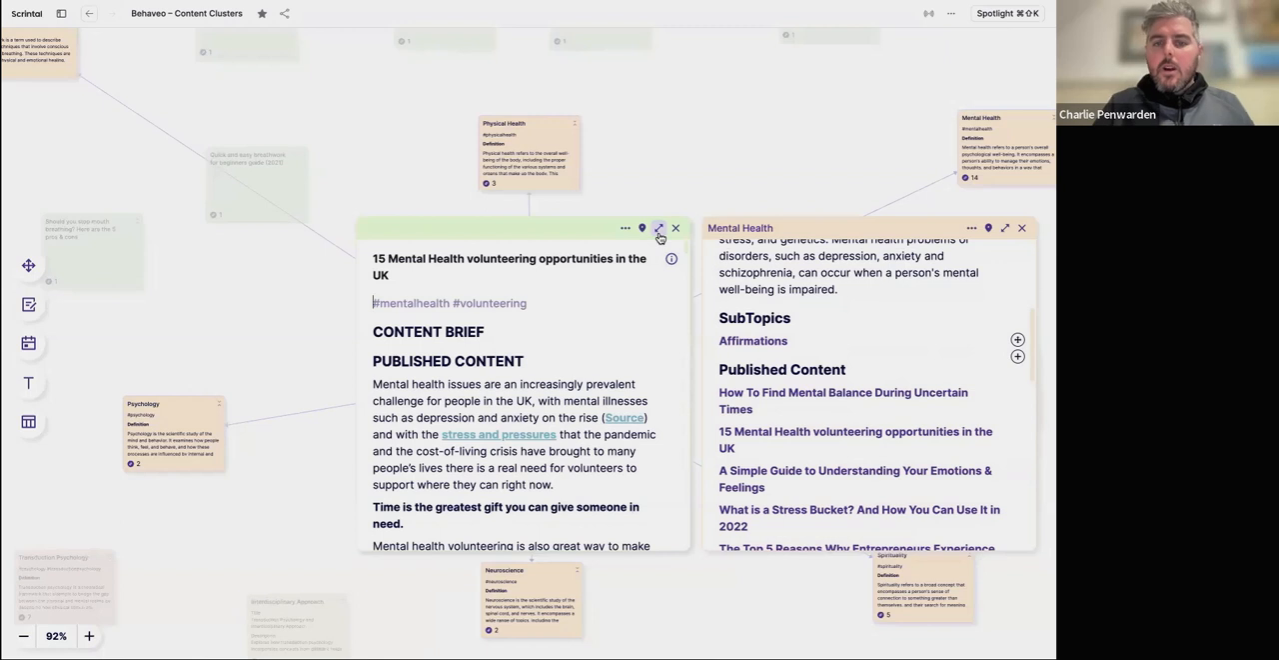
mouse_move(658, 228)
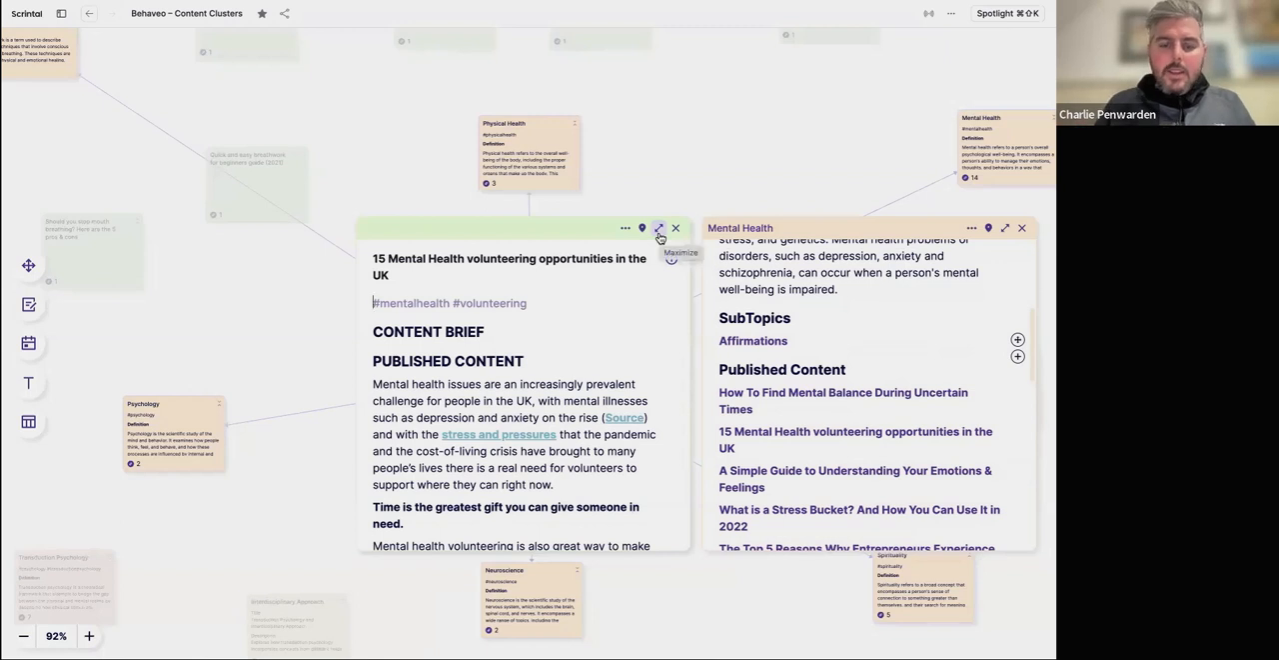
Expand the volunteering article to full page and read through its content brief.
left_click(658, 228)
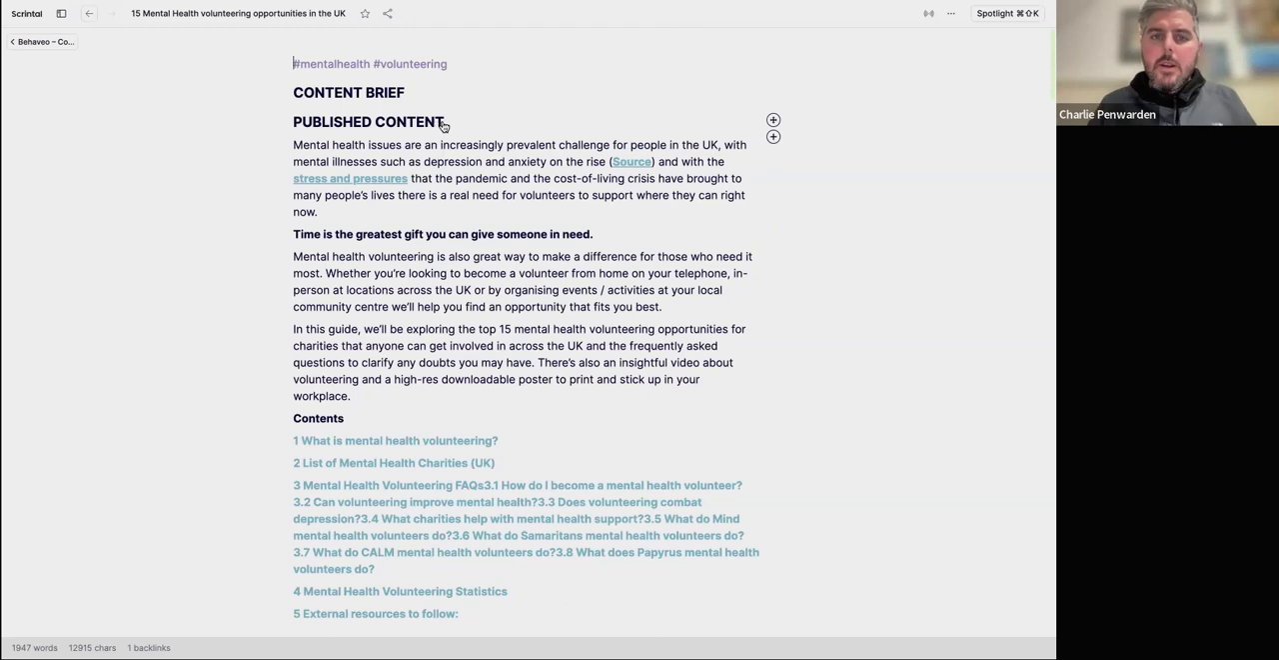
mouse_move(417, 212)
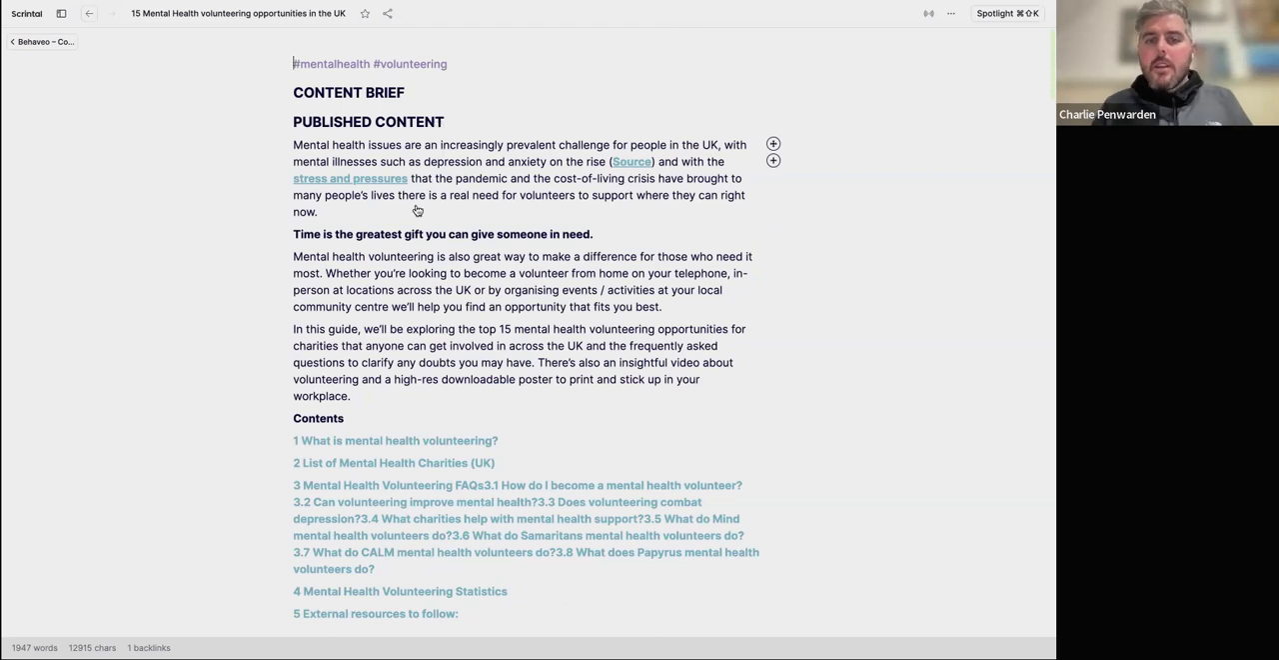
scroll("down", 3)
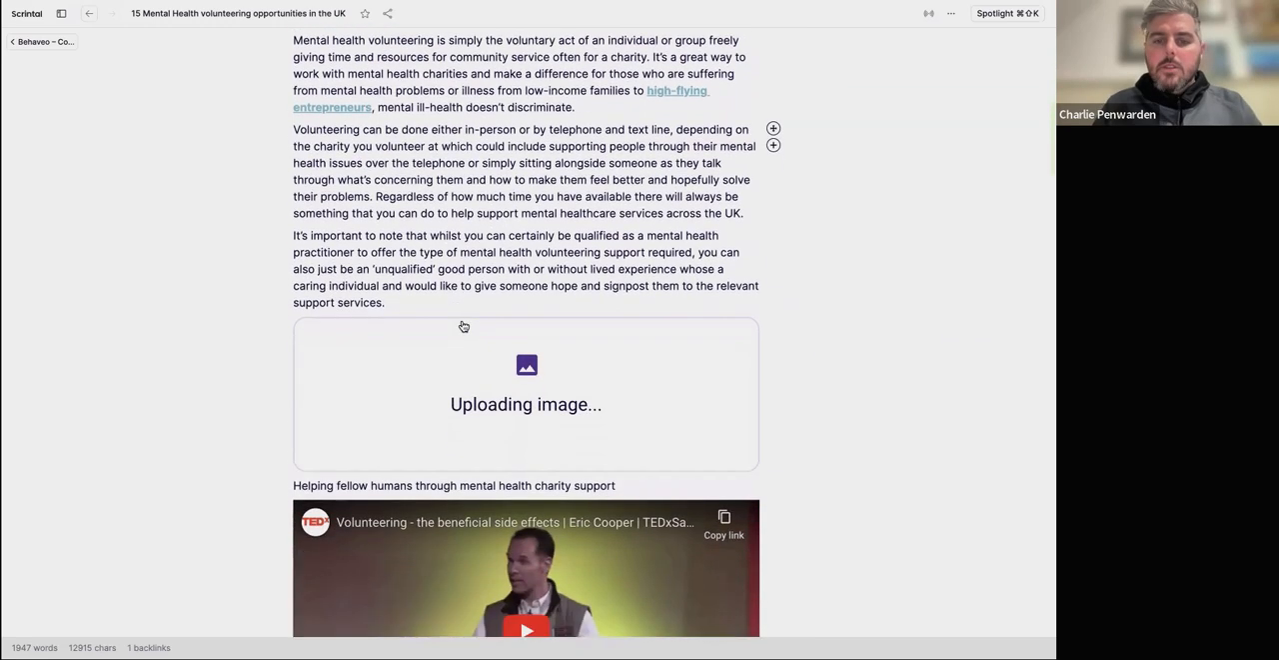
scroll("down", 3)
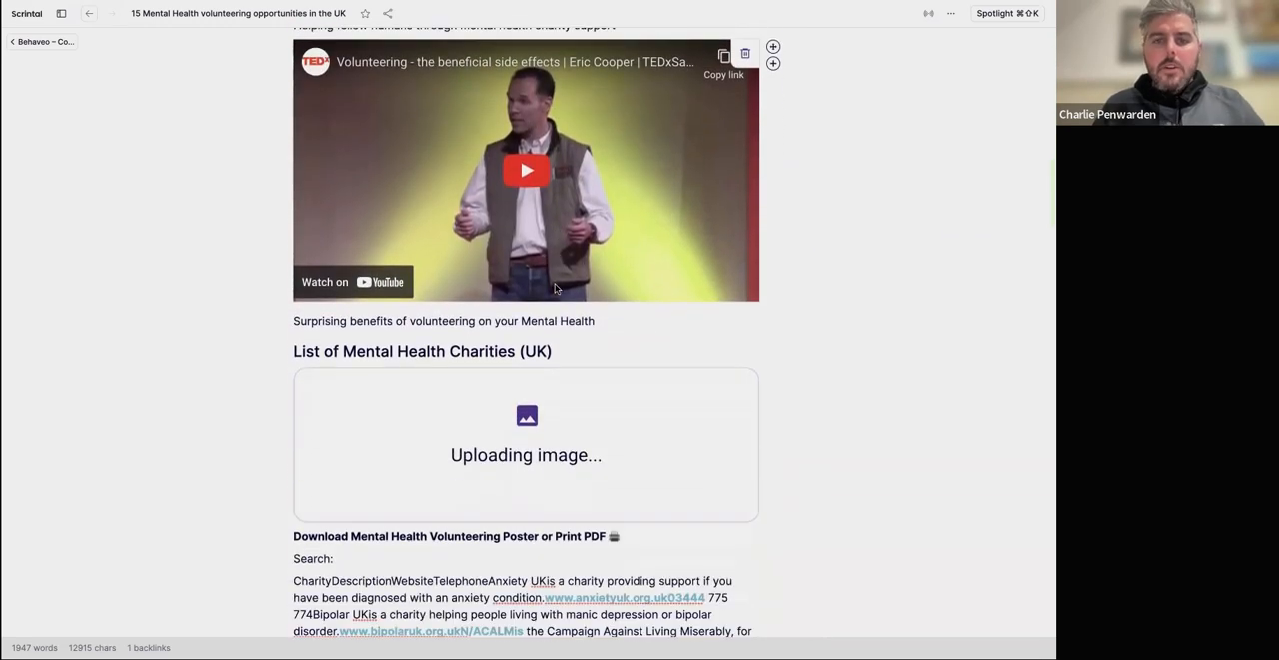
scroll("down", 3)
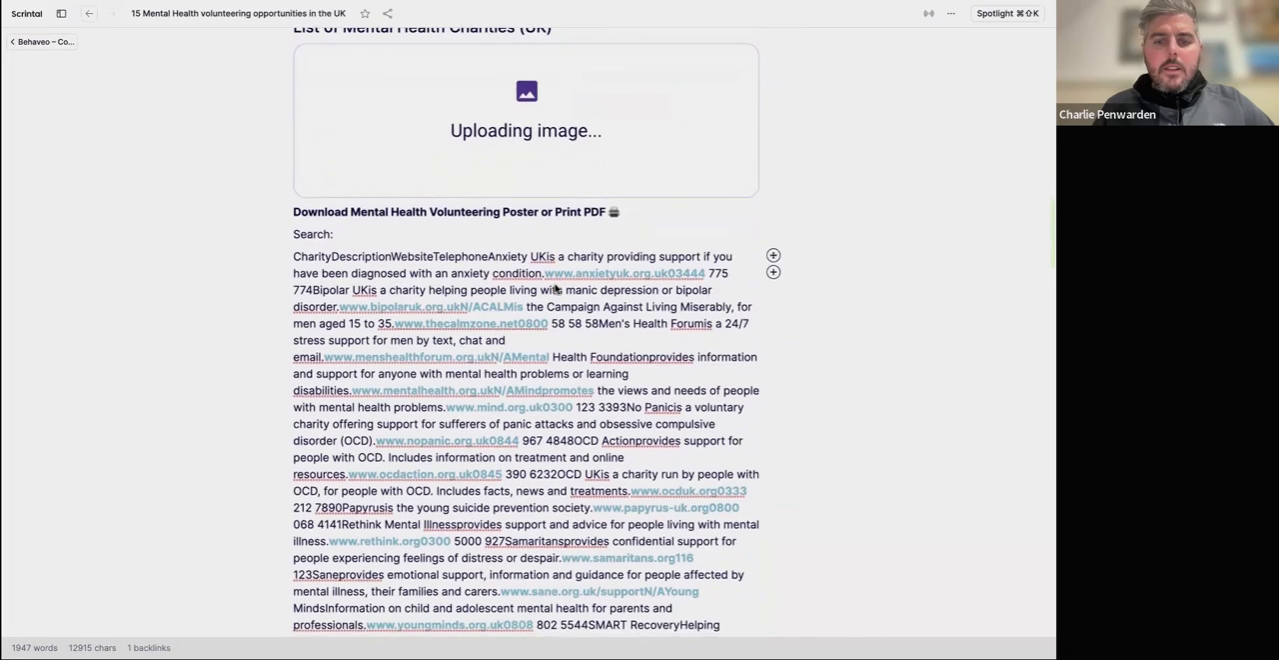
scroll("down", 3)
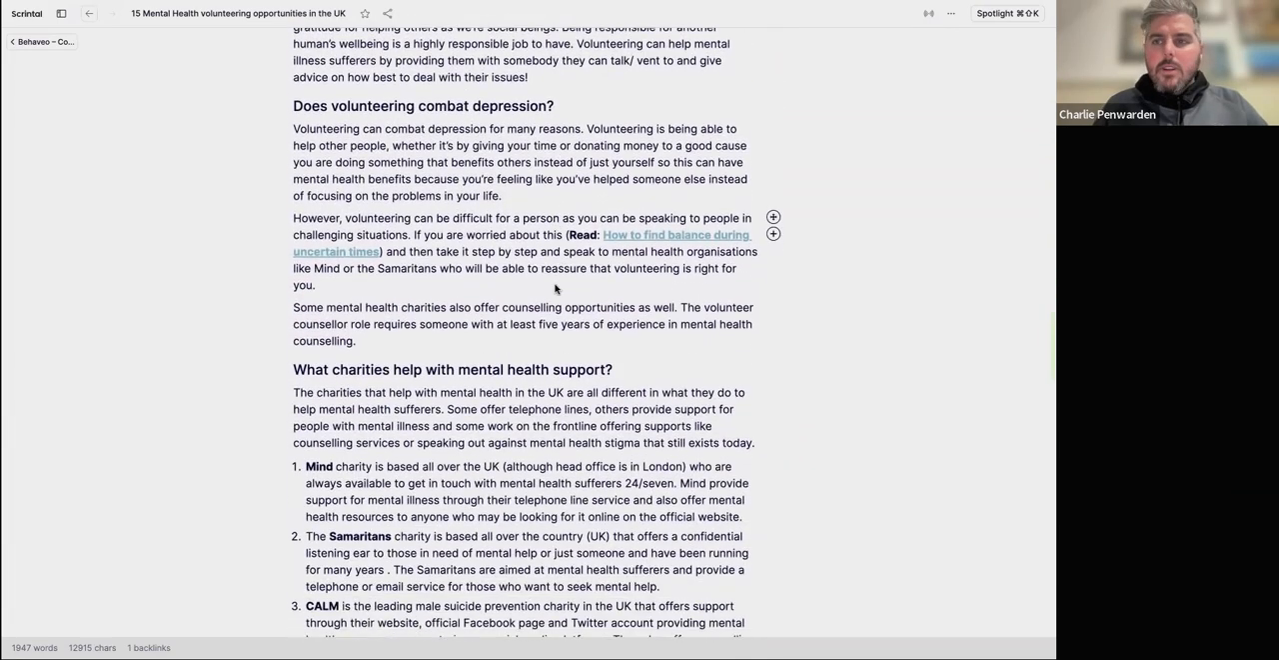
mouse_move(670, 291)
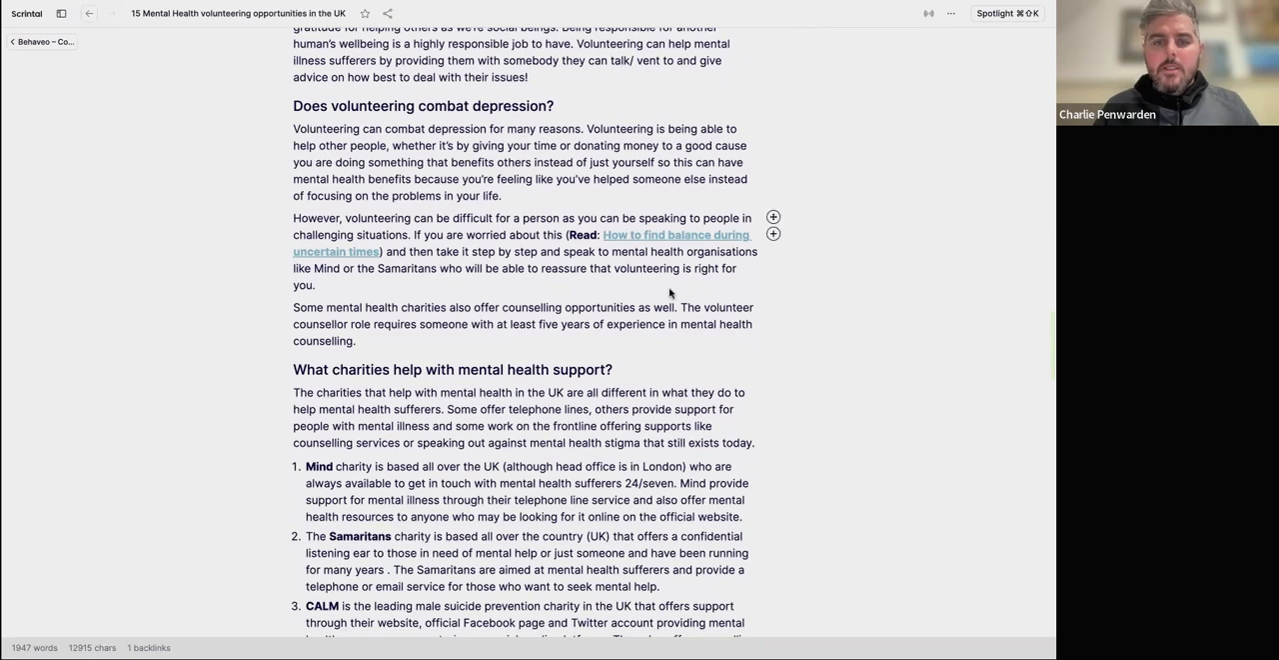
Read down to the article's backlinks and related cards at the bottom.
scroll("down", 3)
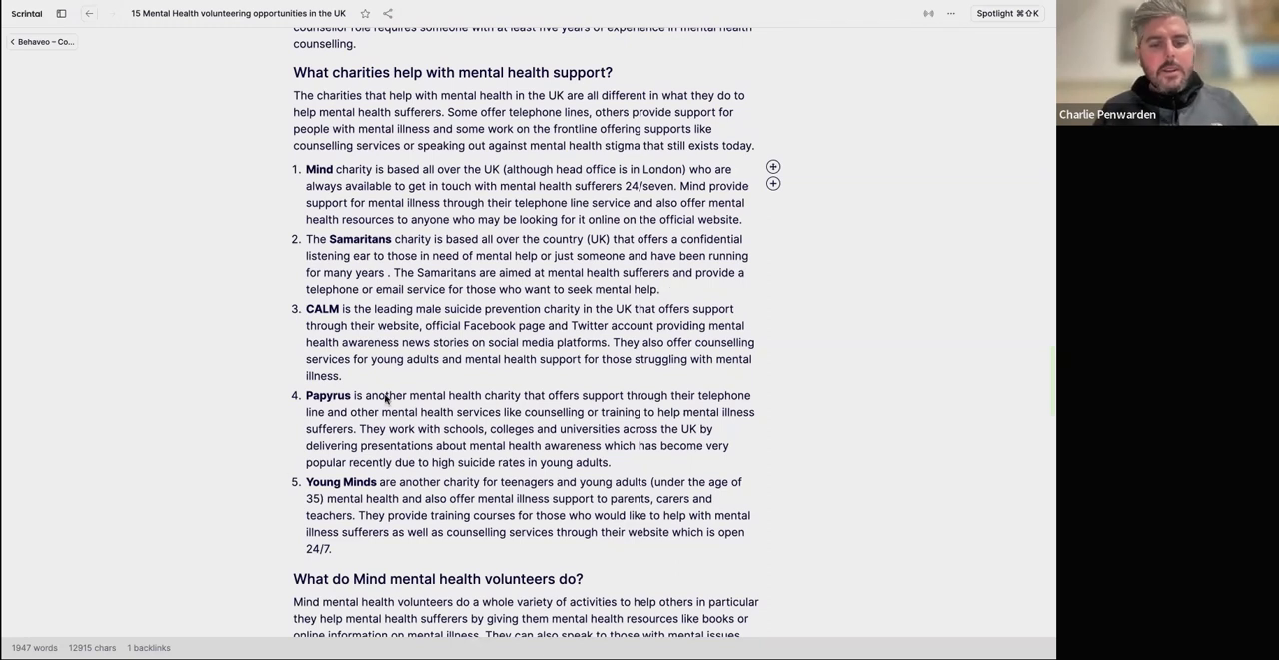
scroll("down", 3)
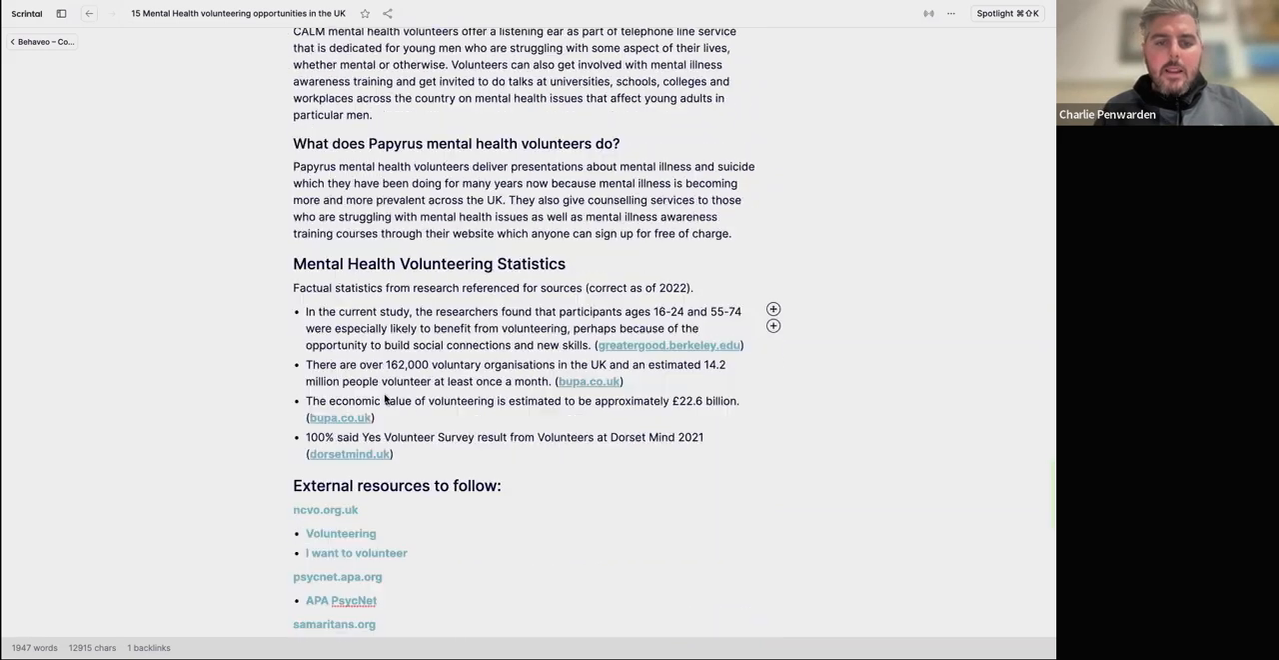
scroll("down", 3)
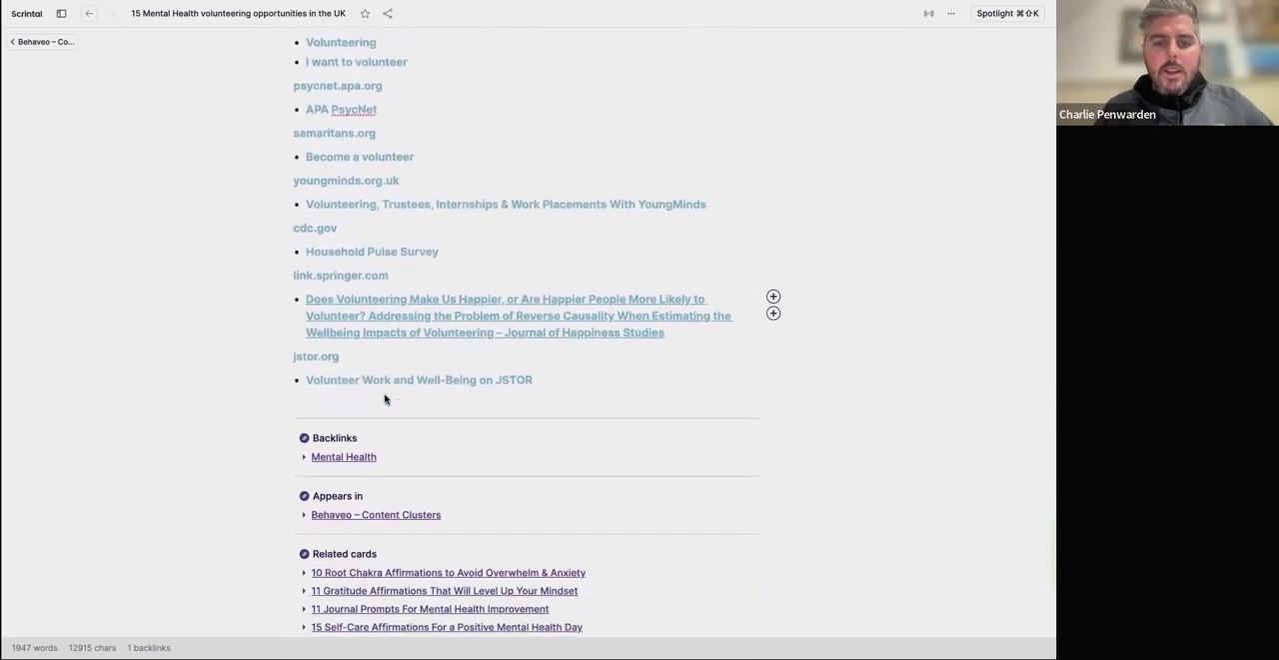
scroll("down", 3)
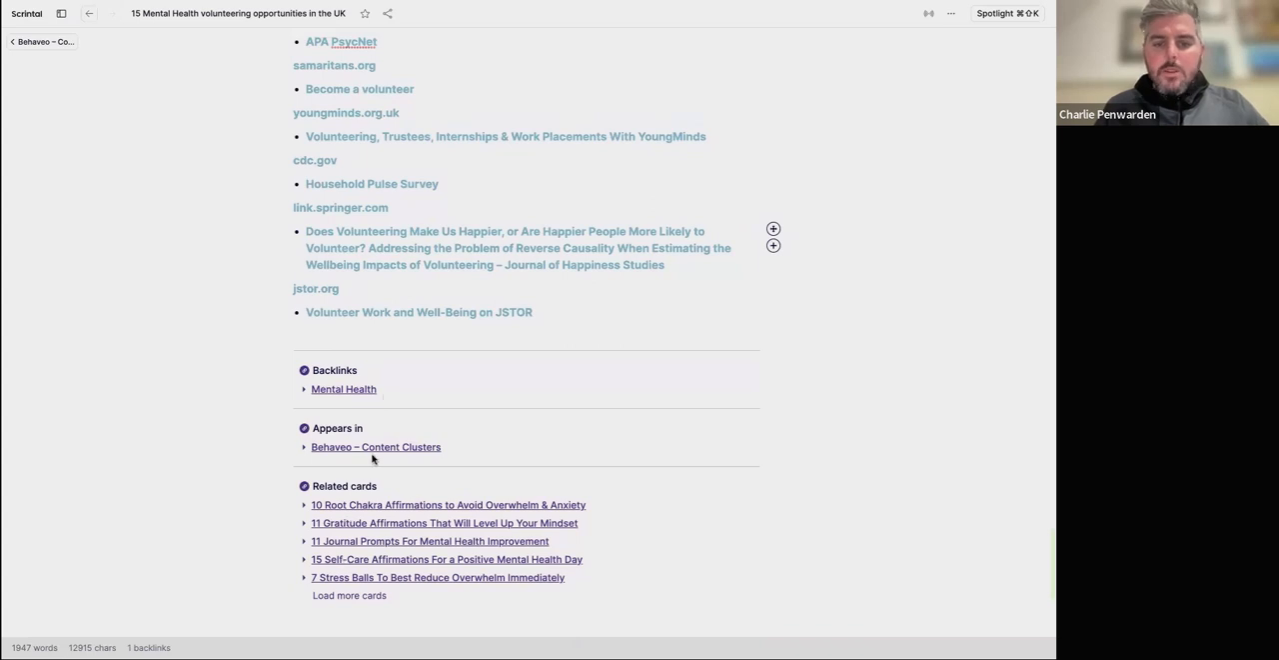
mouse_move(284, 440)
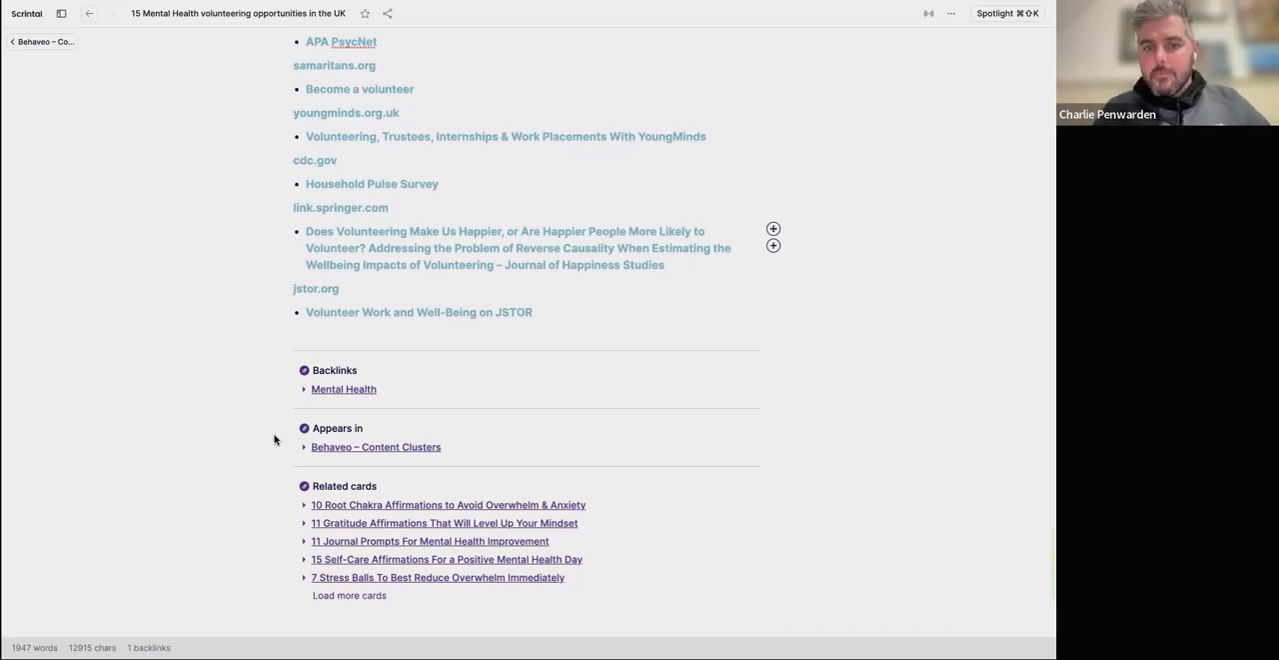
scroll("up", 3)
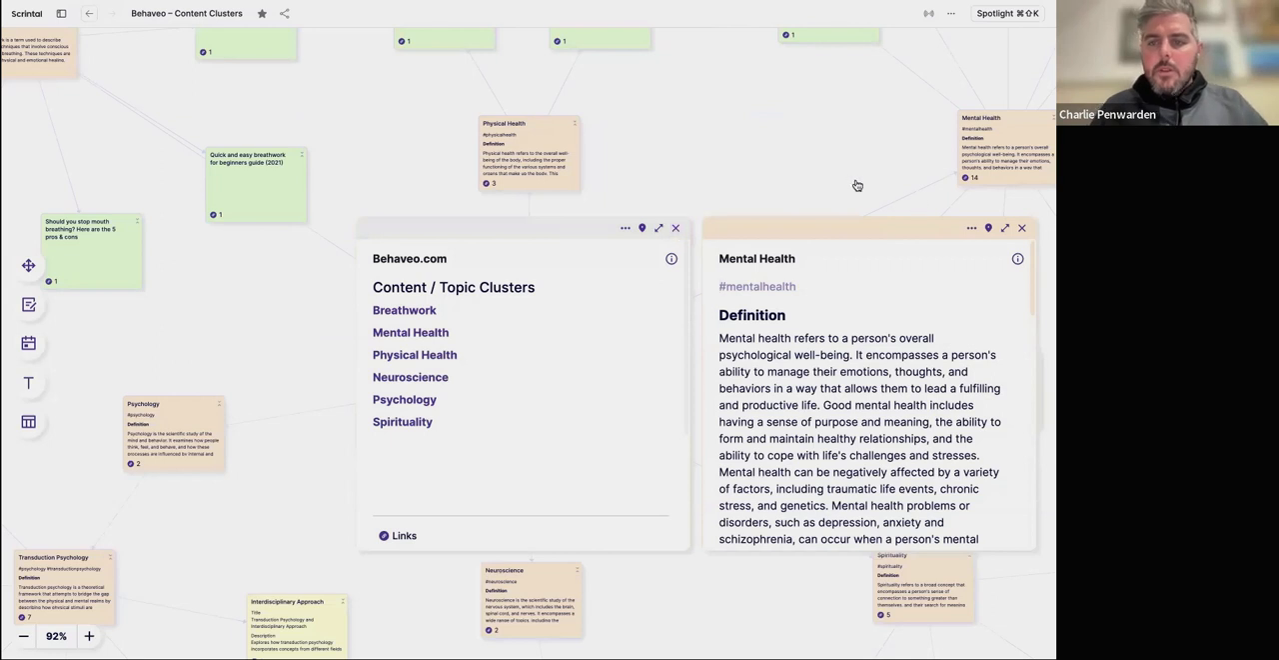
Close the expanded cards and zoom out to see the whole hub-and-spoke network.
left_click(1022, 228)
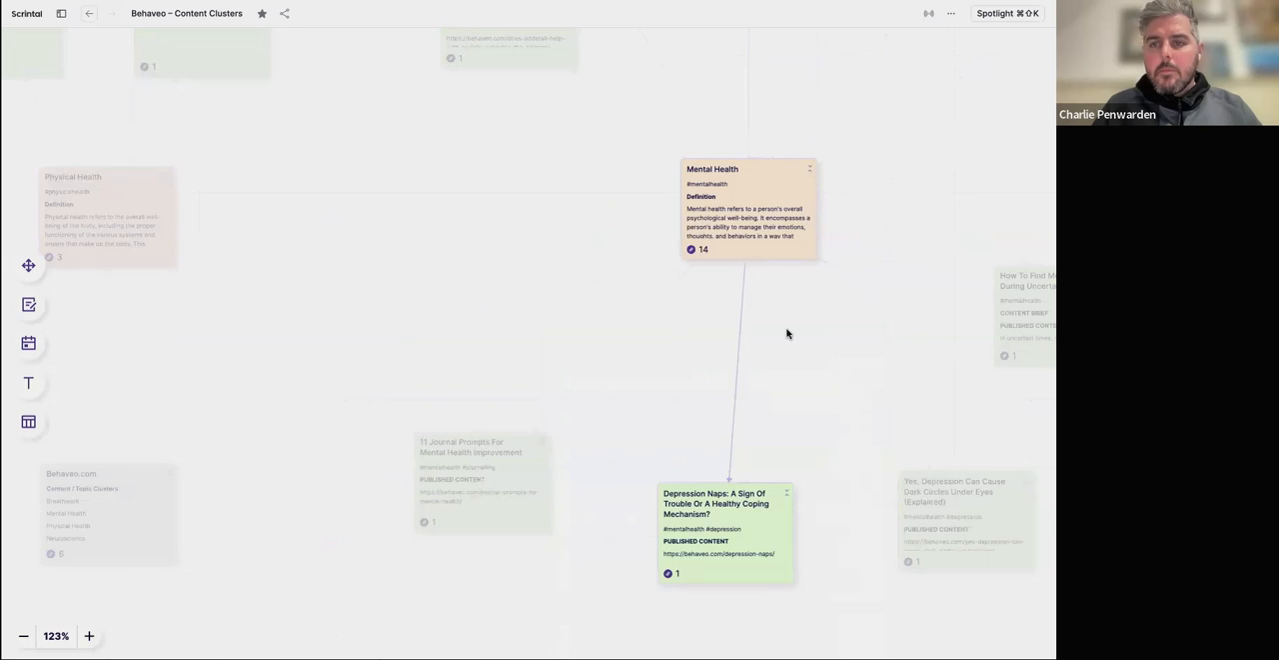
scroll("down", 3)
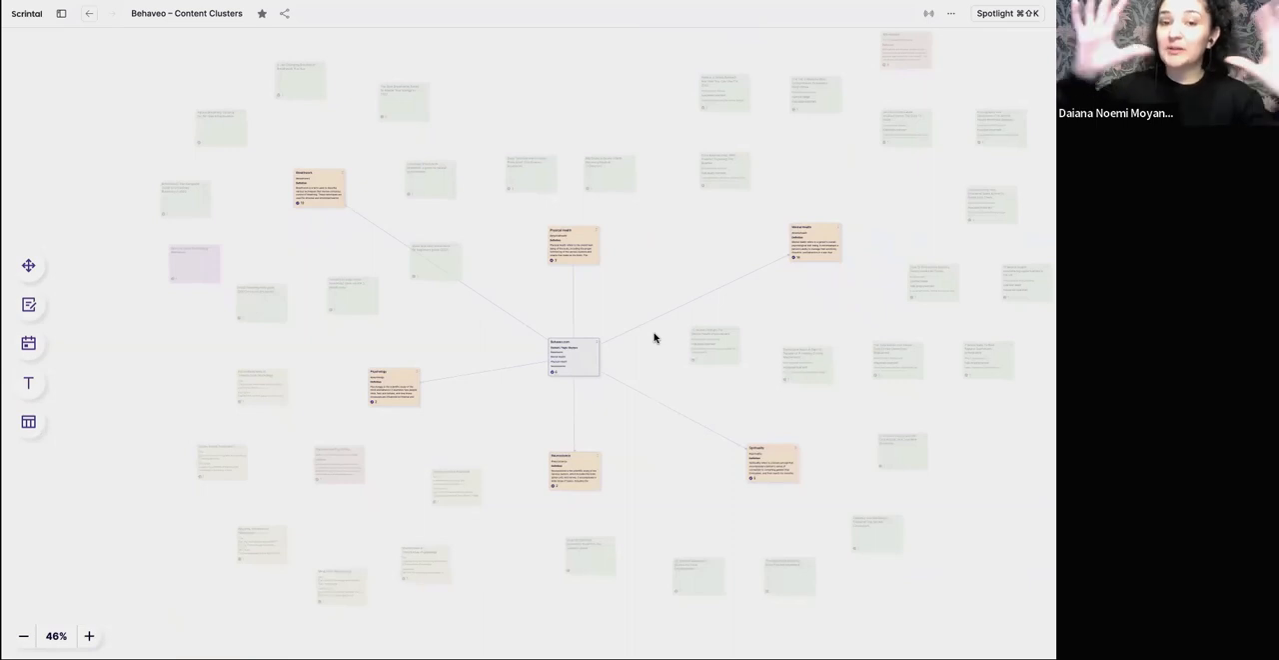
mouse_move(935, 224)
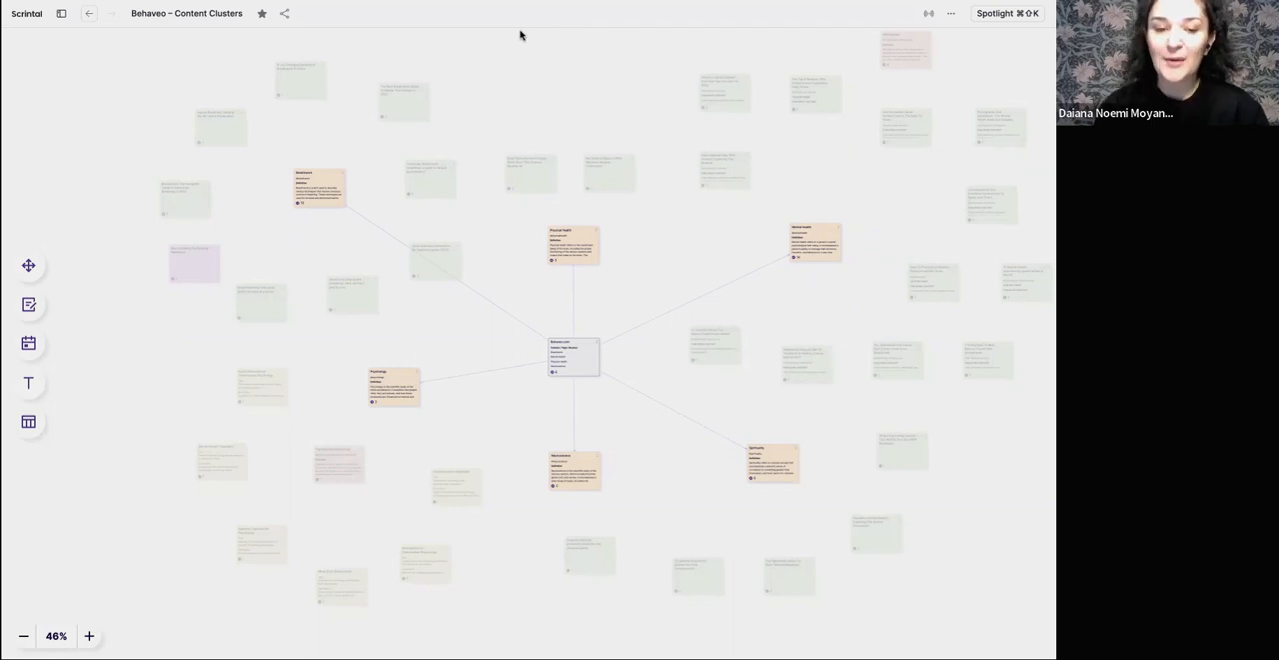
mouse_move(544, 330)
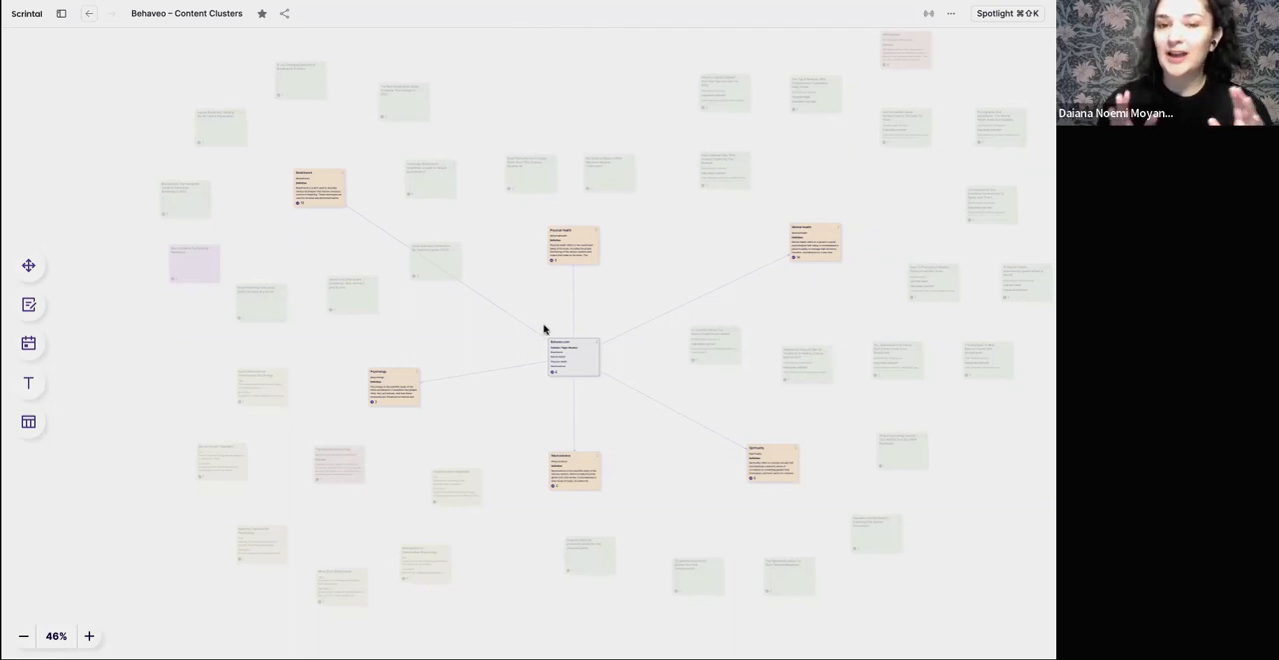
mouse_move(600, 336)
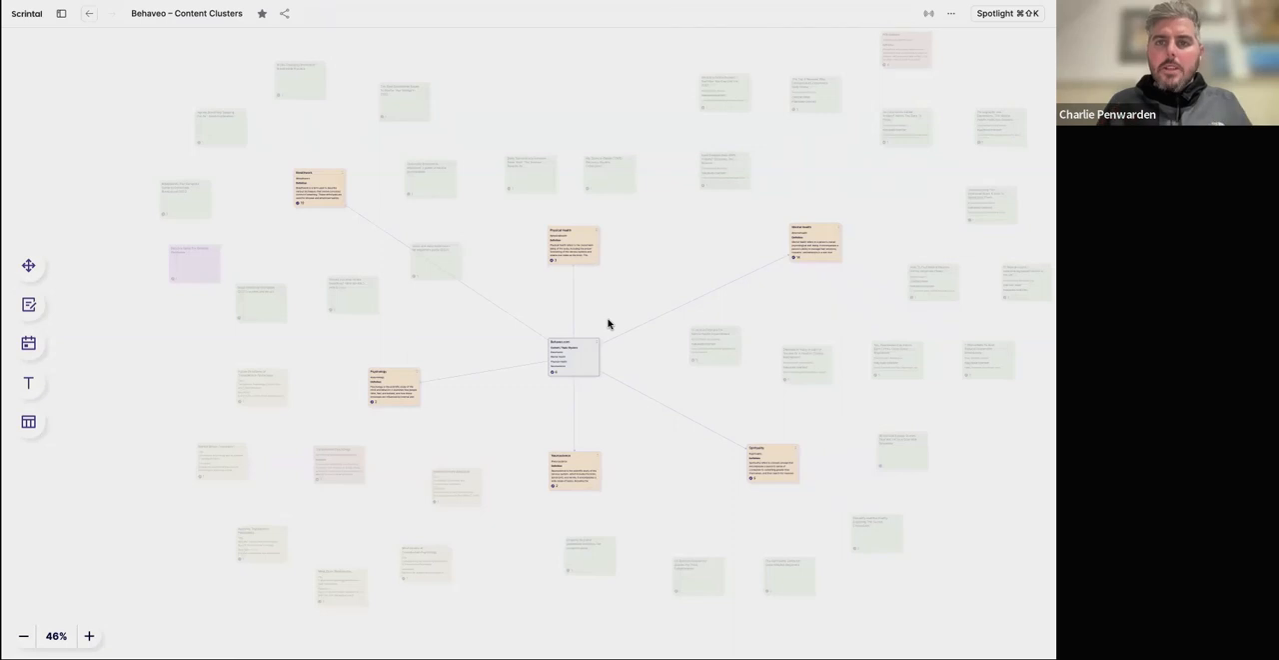
scroll("down", 3)
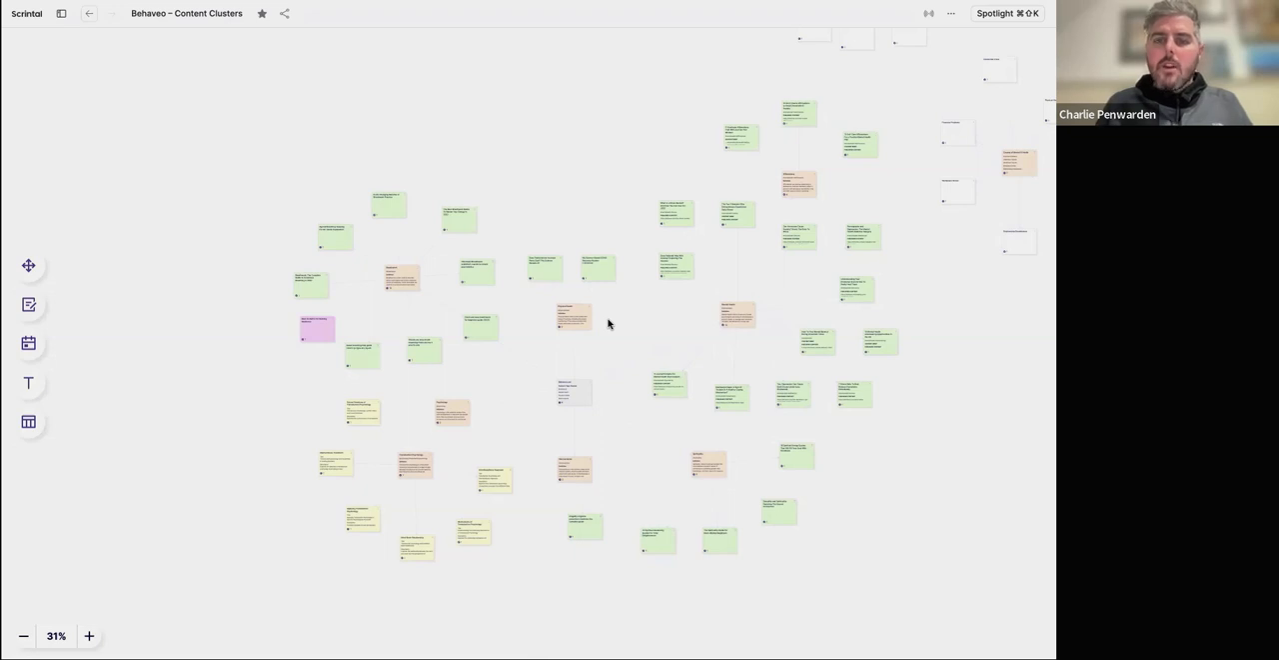
mouse_move(613, 322)
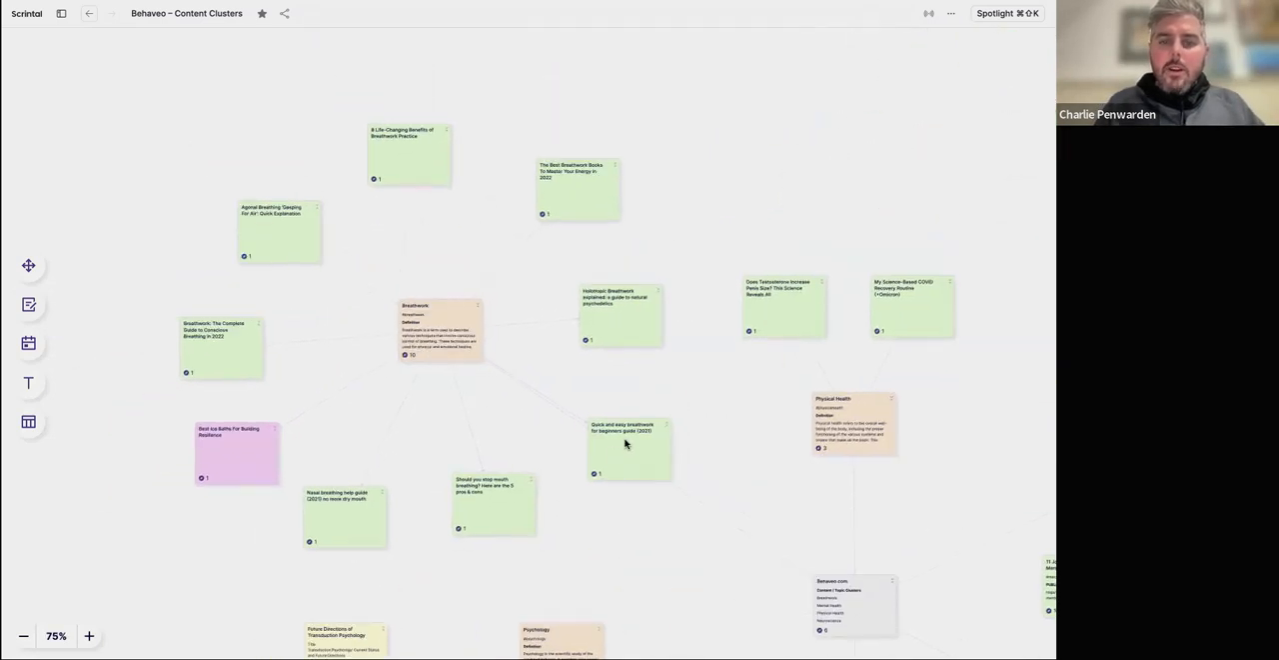
mouse_move(587, 350)
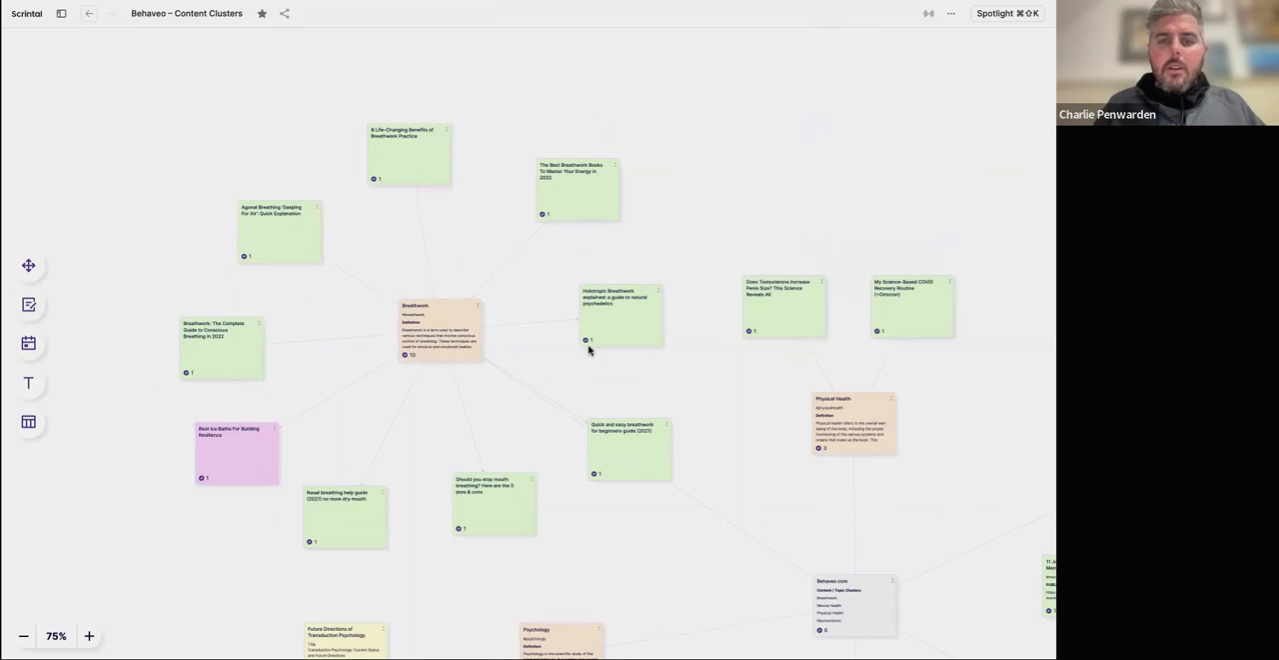
mouse_move(648, 252)
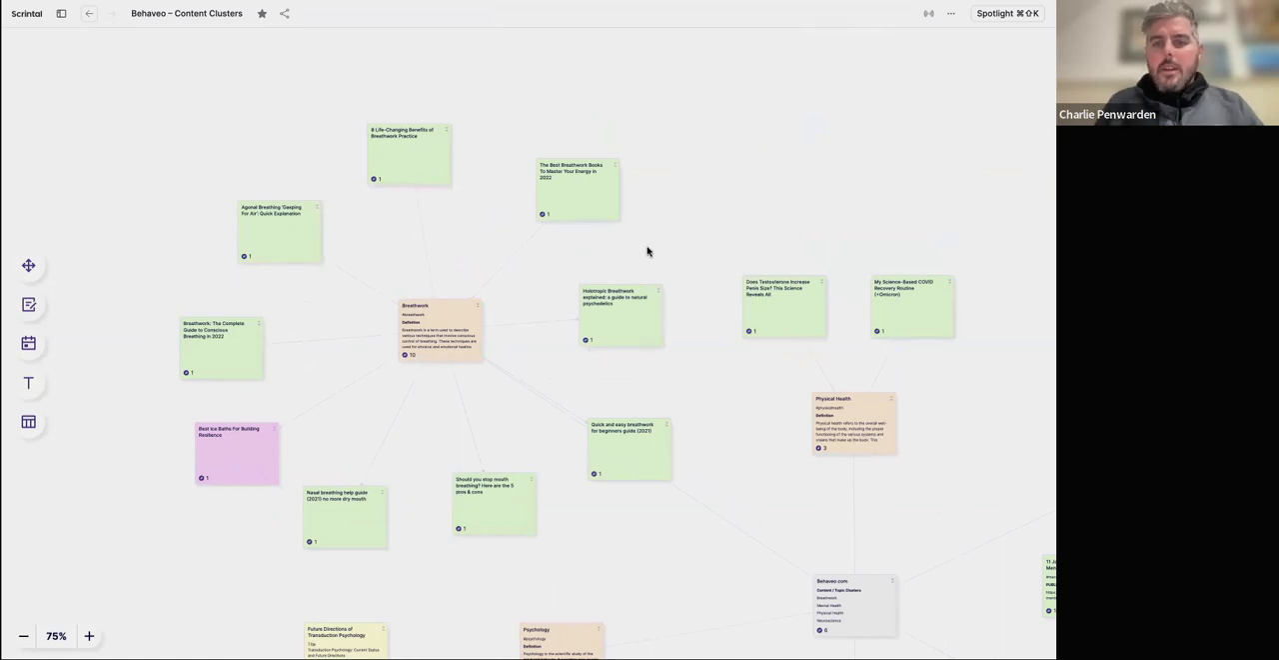
mouse_move(655, 244)
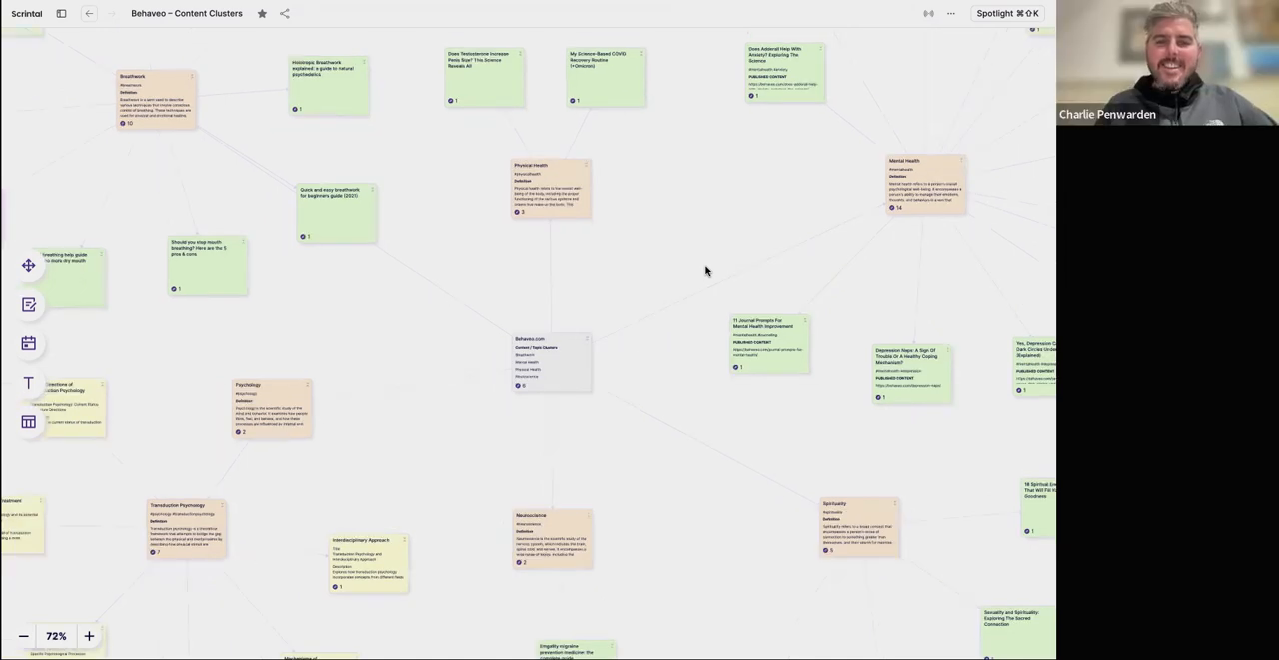
scroll("down", 3)
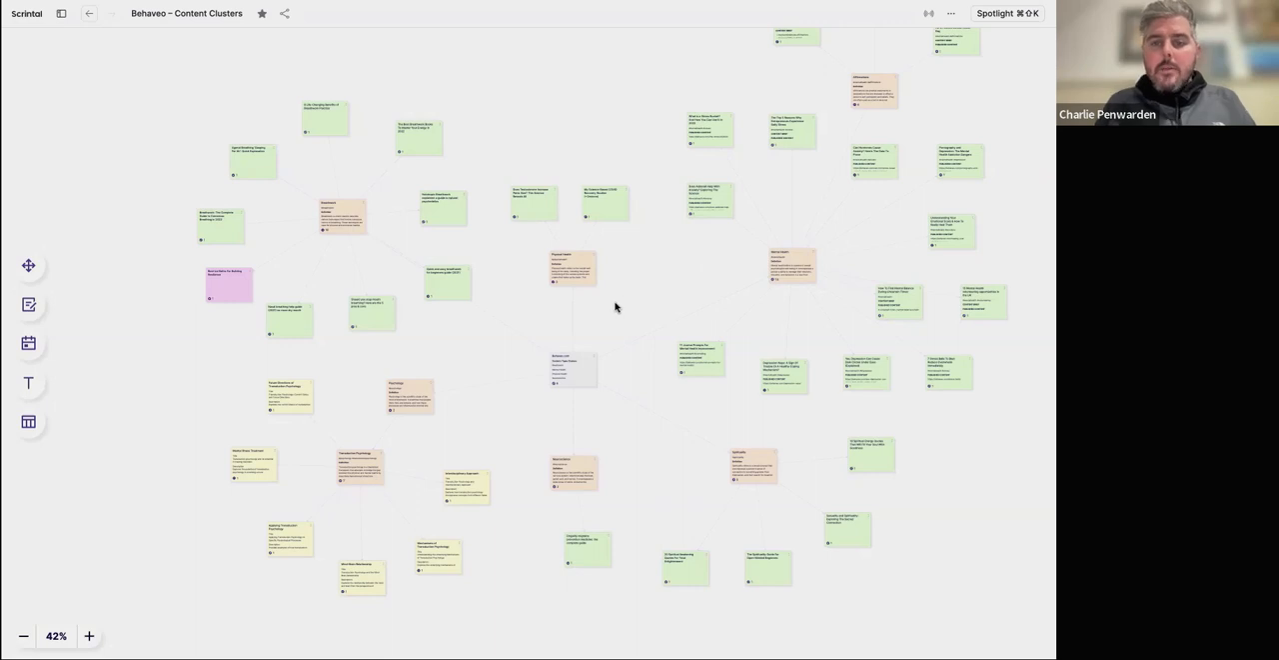
mouse_move(591, 312)
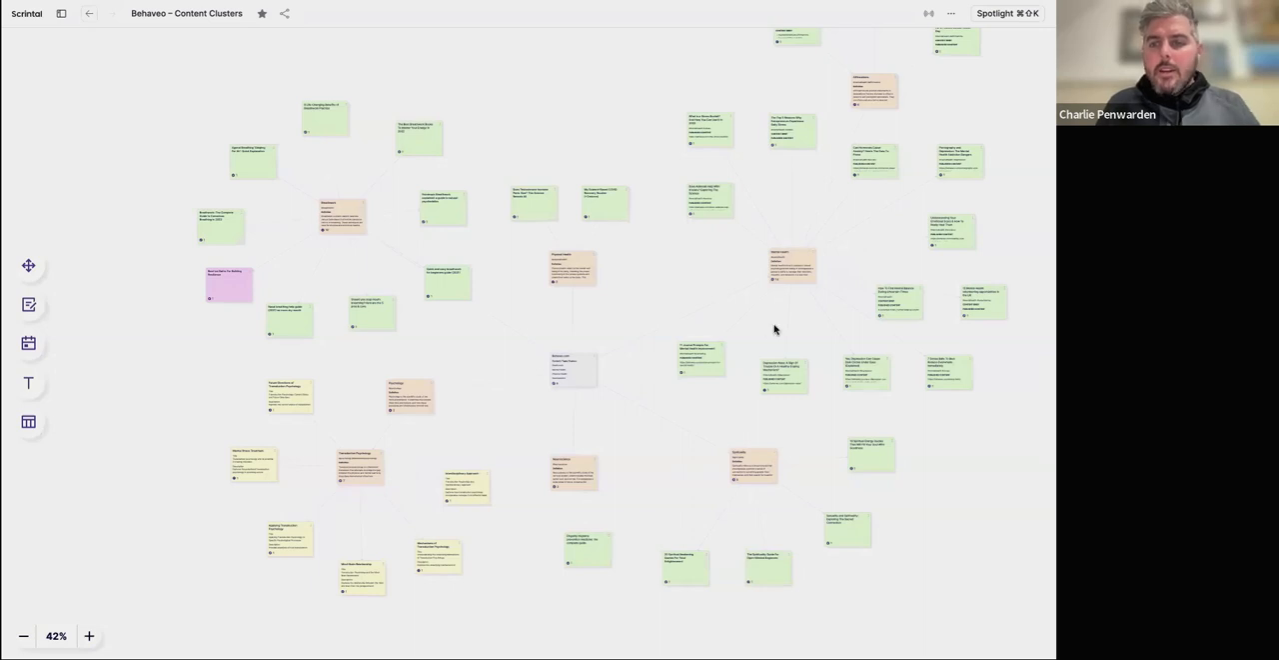
mouse_move(808, 294)
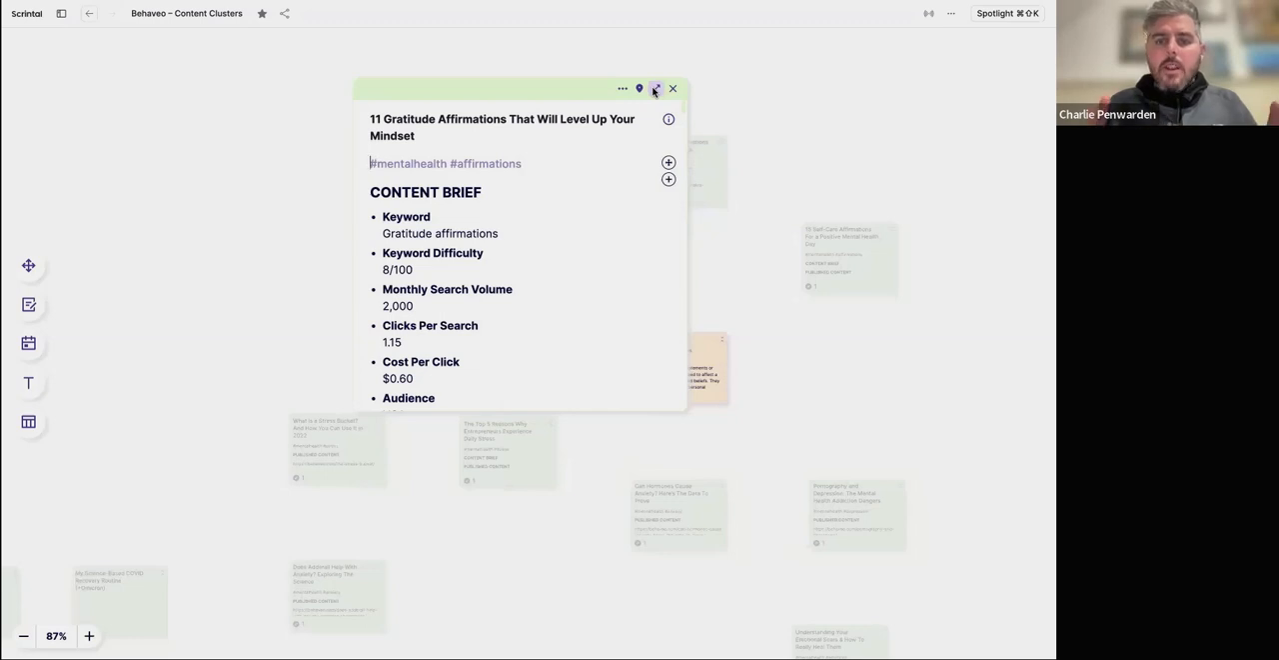
Expand the '11 Gratitude Affirmations That Will Level Up Your Mindset' brief to full page.
left_click(654, 88)
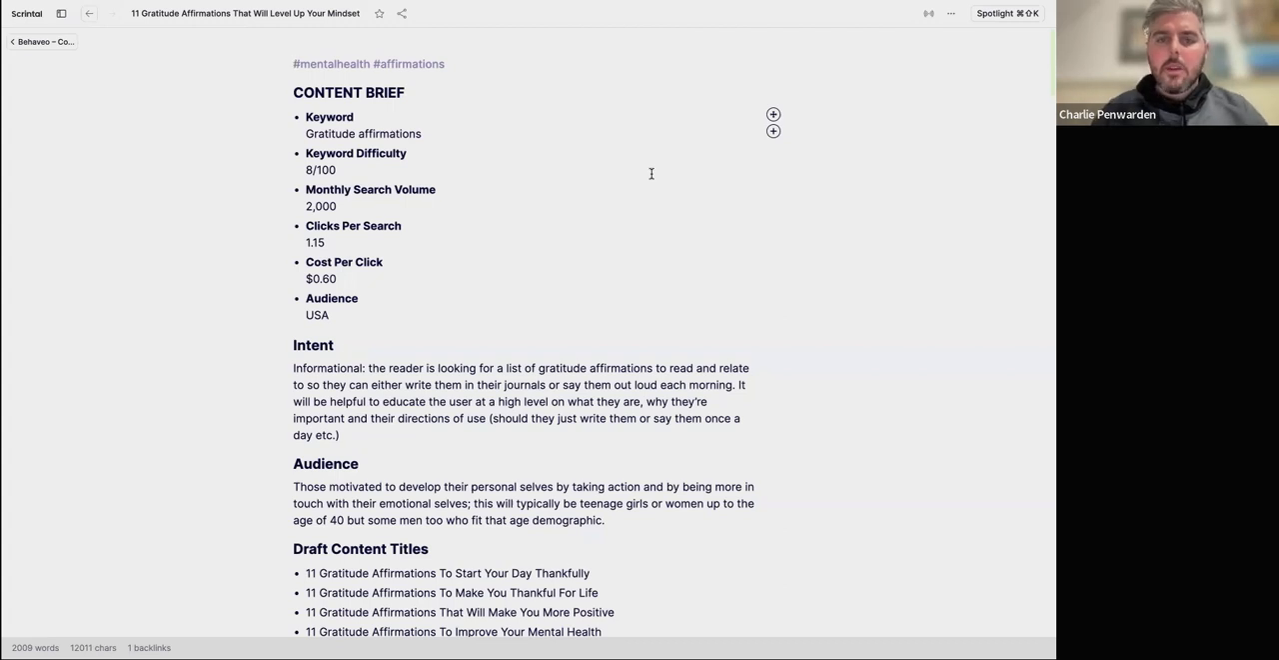
mouse_move(416, 312)
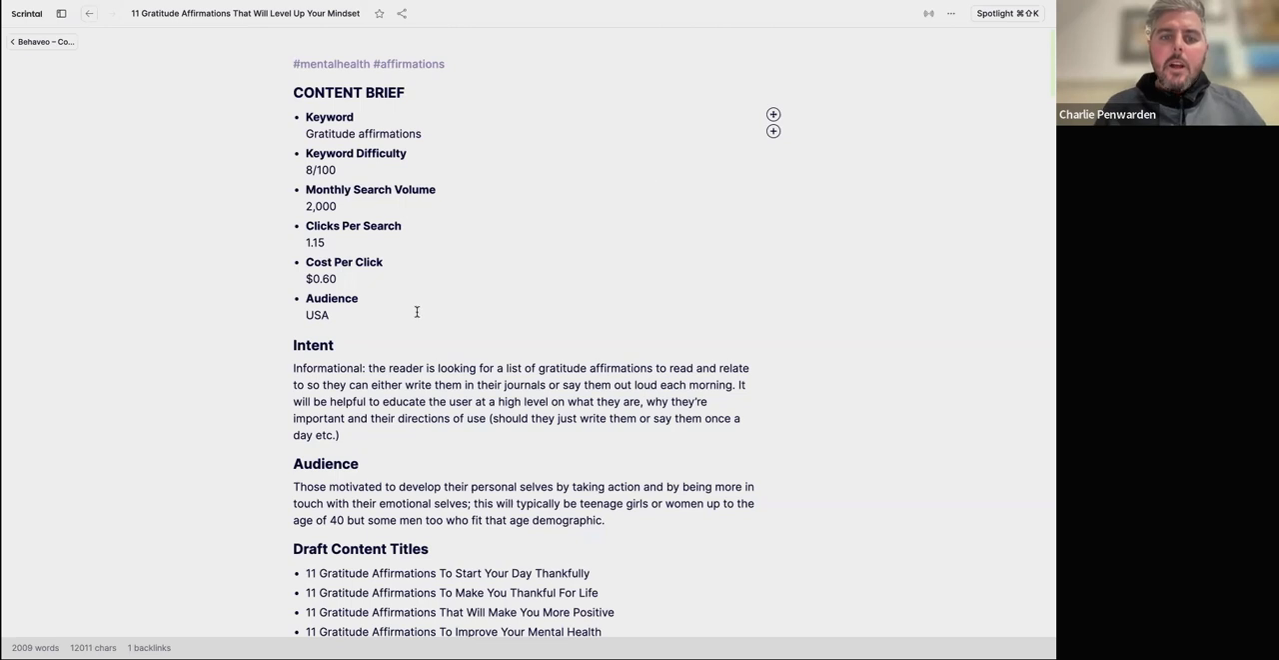
mouse_move(408, 315)
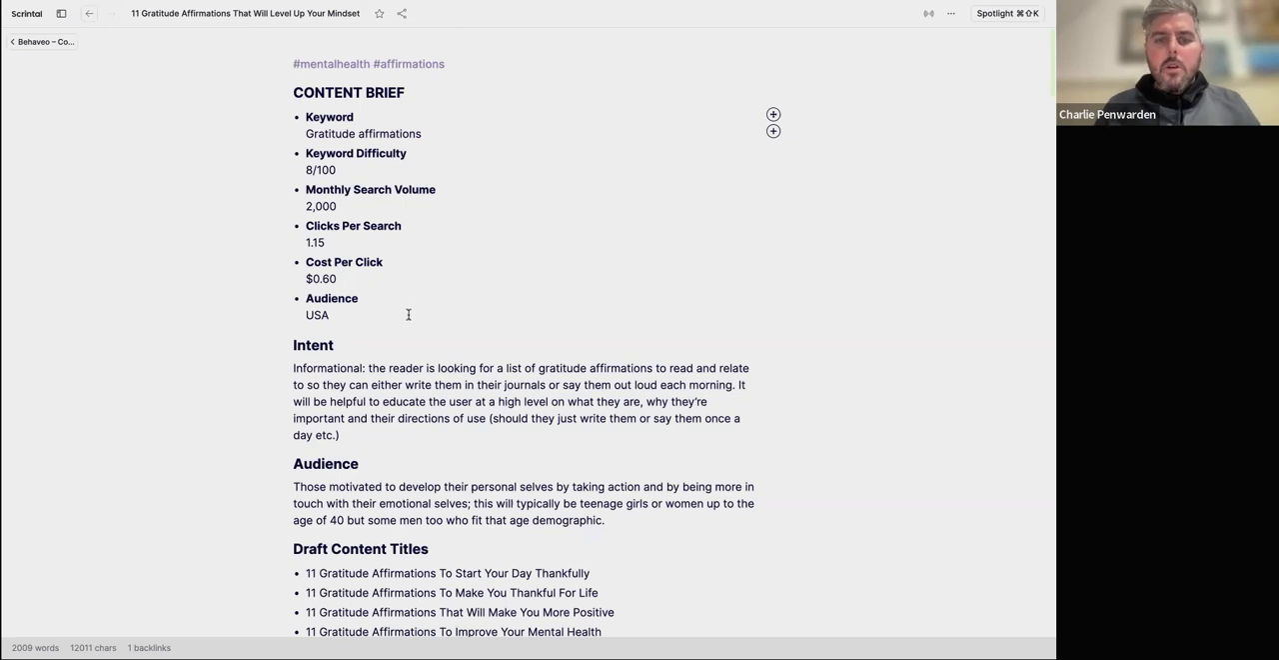
left_click_drag(307, 132, 328, 314)
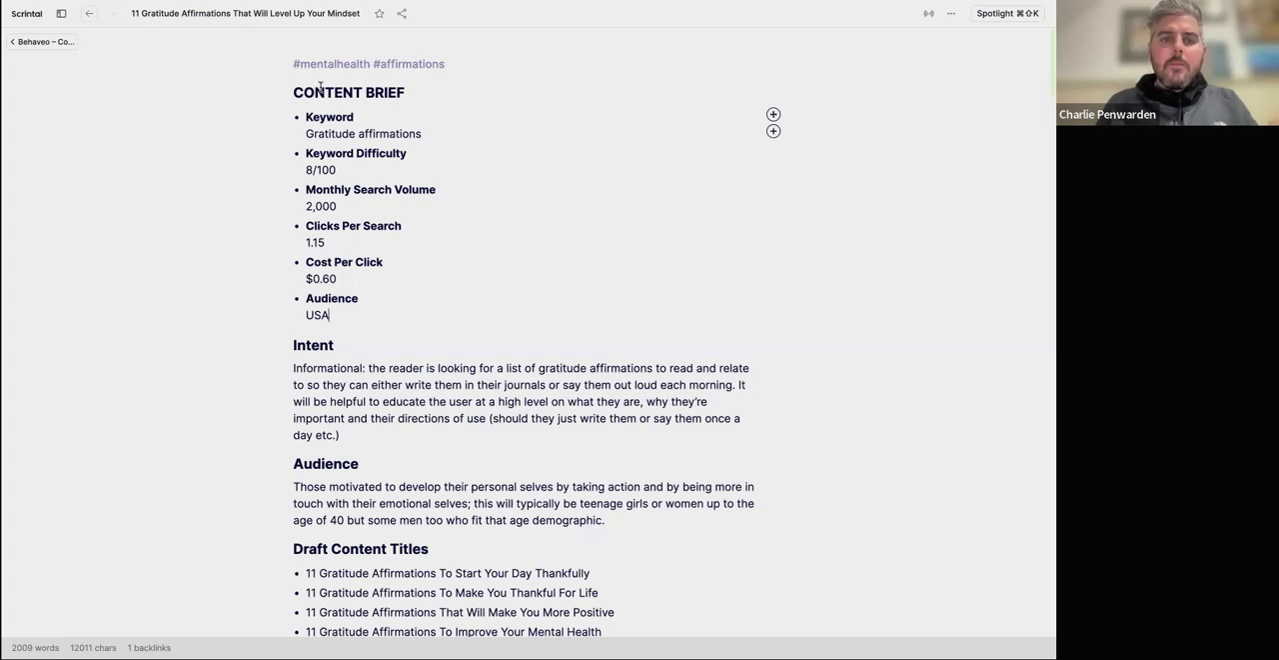
scroll("down", 3)
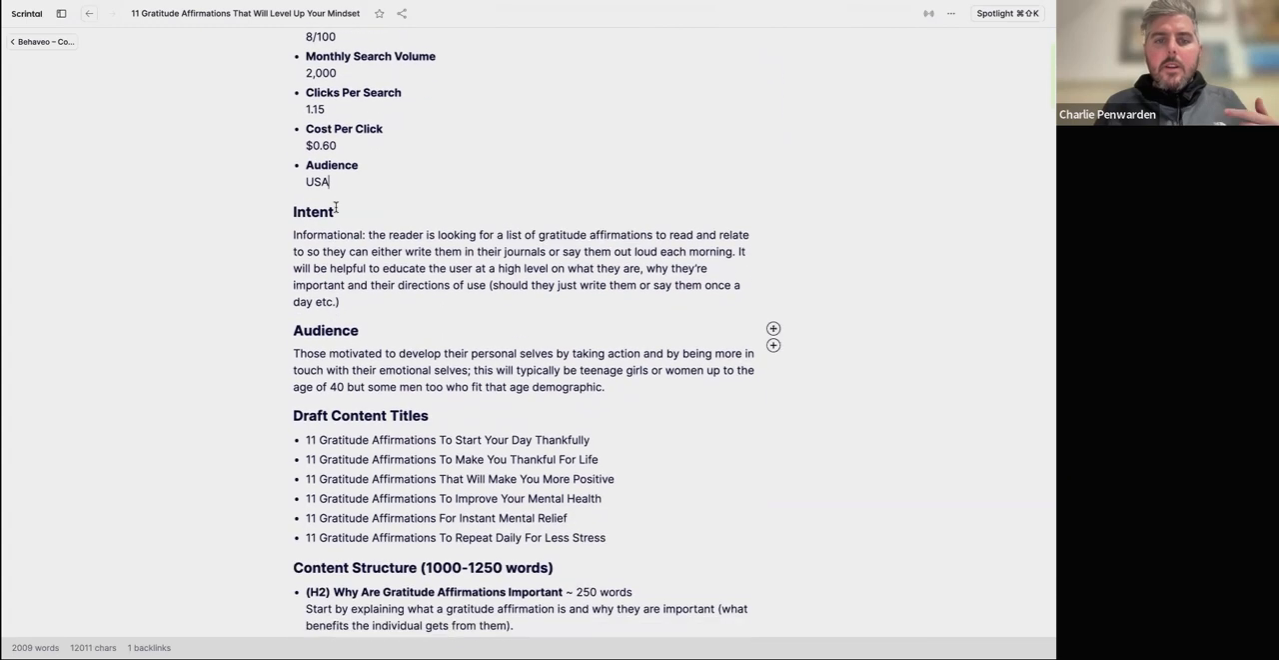
scroll("down", 3)
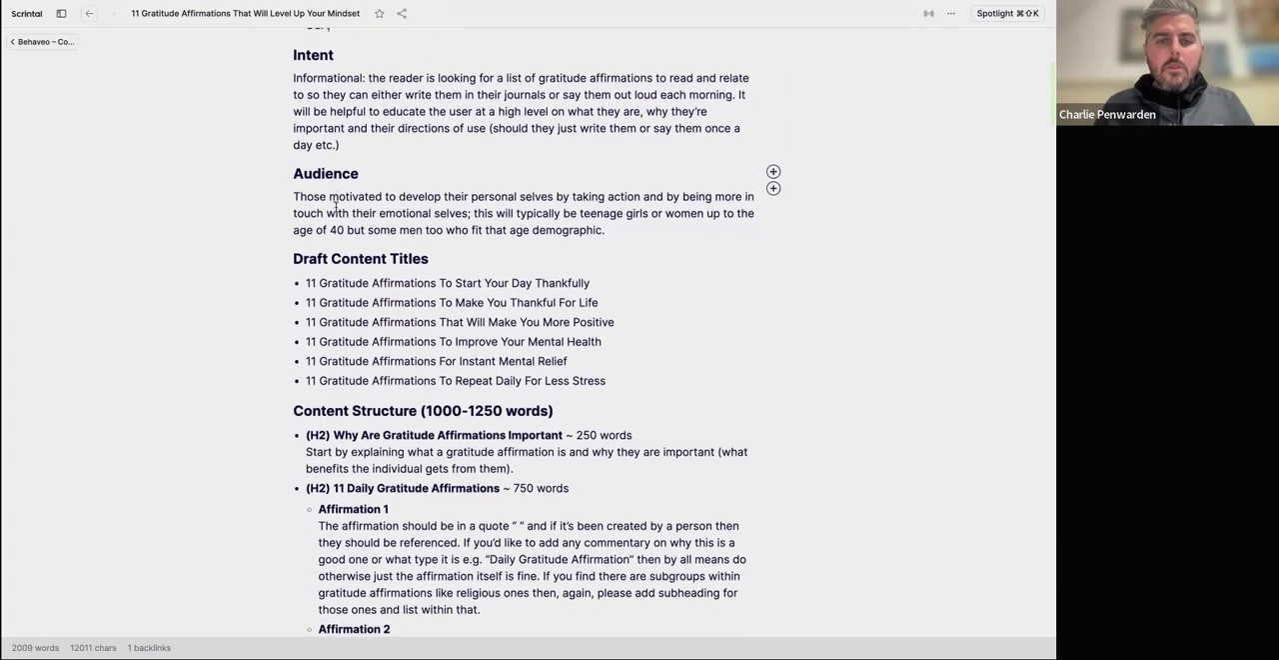
scroll("down", 3)
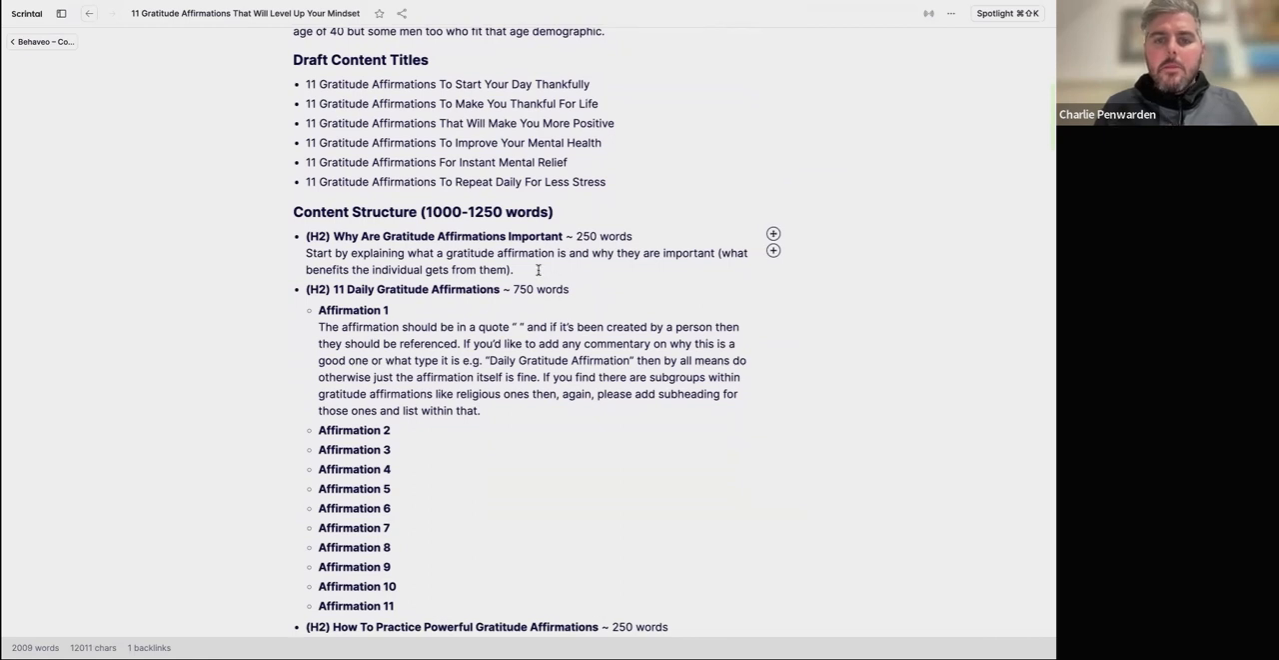
scroll("down", 3)
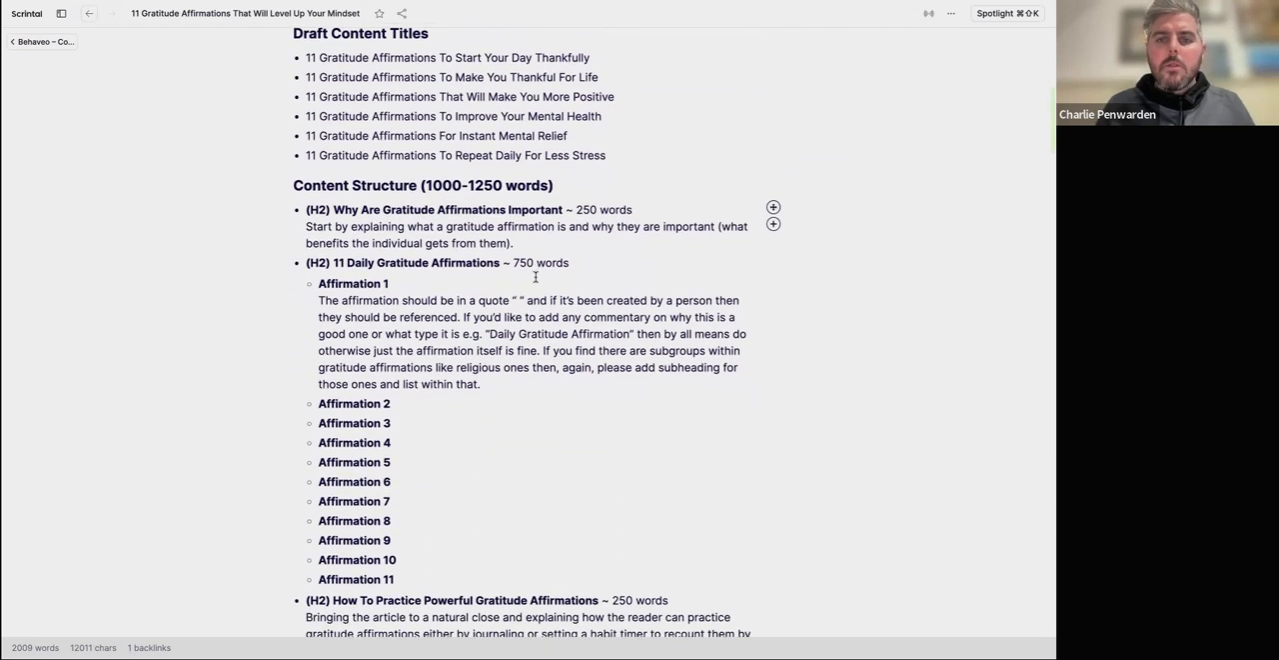
scroll("down", 3)
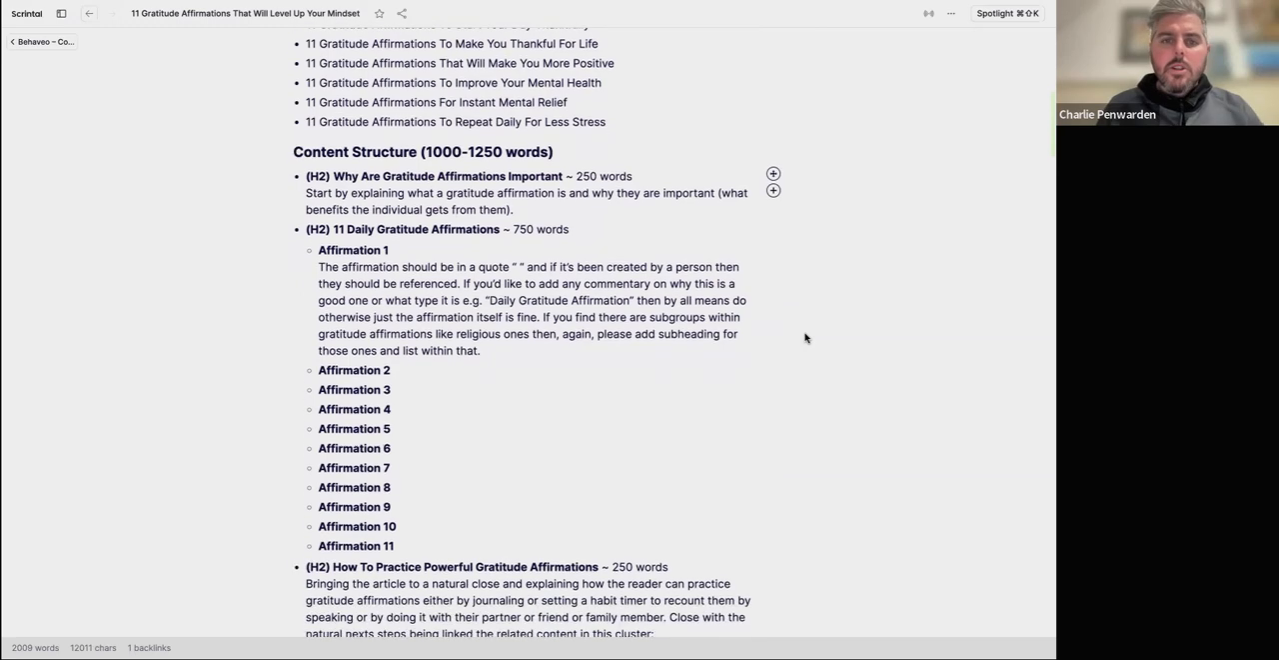
scroll("down", 3)
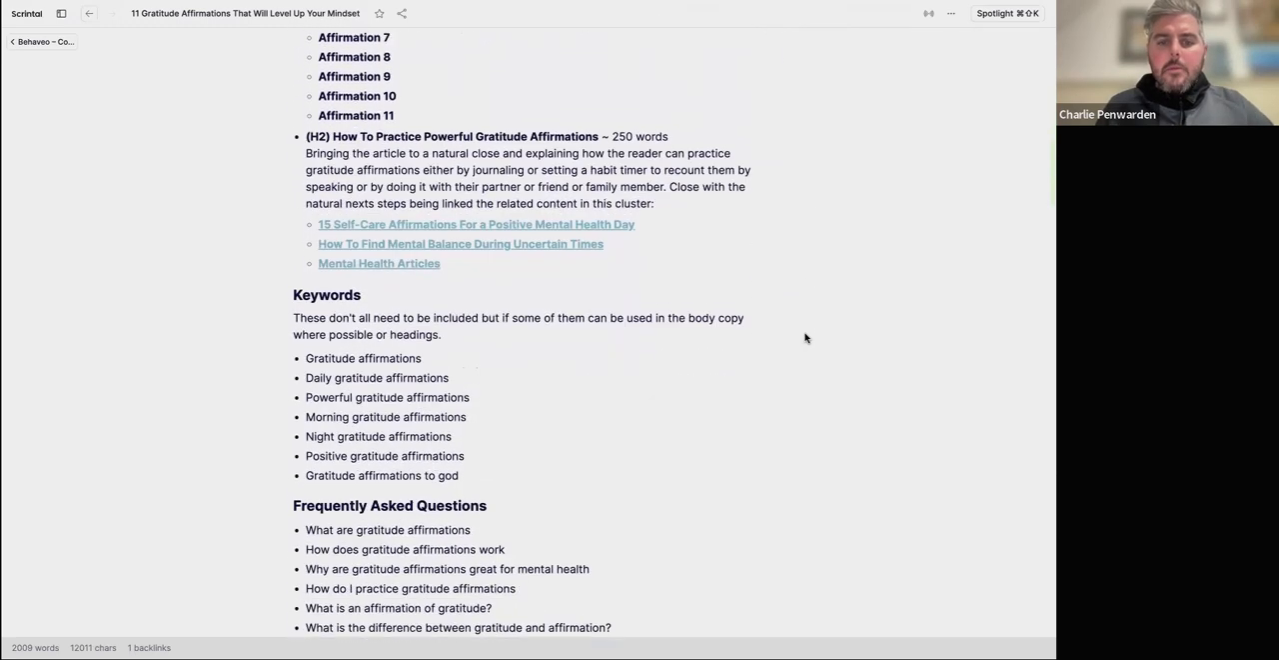
scroll("down", 3)
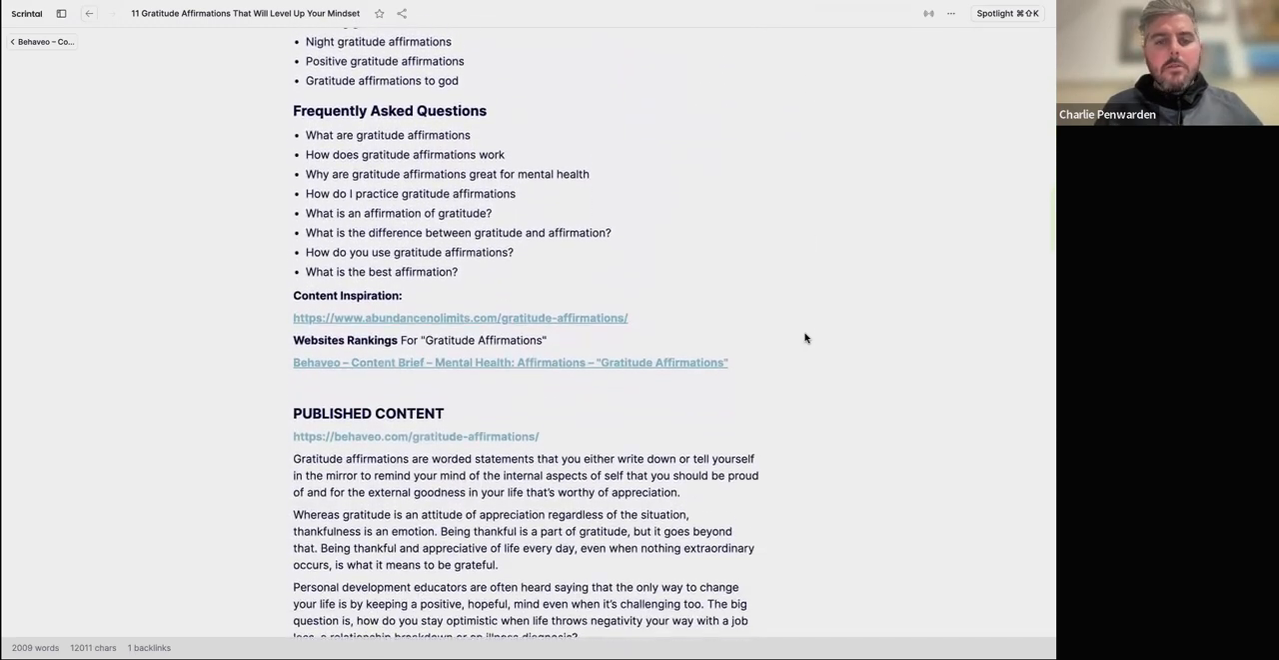
scroll("down", 3)
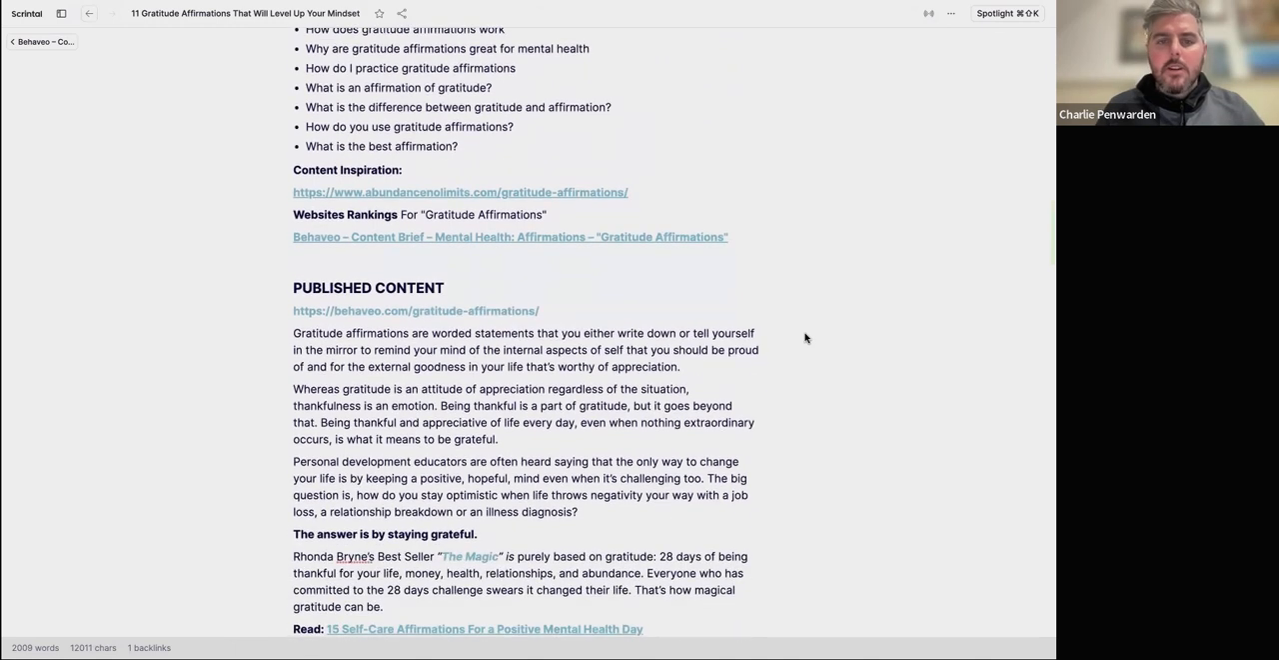
scroll("up", 3)
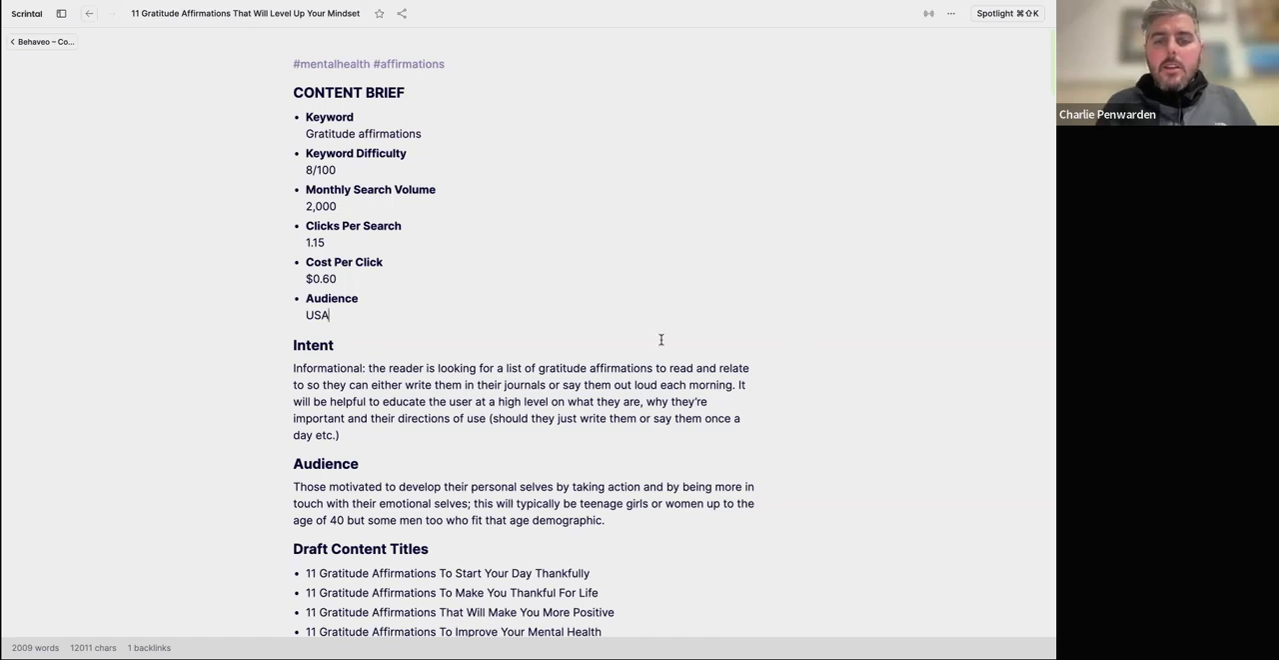
scroll("down", 3)
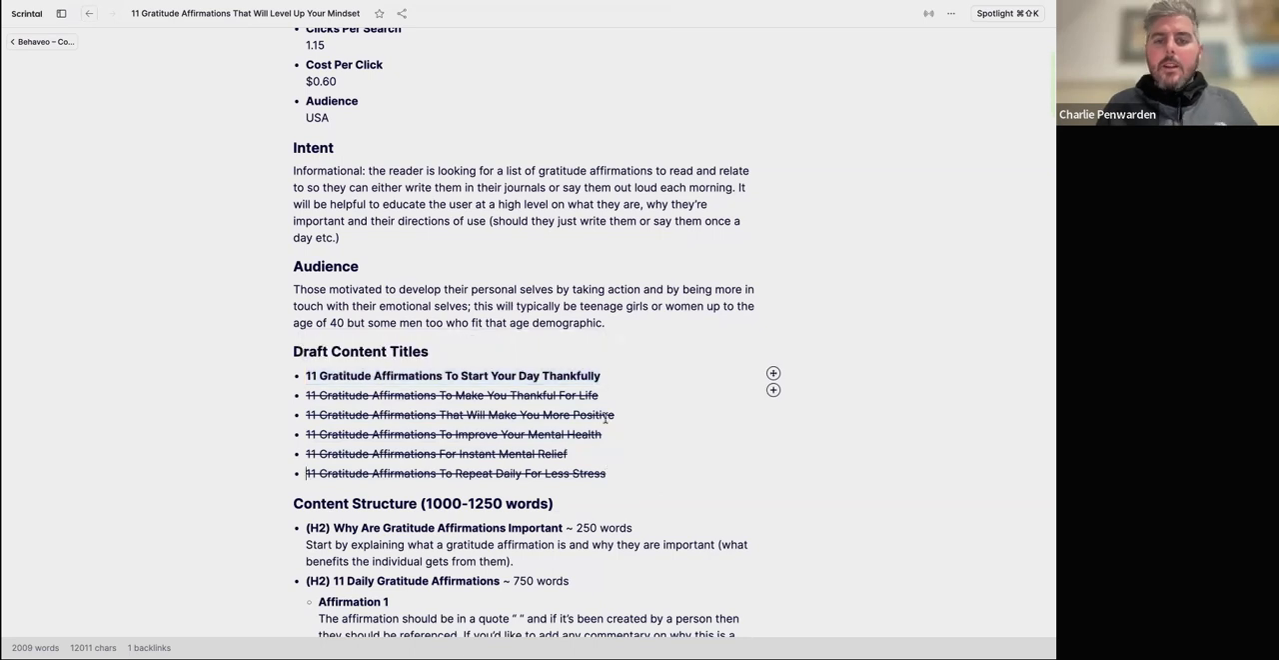
scroll("down", 3)
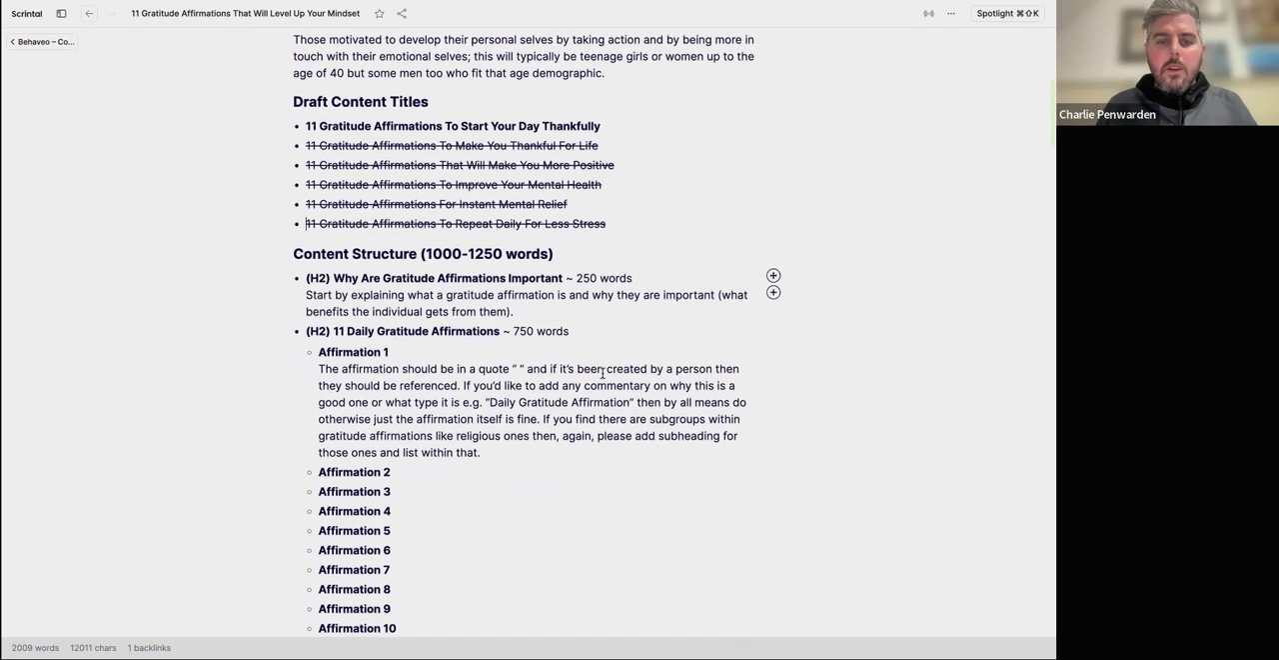
scroll("down", 3)
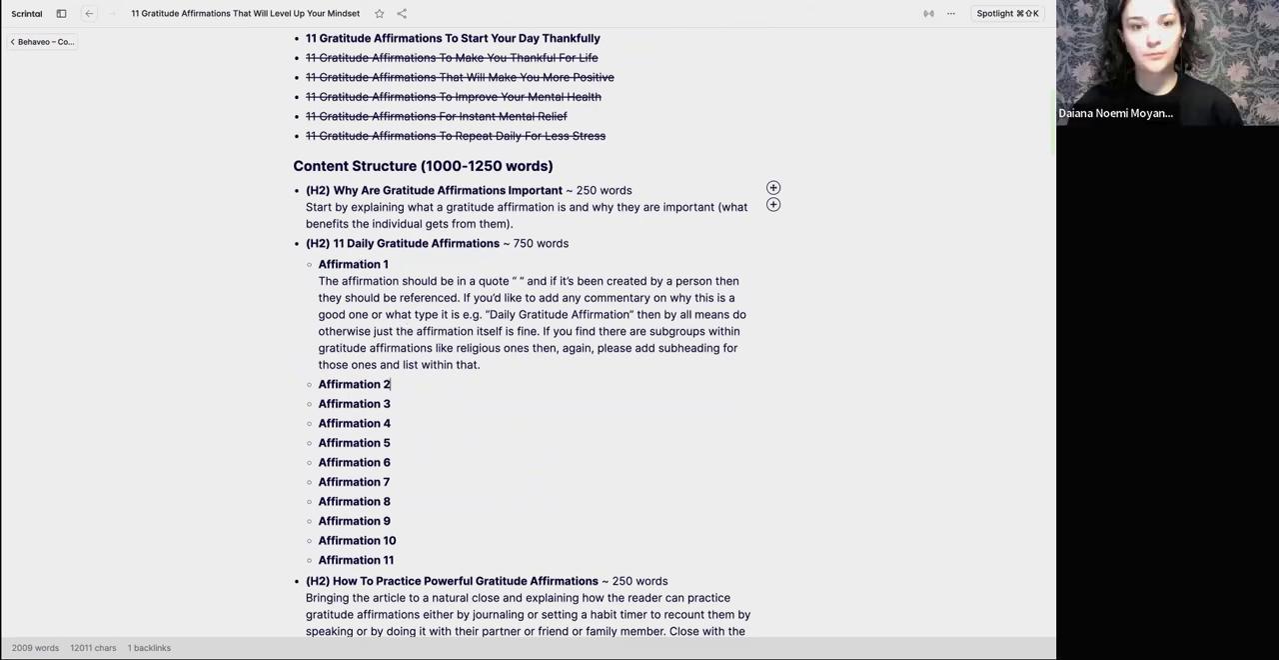
key("Enter")
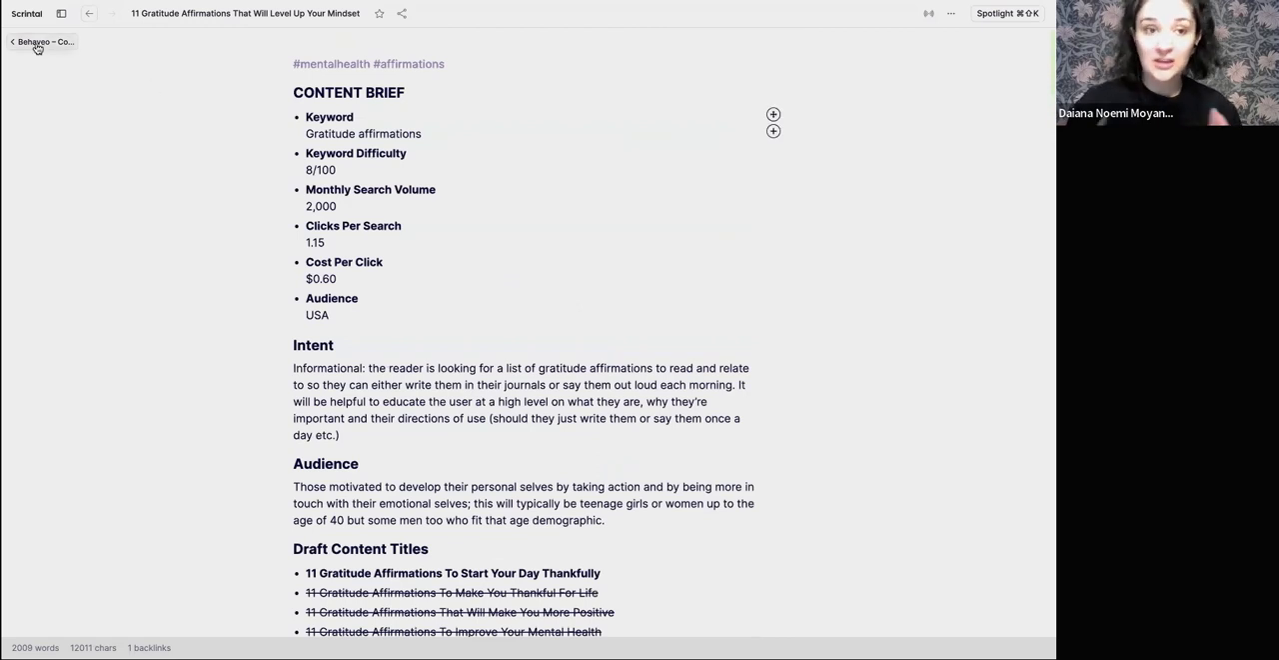
mouse_move(230, 196)
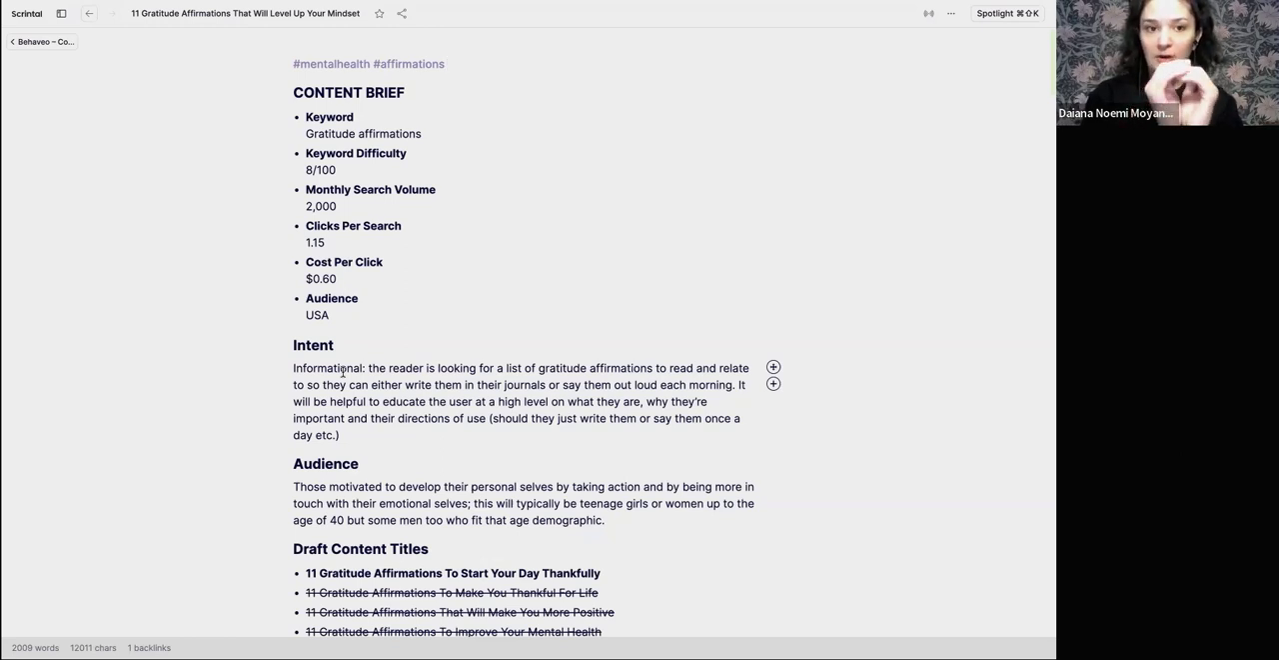
mouse_move(75, 152)
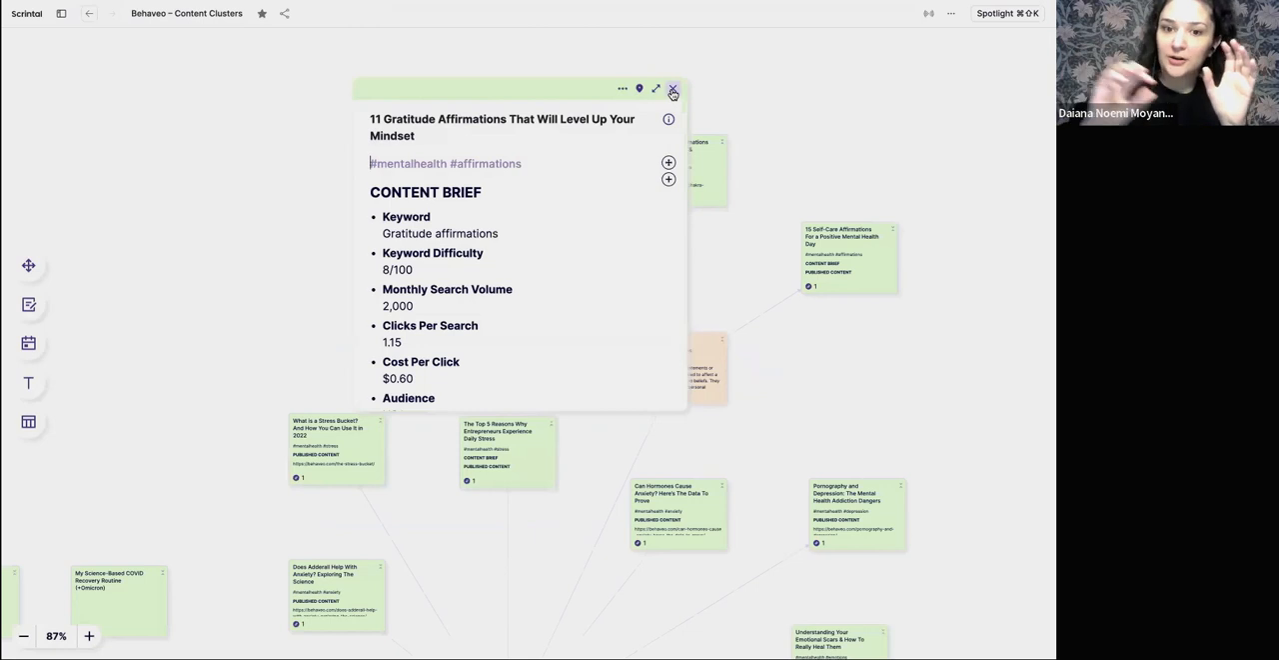
mouse_move(672, 92)
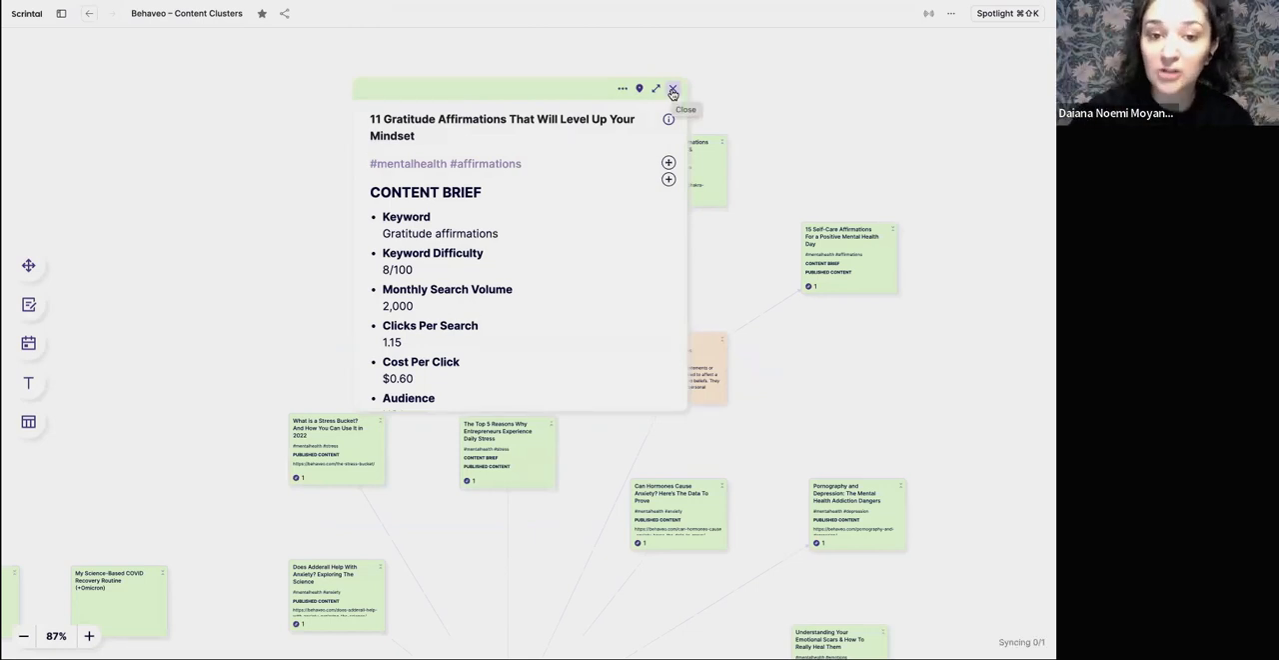
Close the expanded affirmations card to return to the cluster map.
left_click(676, 88)
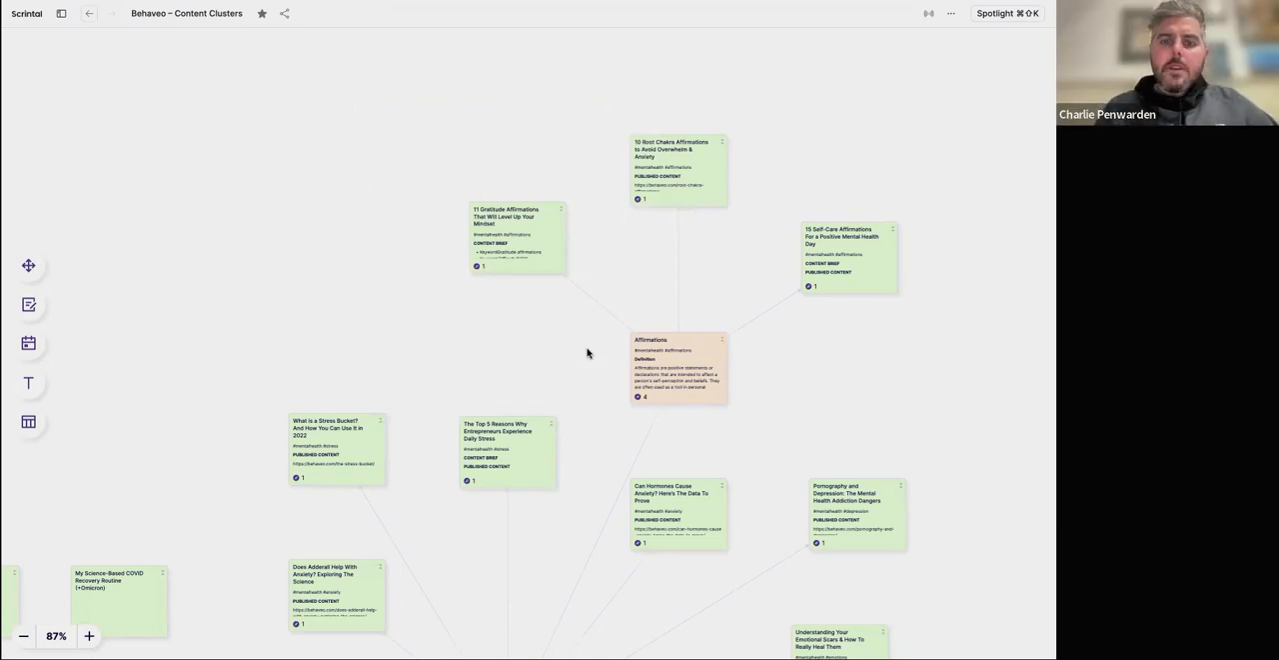
mouse_move(600, 248)
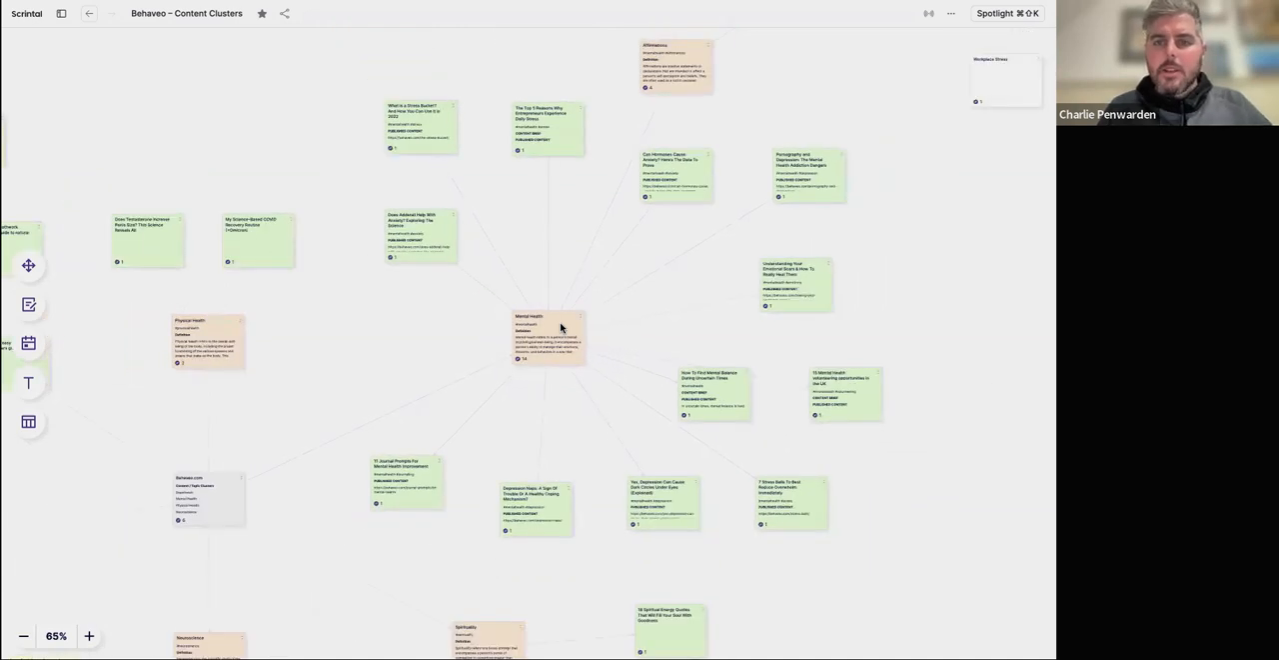
mouse_move(550, 454)
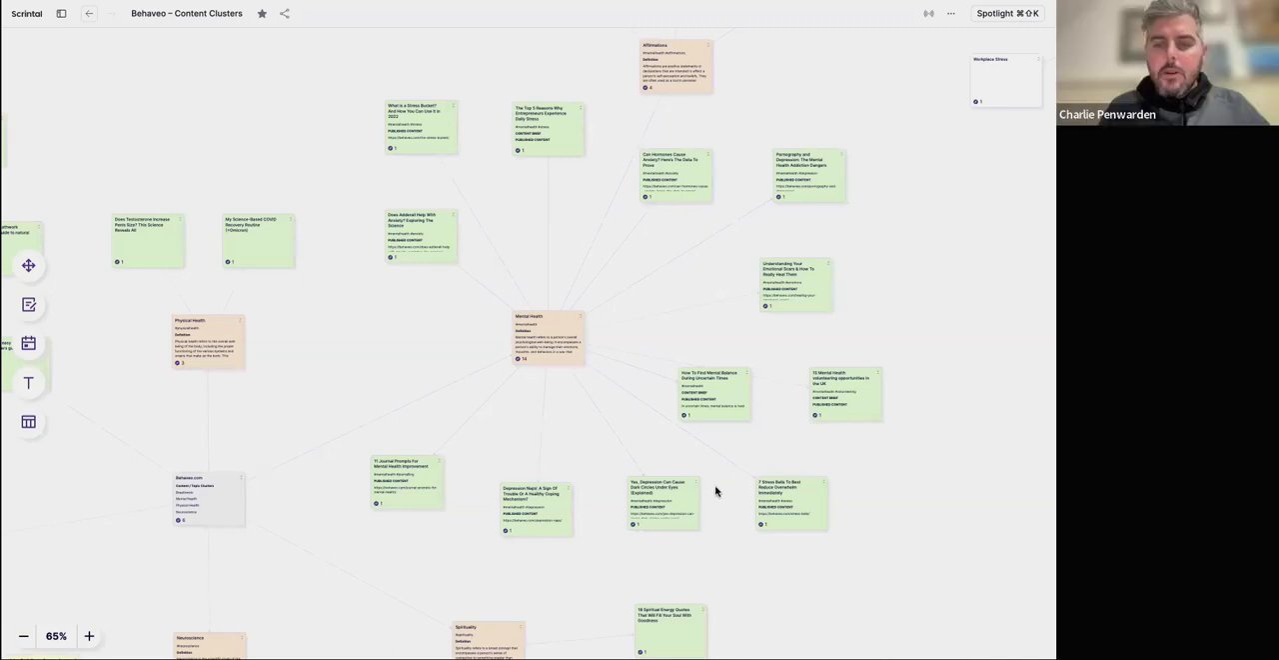
mouse_move(723, 504)
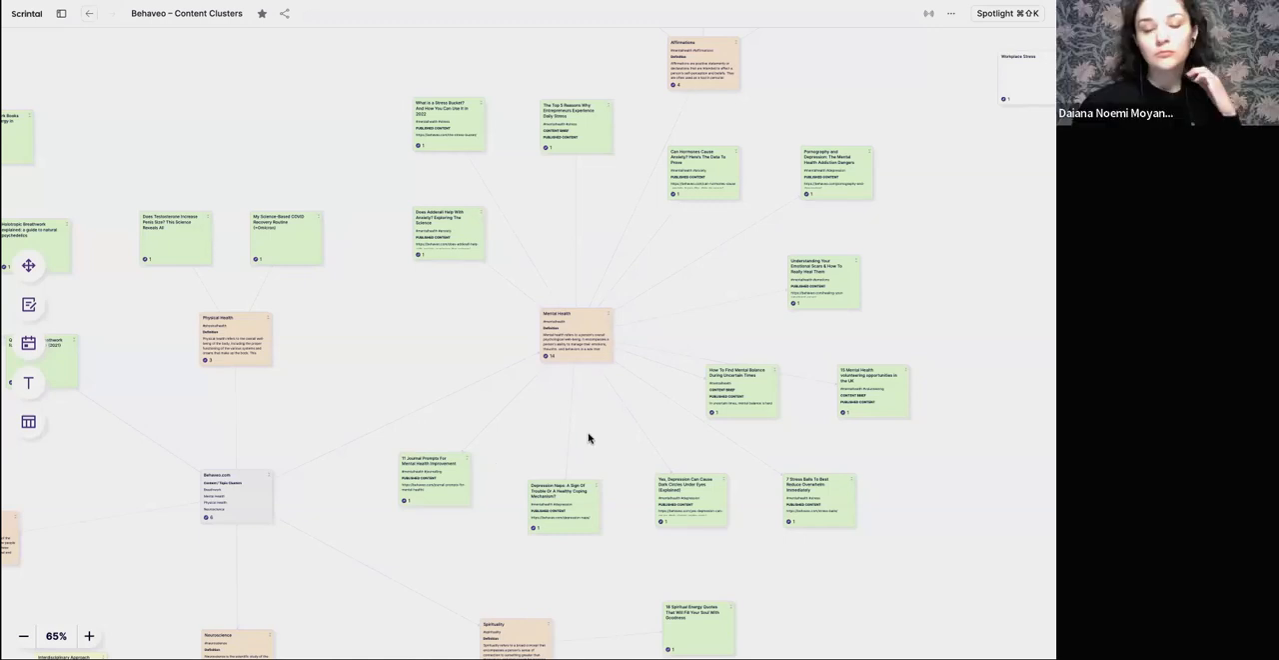
Pan the cluster map to centre the Mental Health hub and its card groups.
left_click_drag(588, 438, 732, 320)
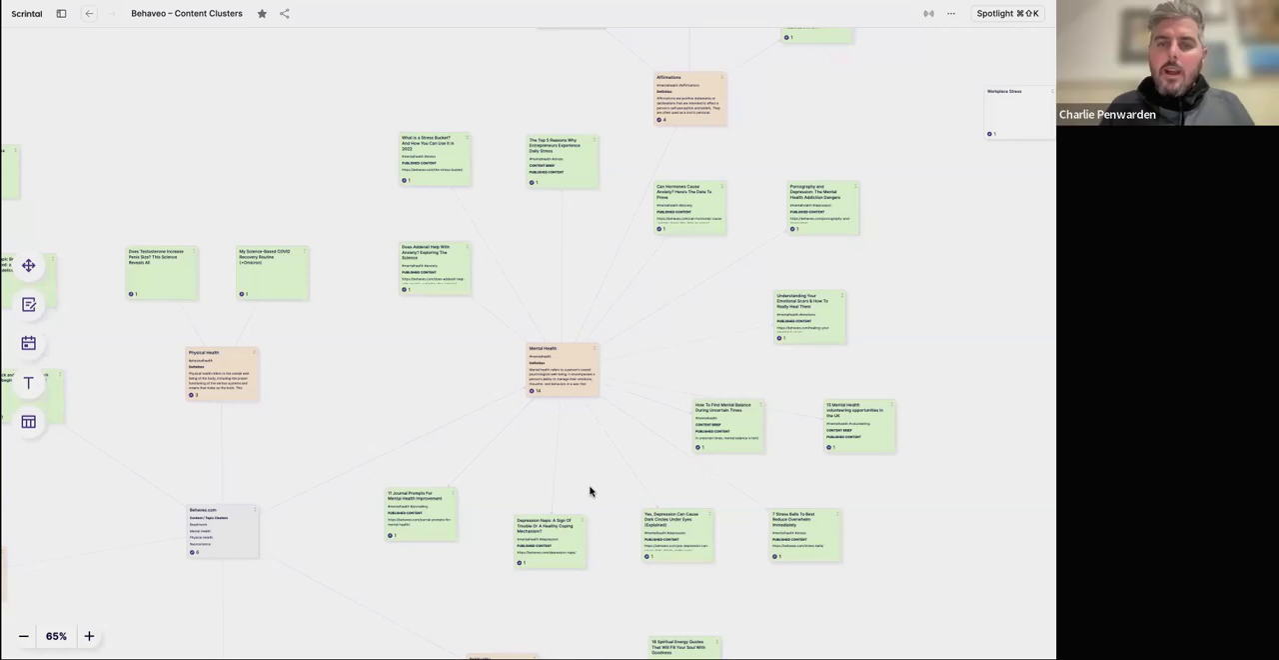
mouse_move(508, 459)
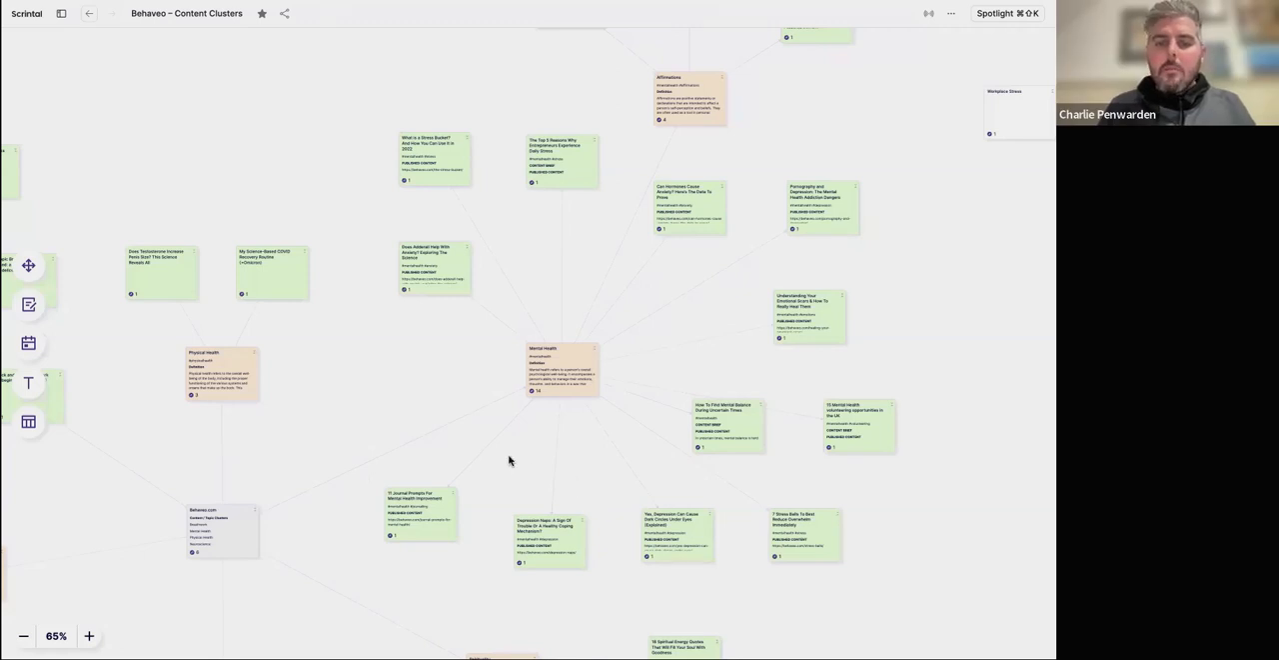
mouse_move(468, 468)
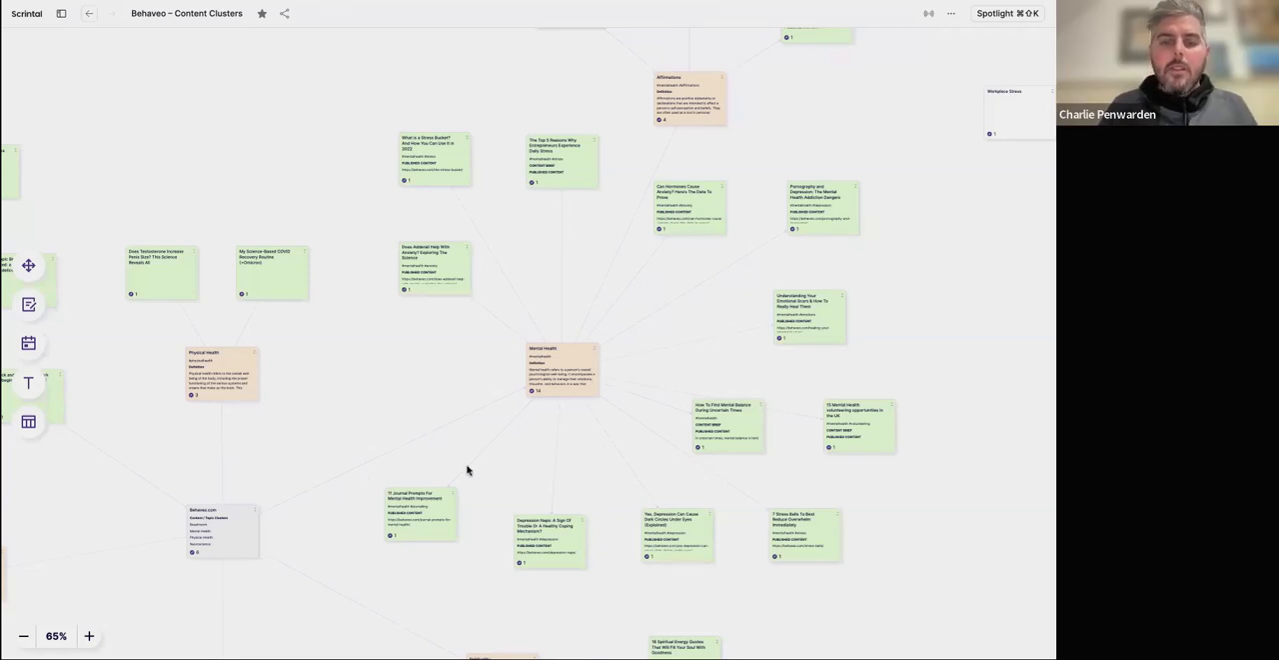
mouse_move(467, 544)
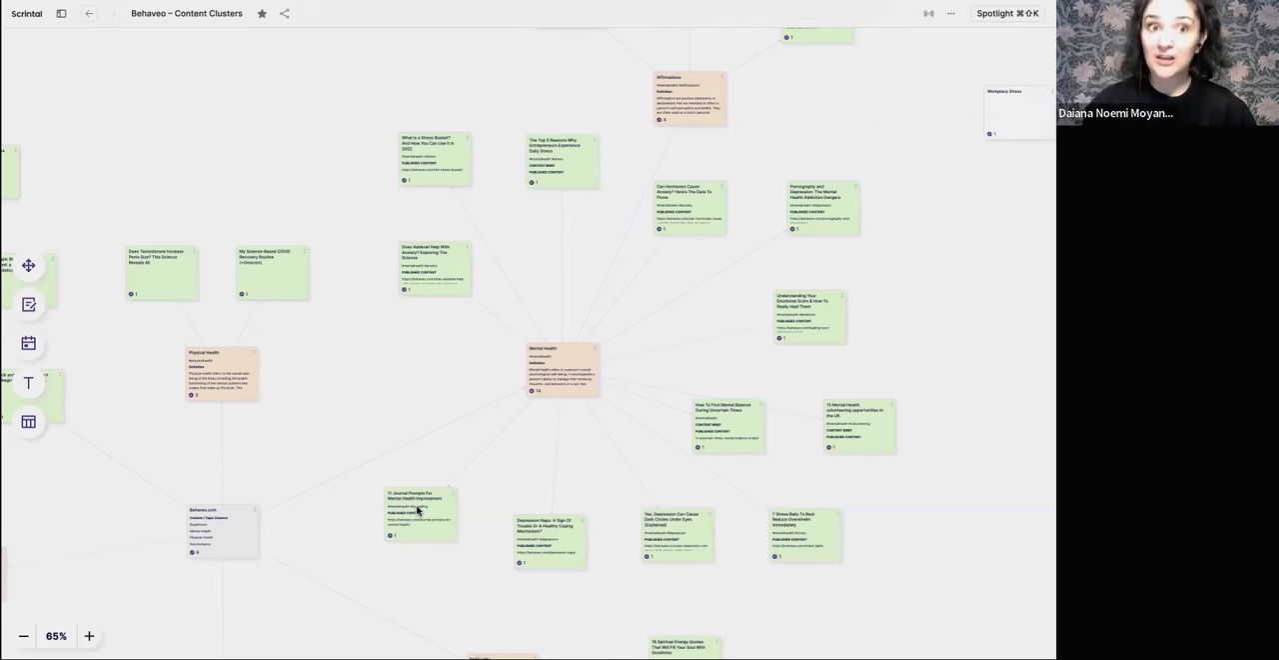
mouse_move(388, 432)
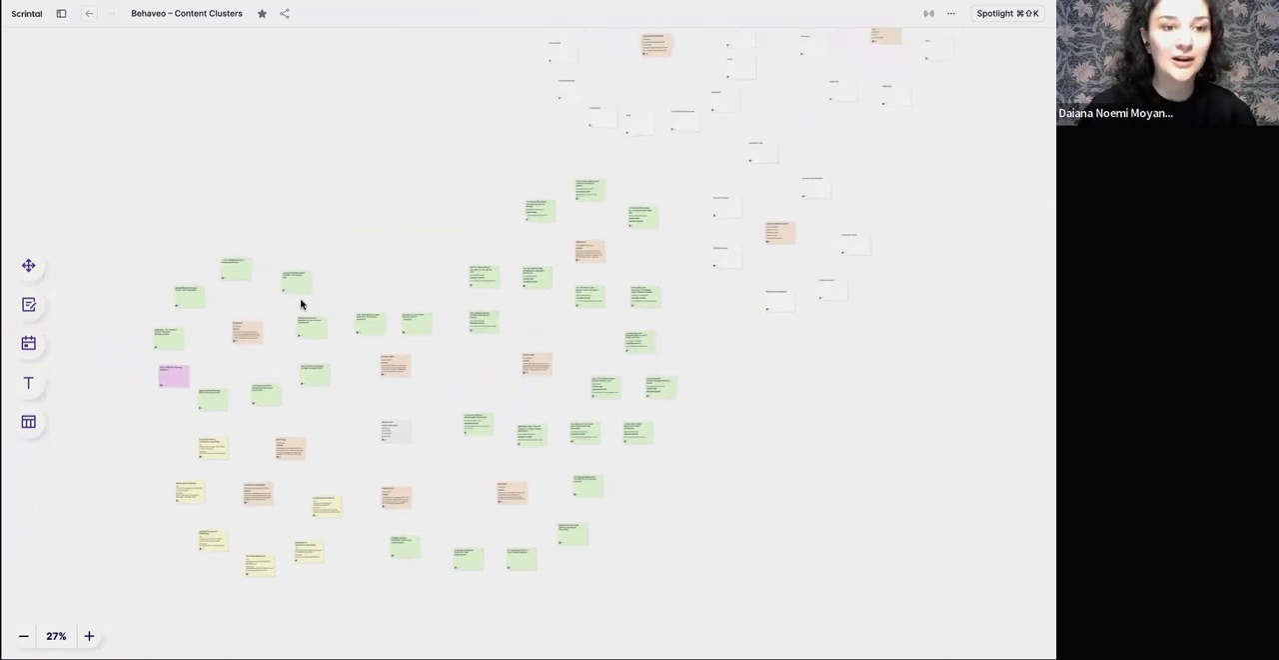
left_click(64, 16)
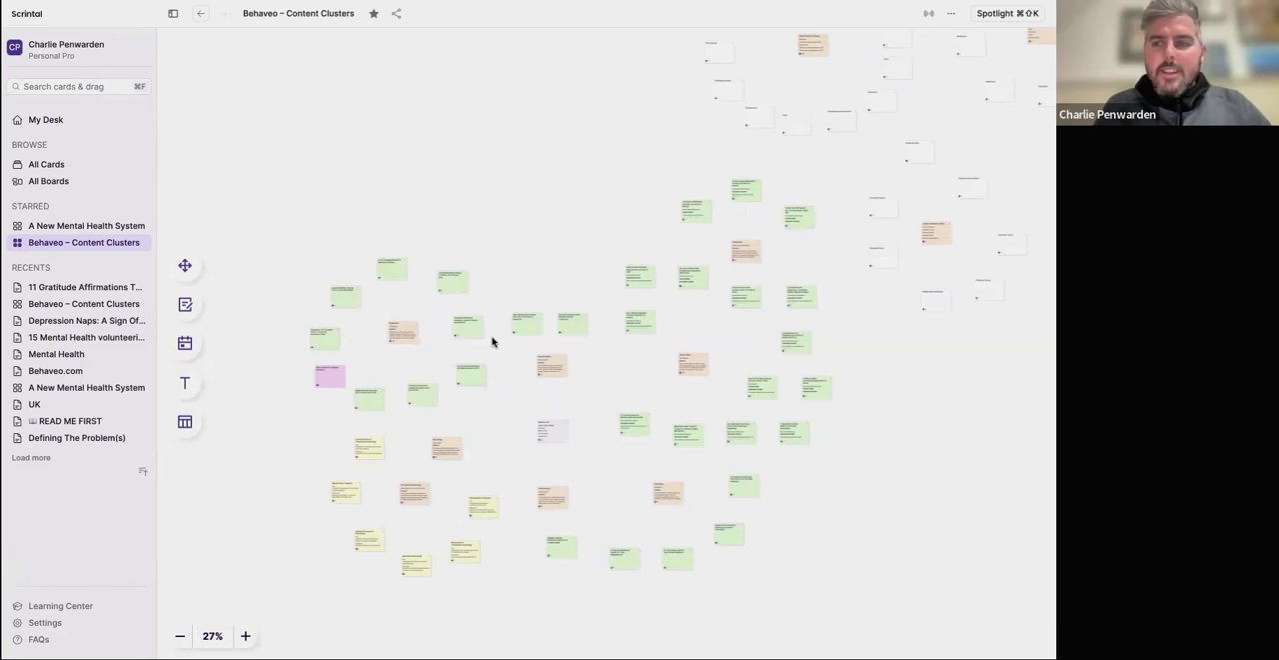
mouse_move(96, 224)
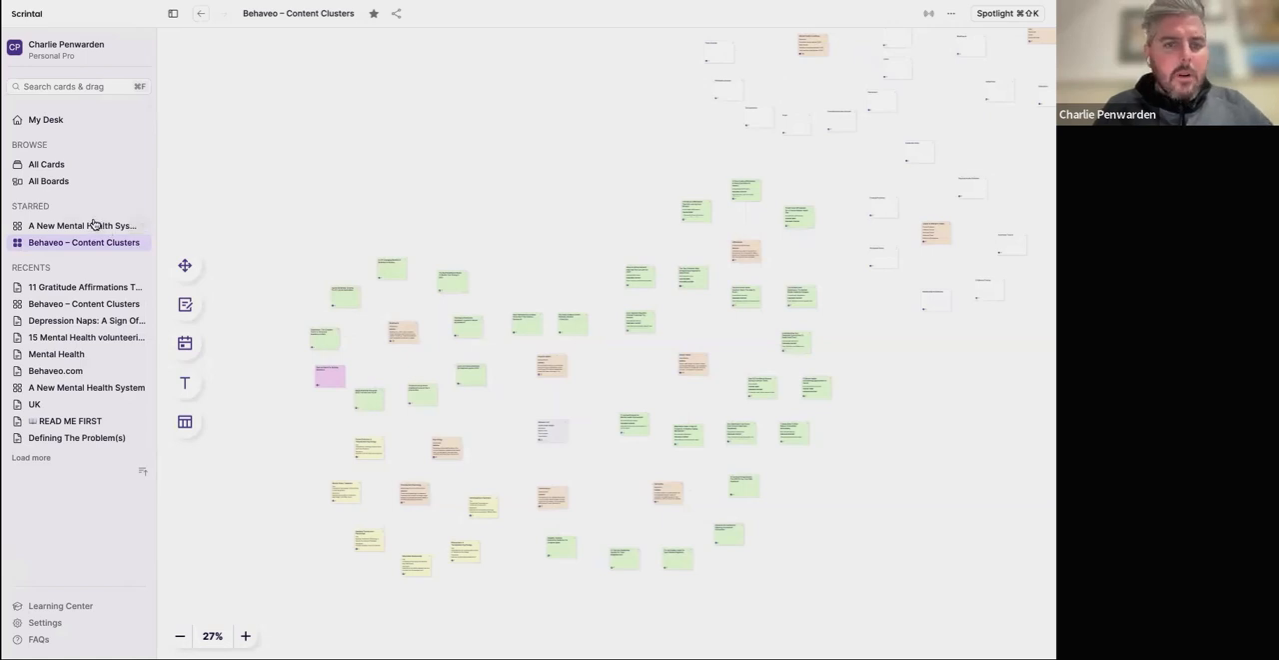
left_click(84, 223)
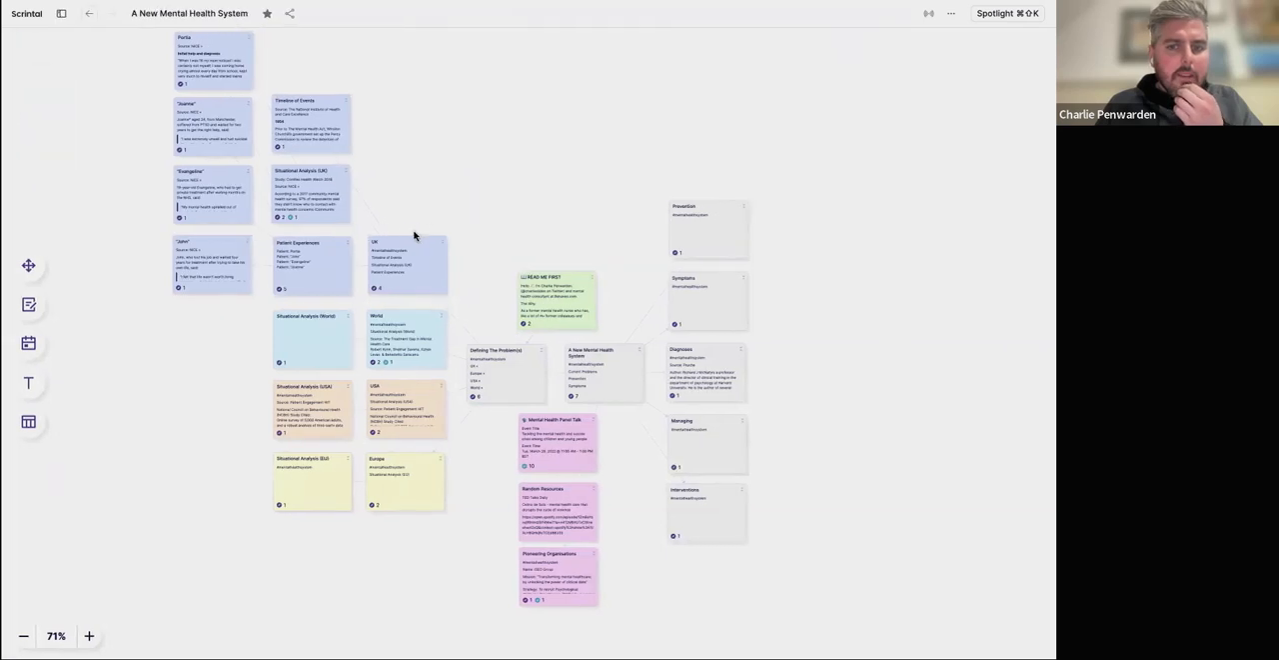
mouse_move(472, 214)
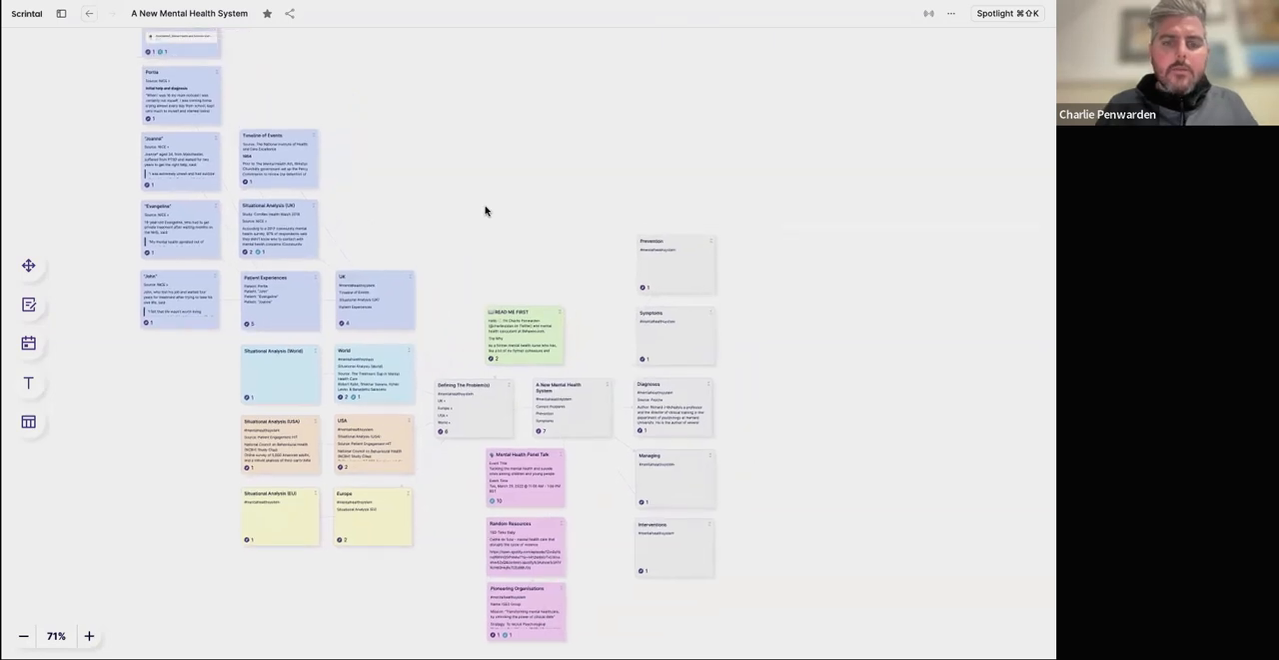
scroll("down", 3)
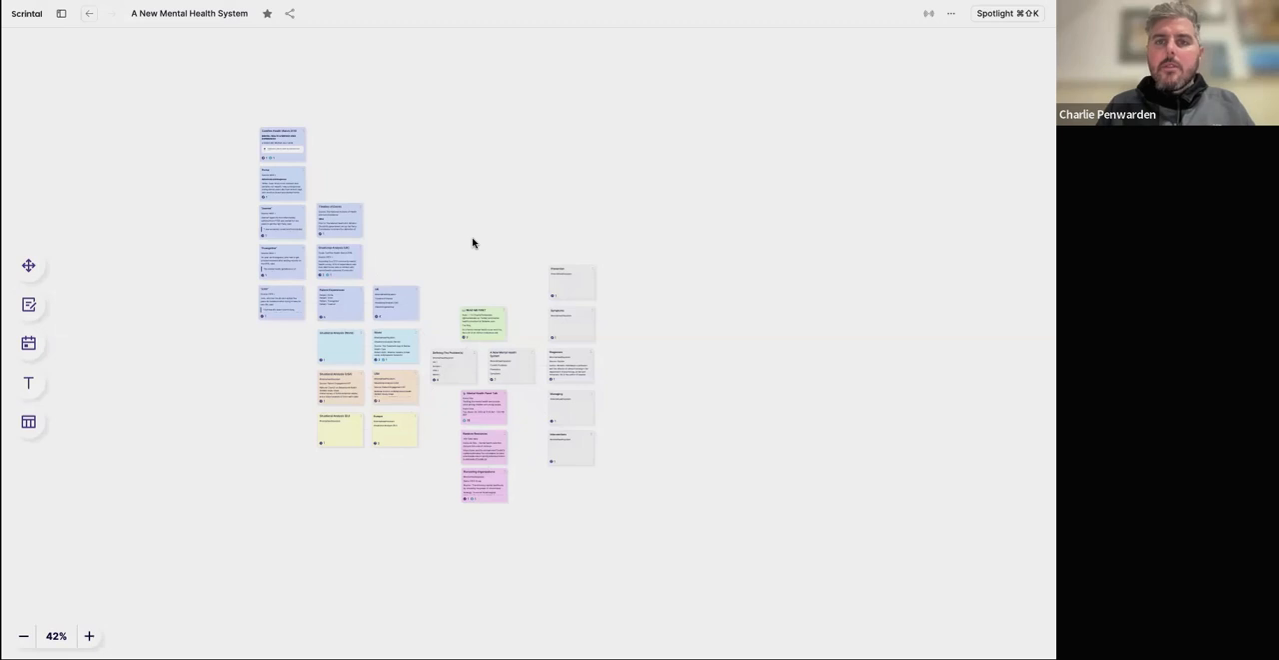
mouse_move(460, 244)
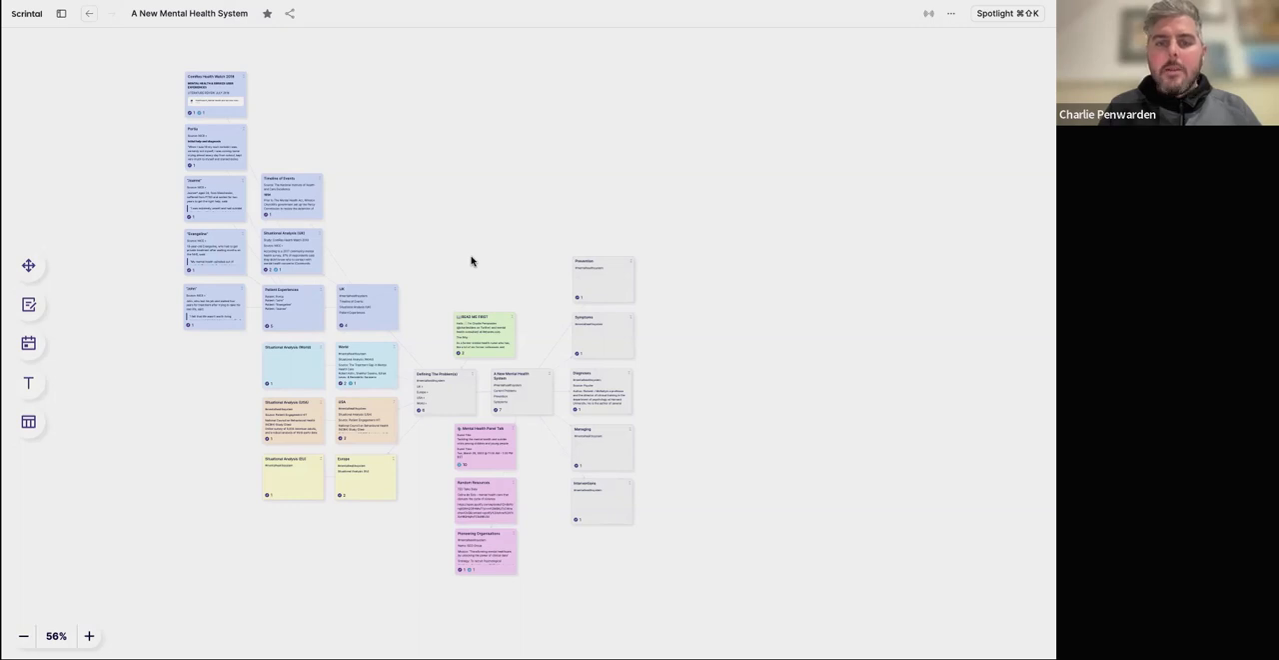
mouse_move(476, 364)
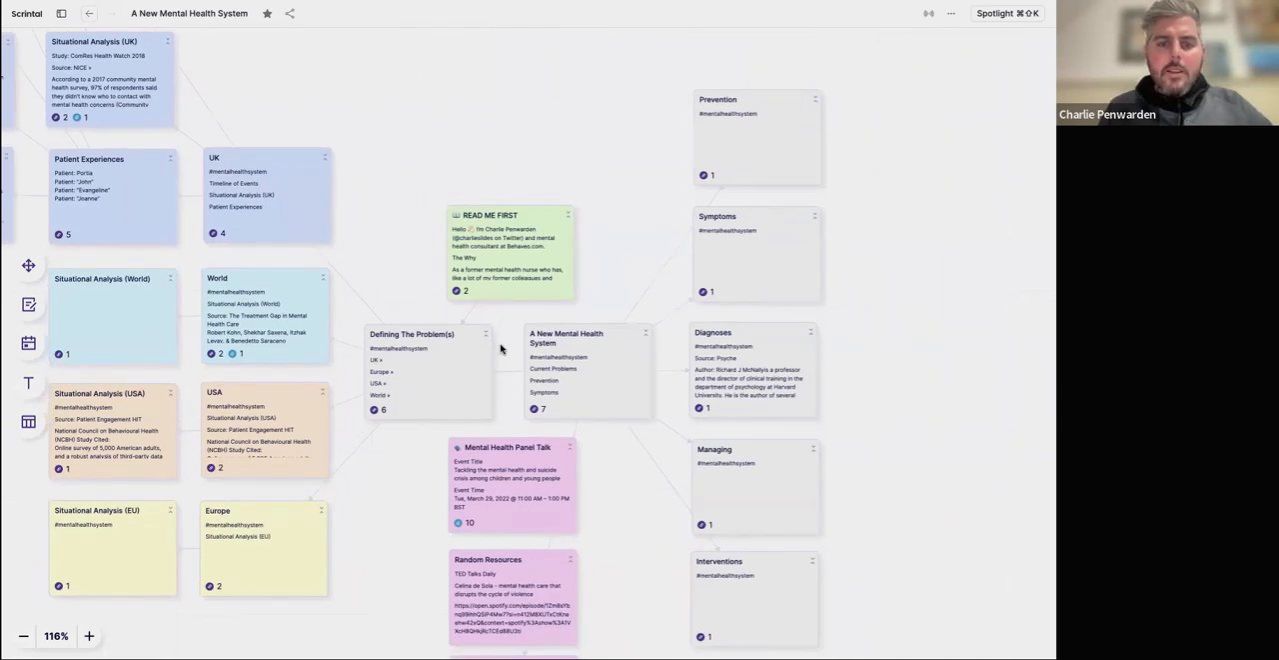
mouse_move(502, 280)
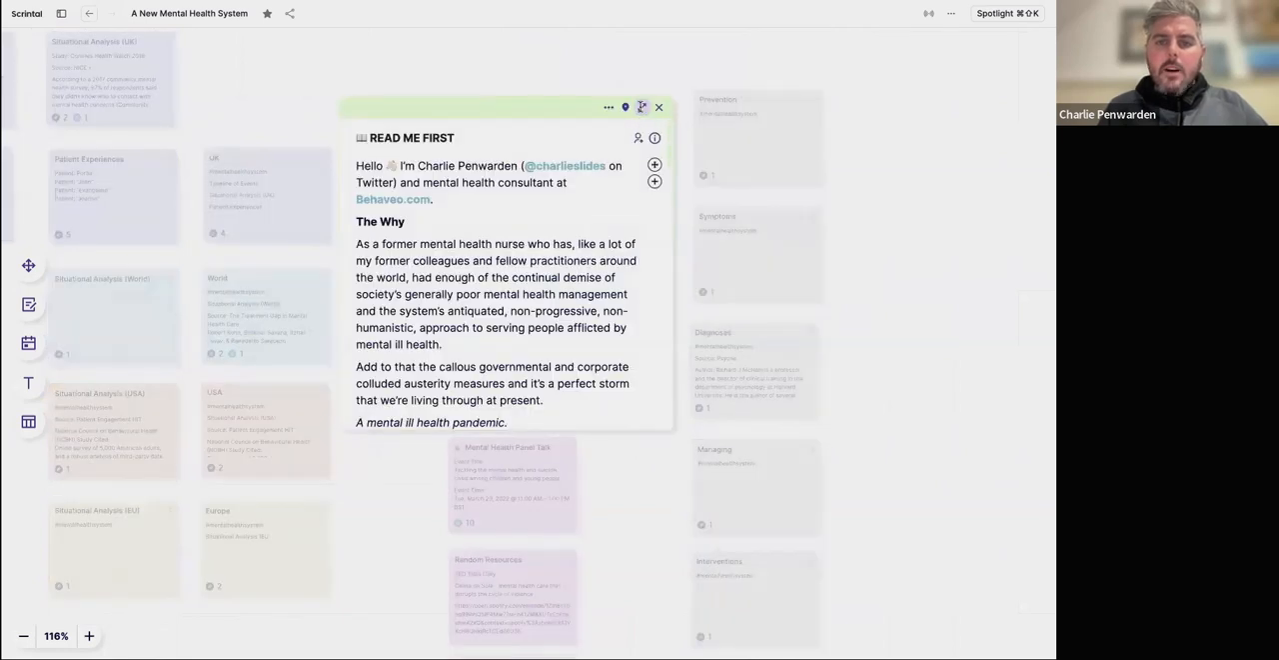
Expand the READ ME FIRST card to full page and read down to its Starting Point section.
left_click(641, 108)
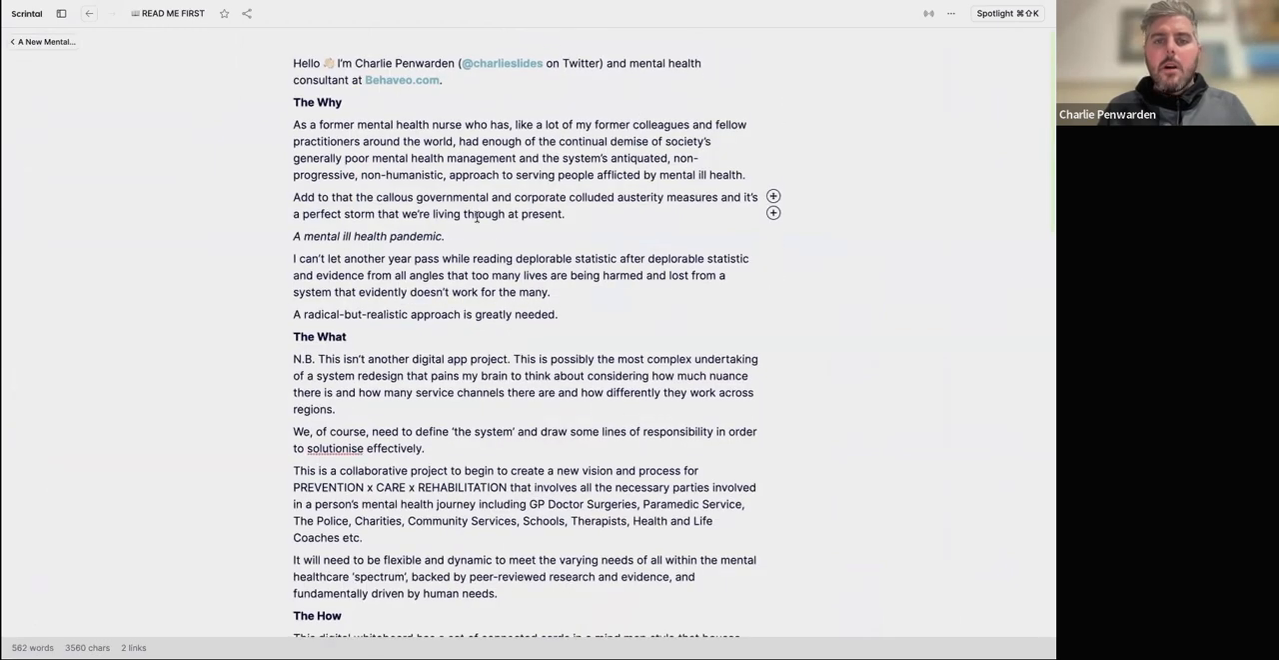
scroll("down", 3)
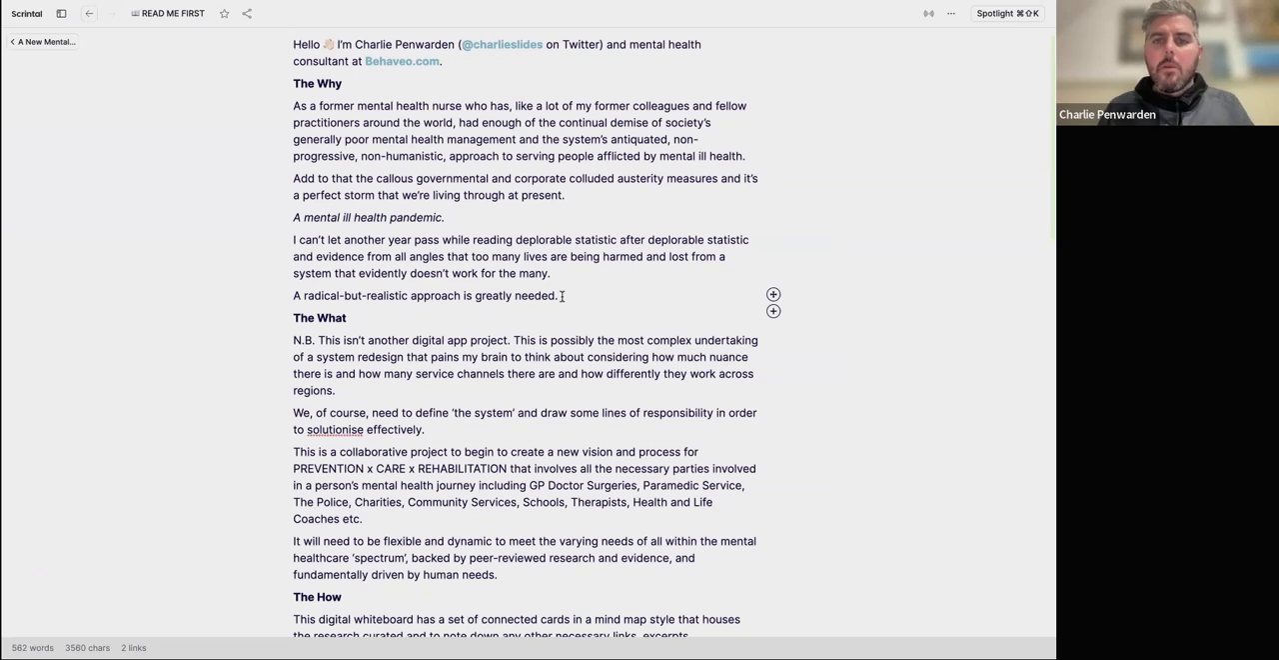
scroll("down", 3)
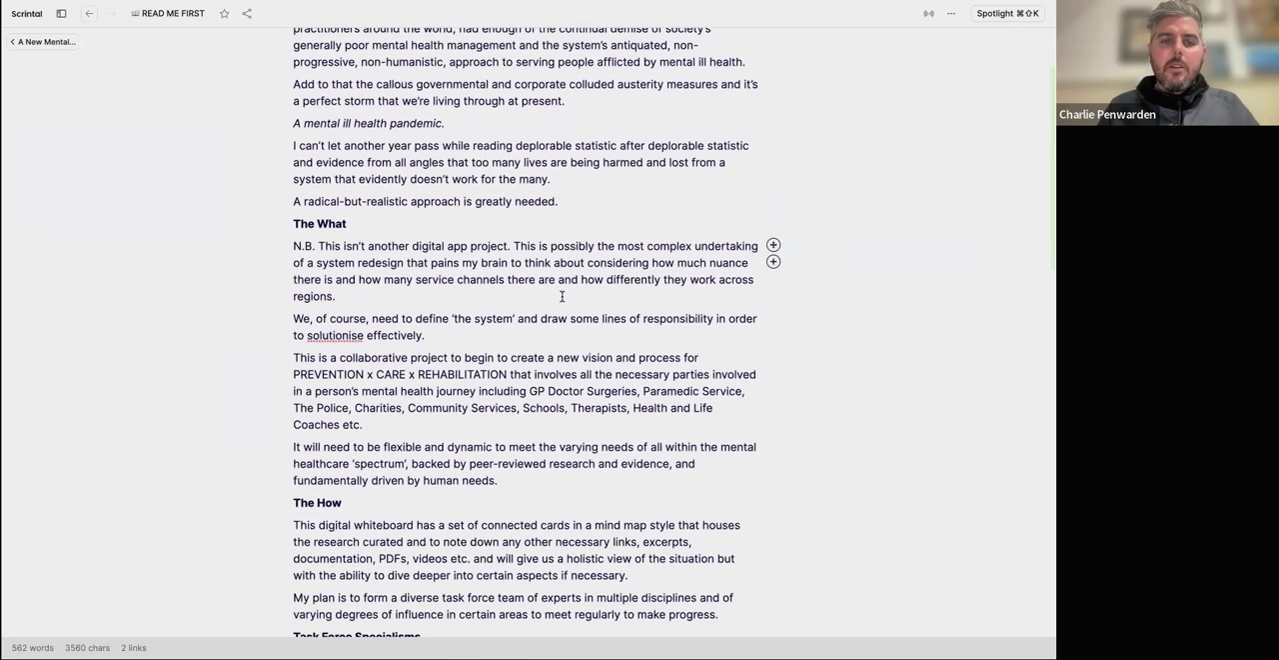
scroll("down", 3)
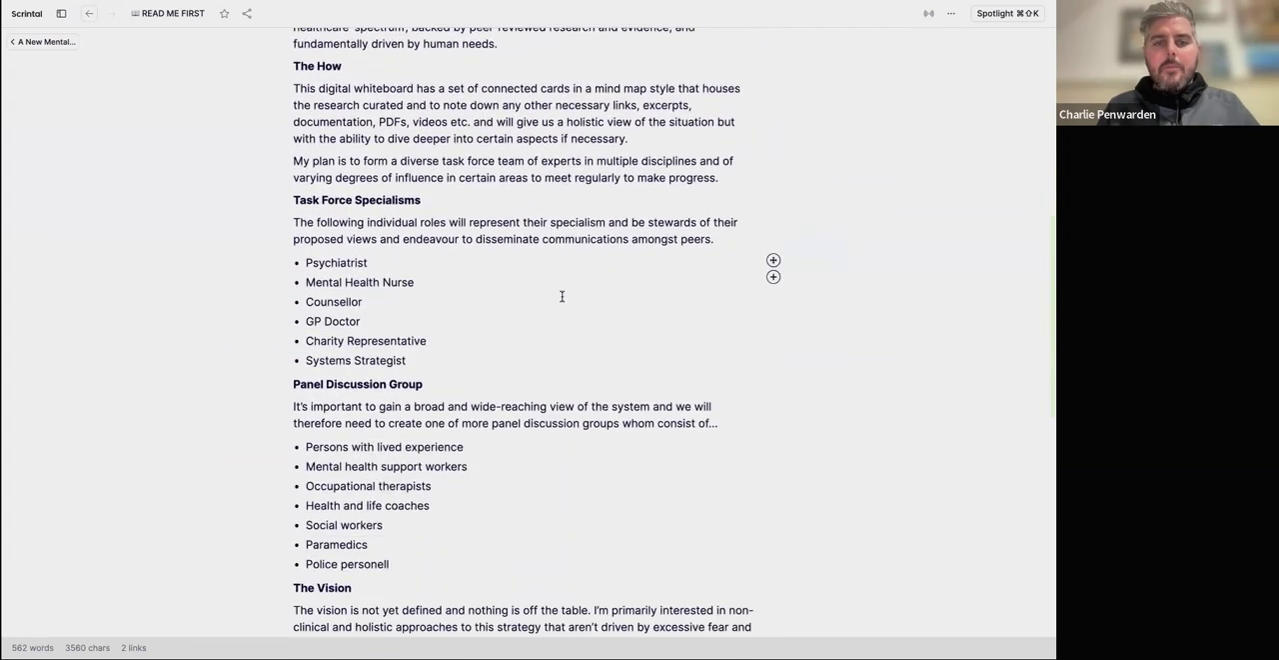
scroll("down", 3)
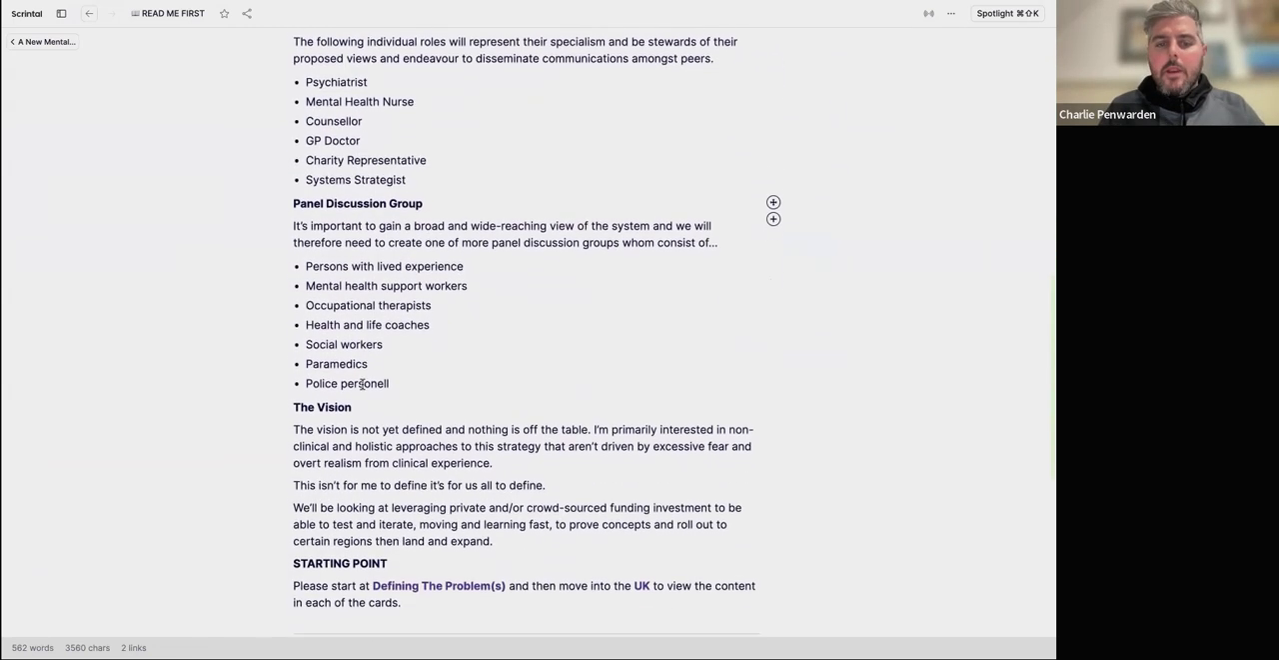
scroll("down", 3)
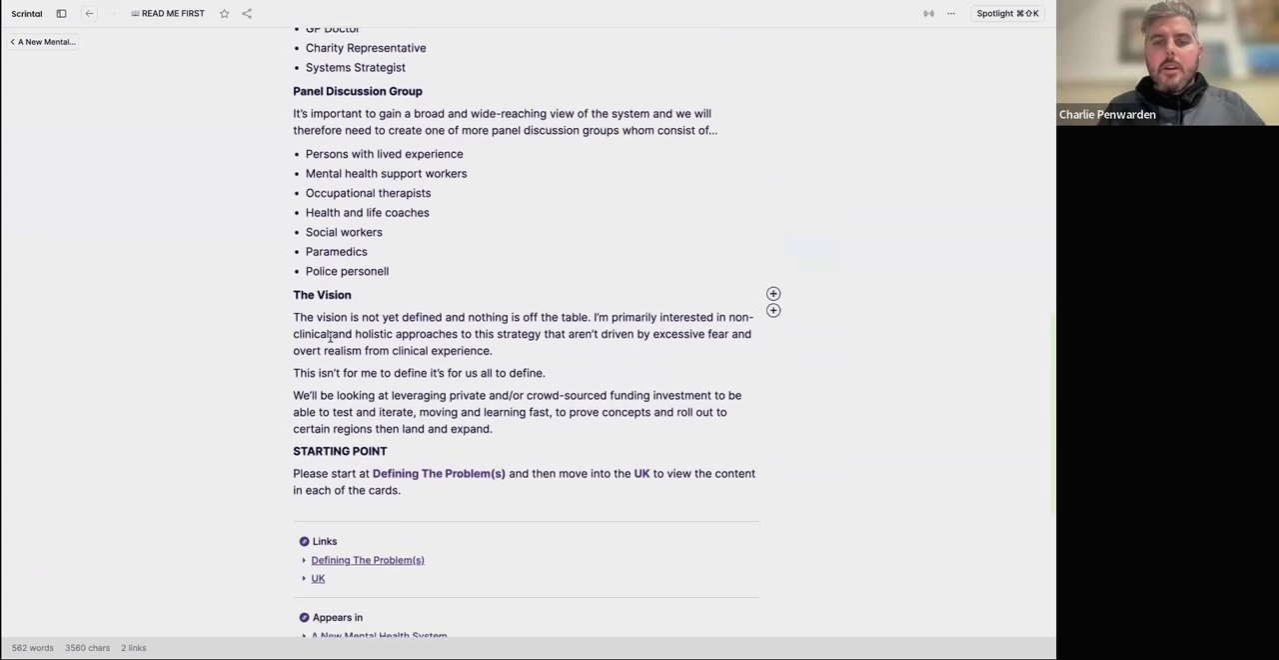
scroll("down", 3)
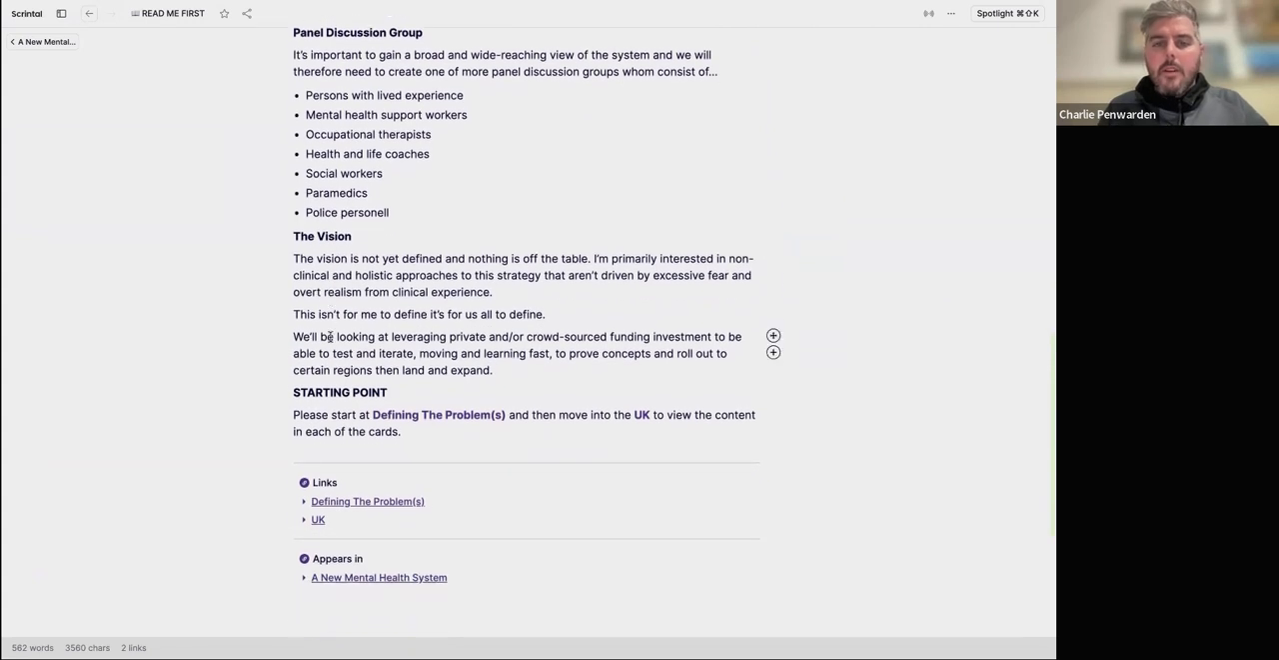
scroll("down", 3)
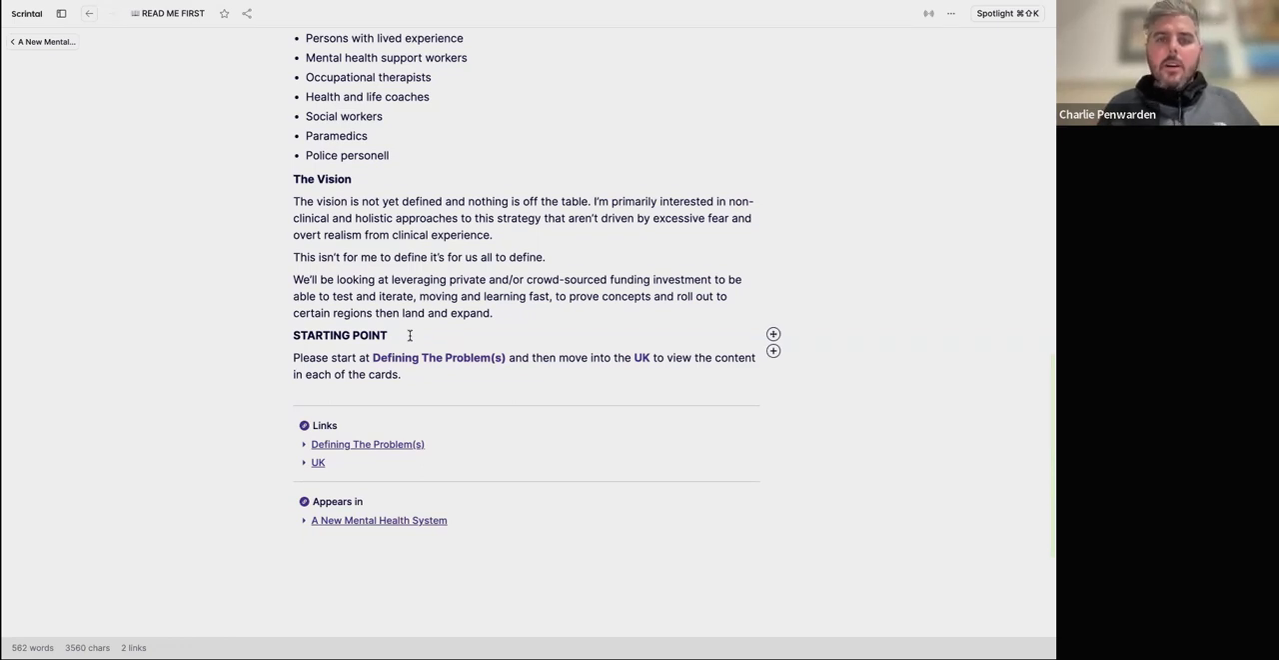
mouse_move(416, 360)
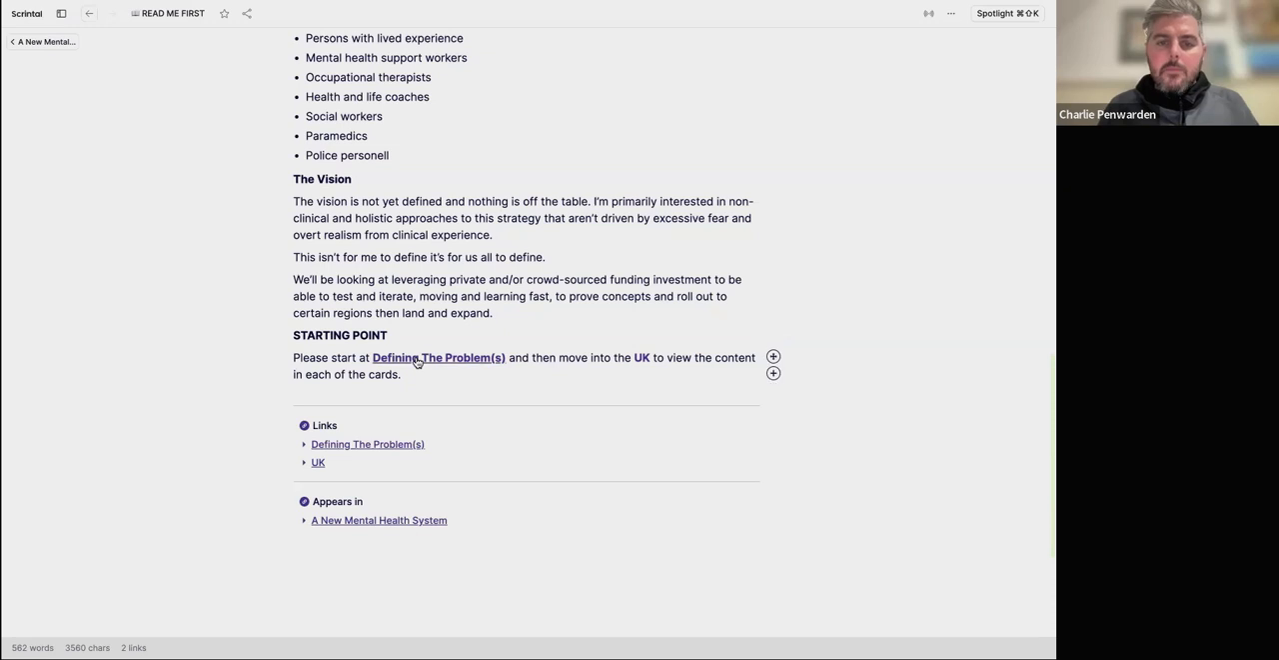
Follow the card links from Defining The Problem(s) through UK to Timeline of Events.
left_click(438, 356)
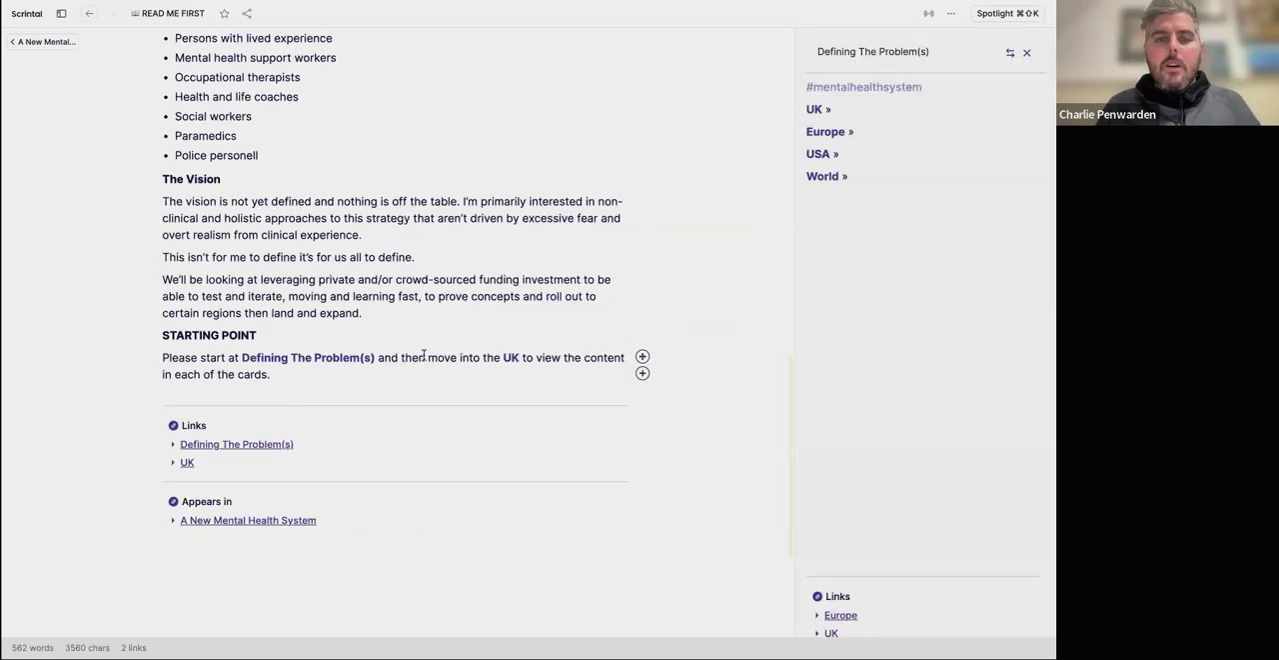
mouse_move(770, 204)
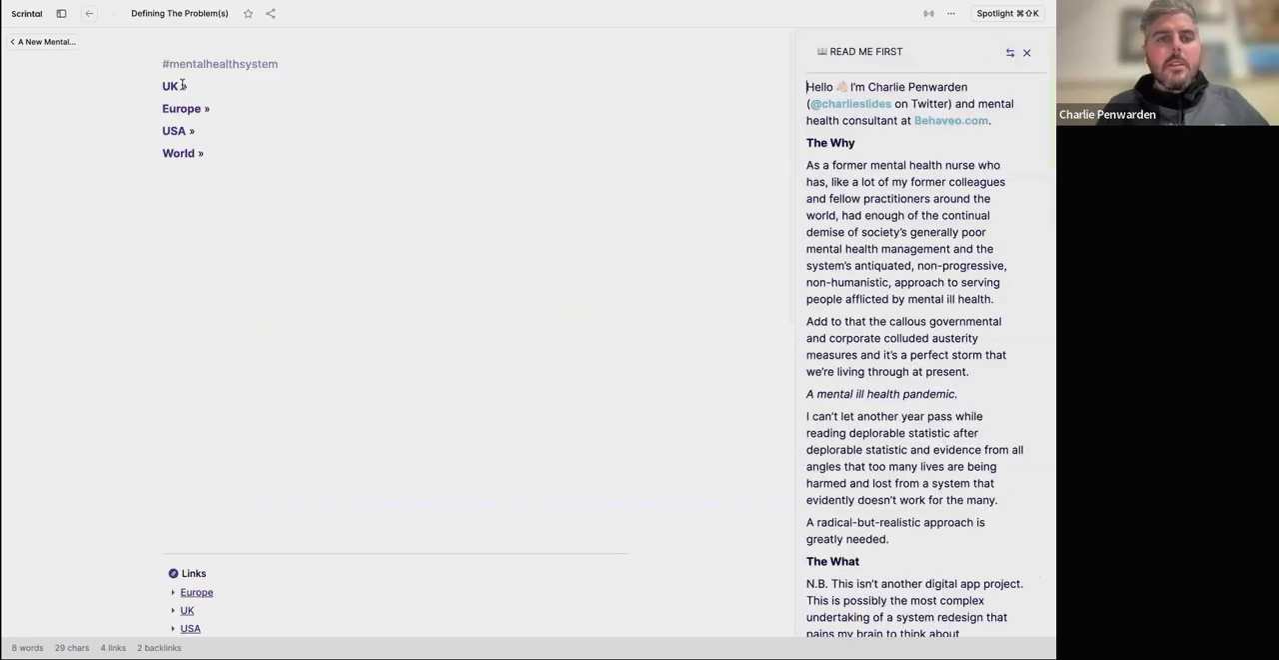
left_click(170, 86)
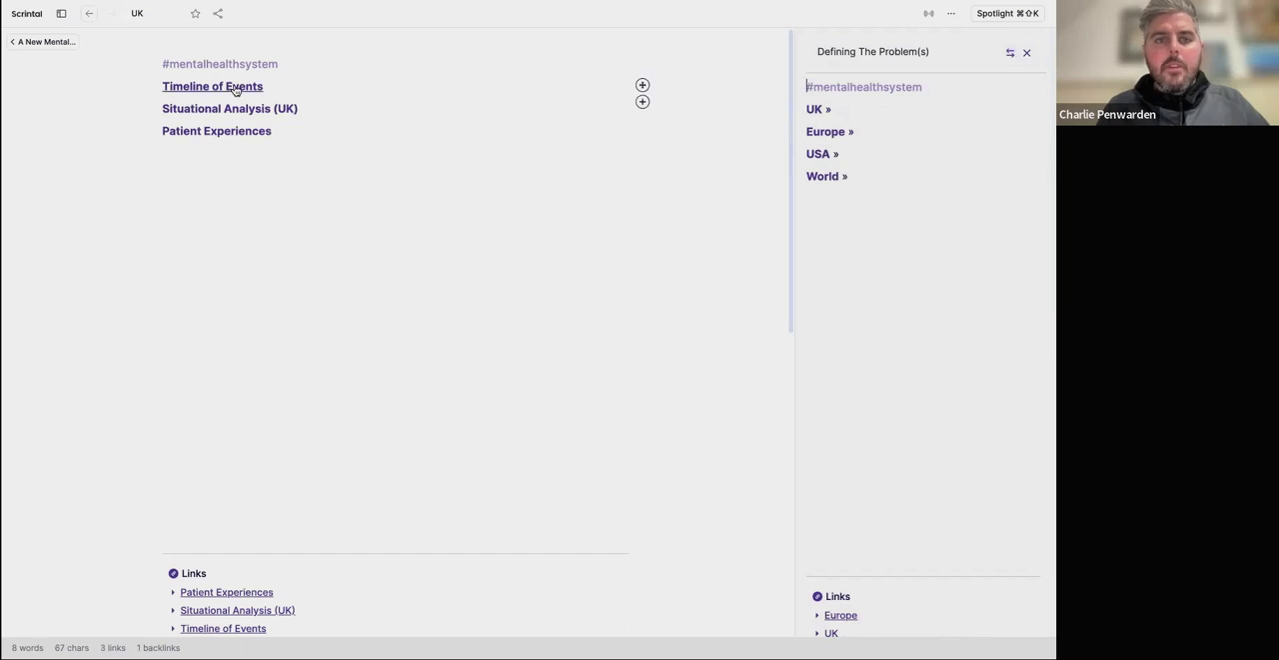
left_click(228, 86)
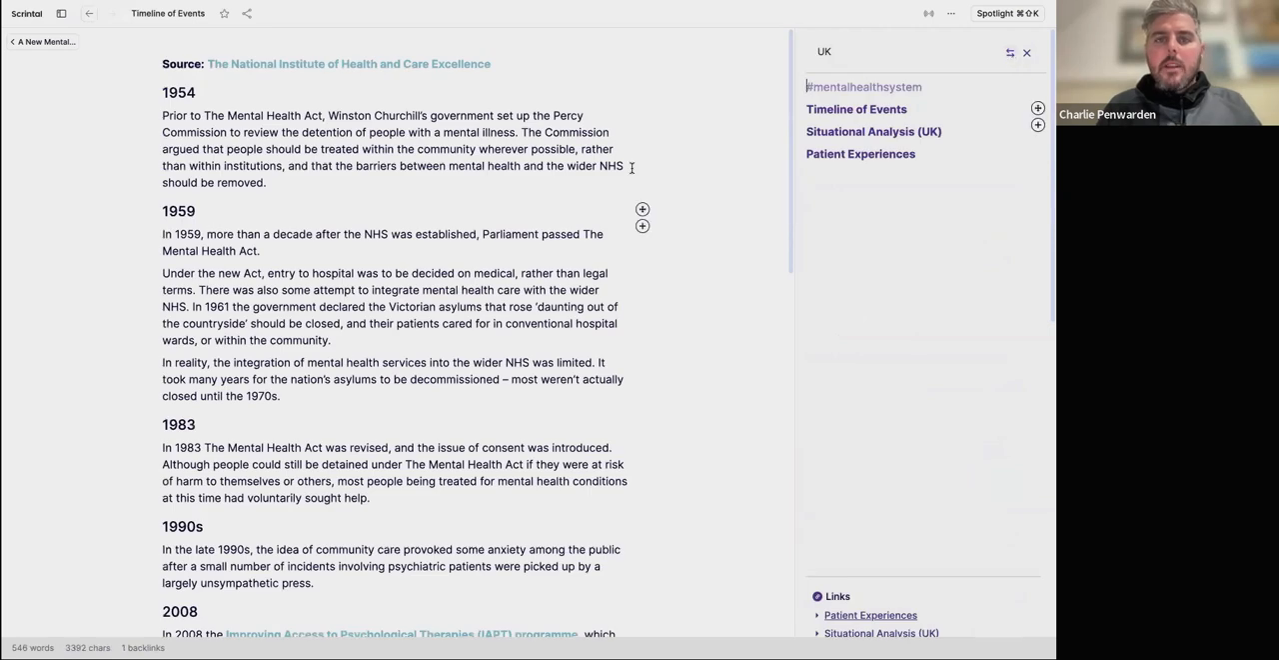
mouse_move(340, 255)
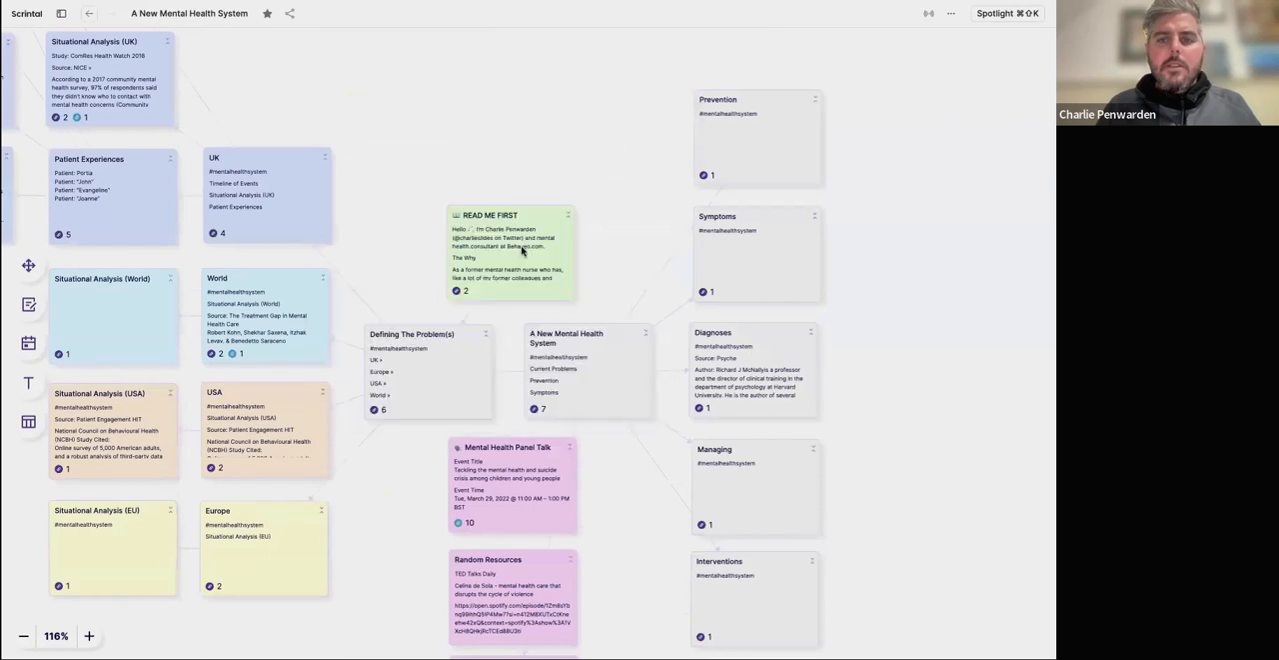
Check the READ ME FIRST card, then leave the Timeline of Events card.
left_click(500, 249)
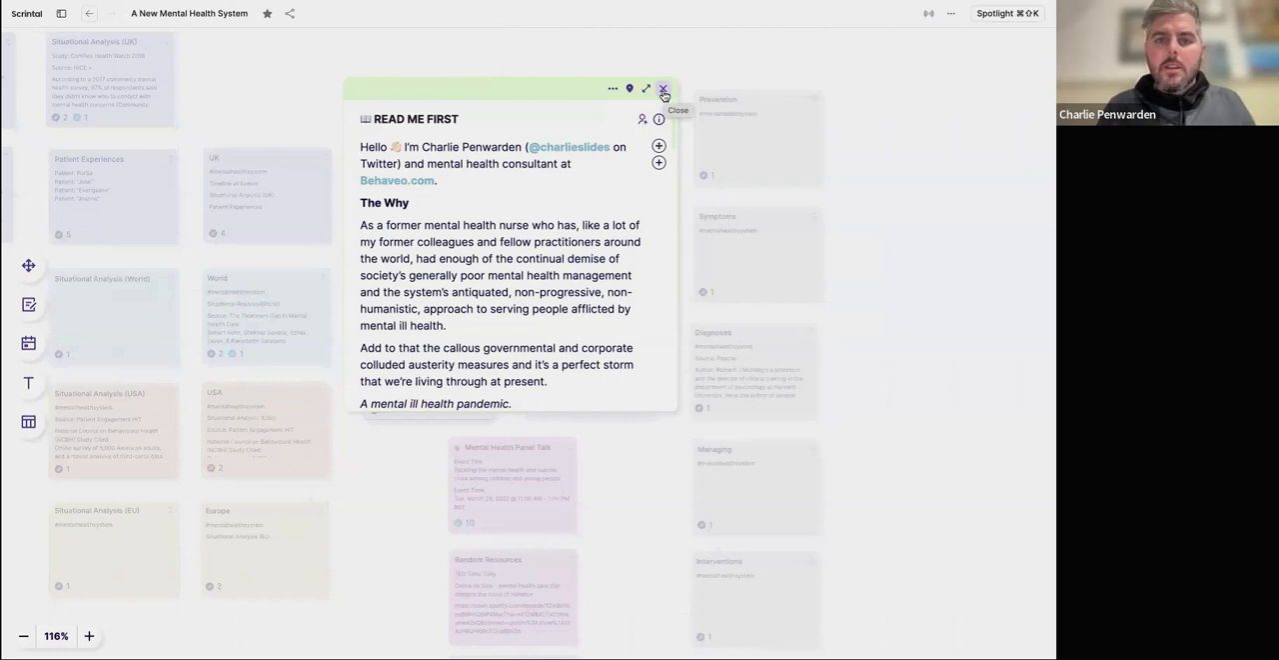
left_click(664, 88)
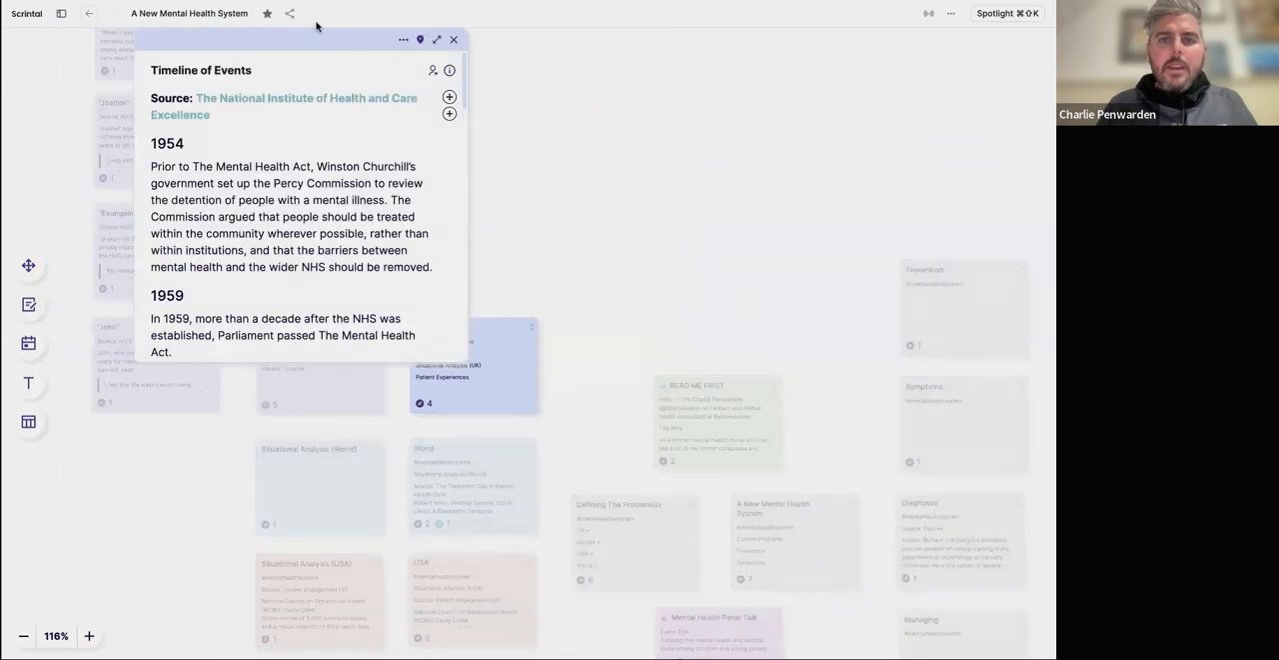
left_click(435, 38)
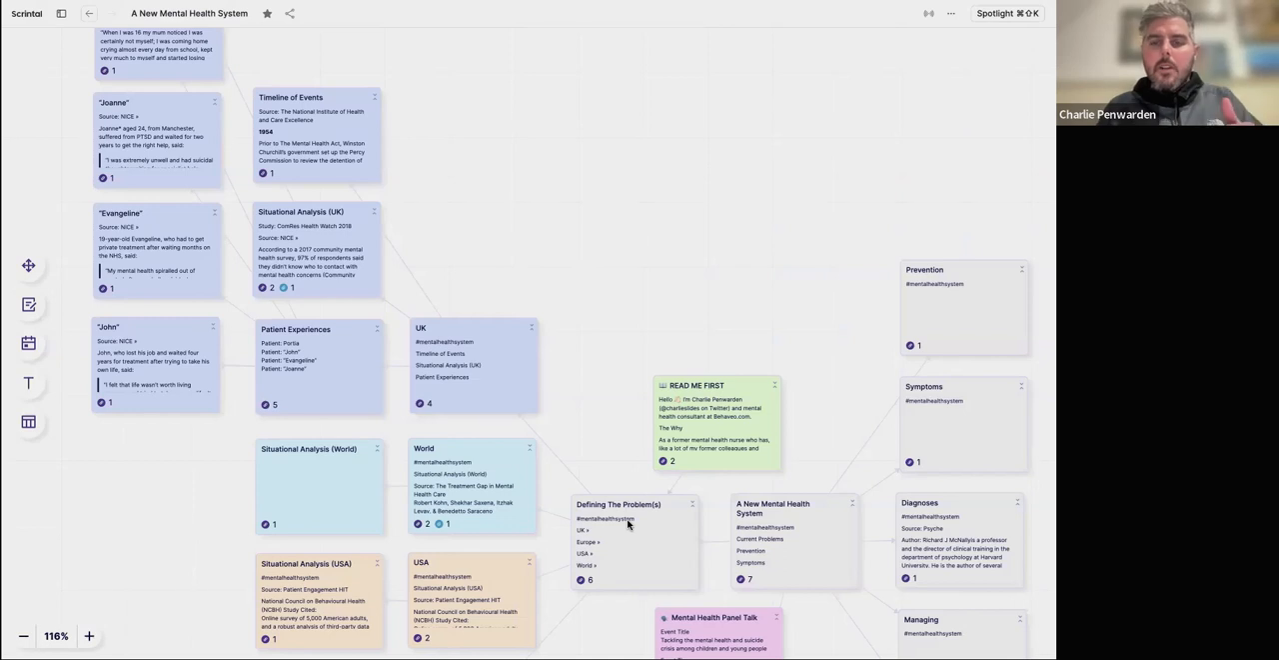
mouse_move(478, 352)
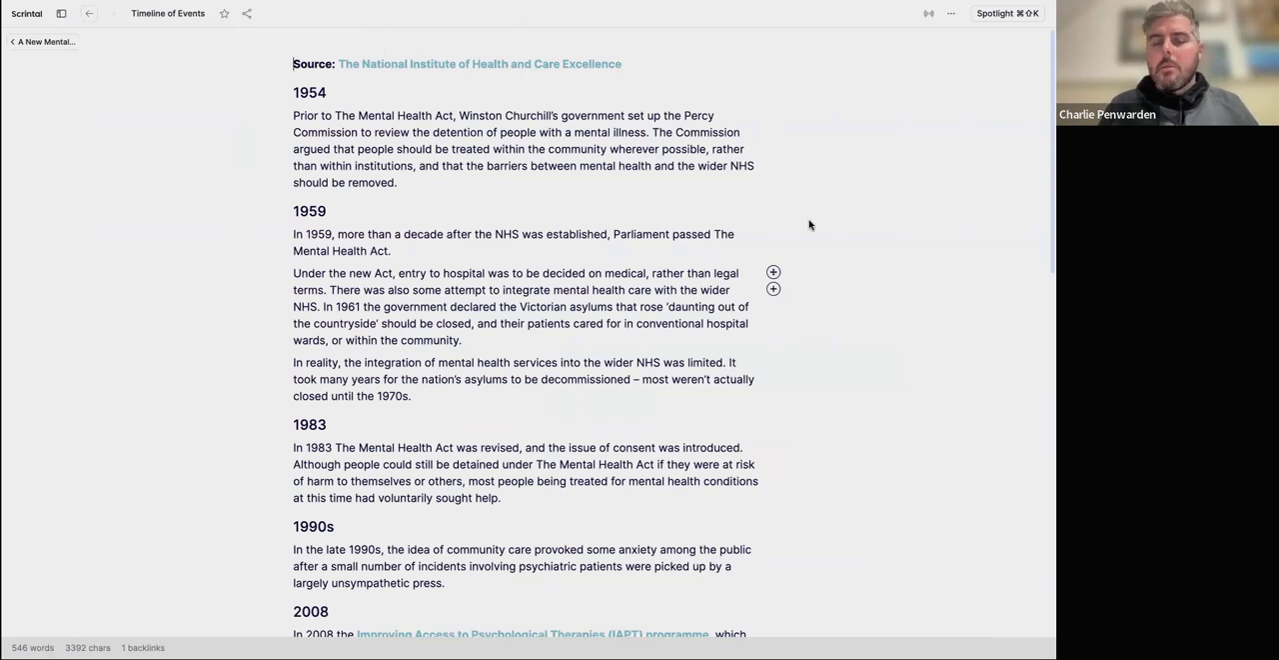
mouse_move(810, 220)
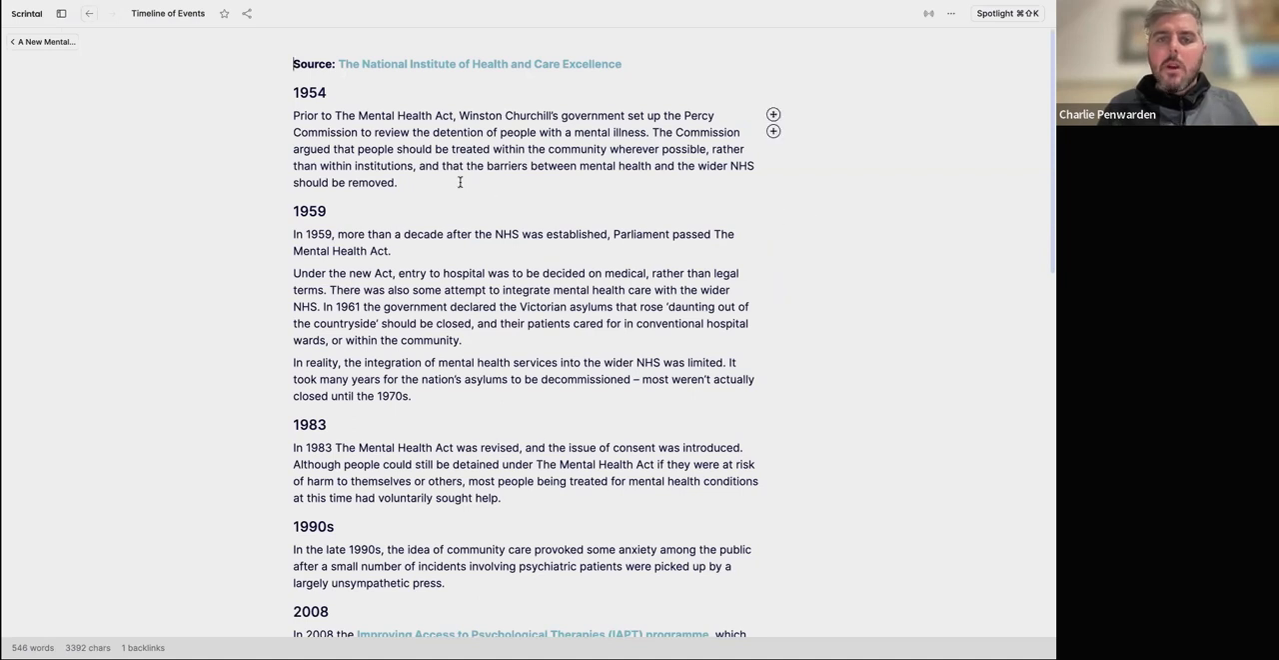
Read down through the dated timeline entries from 1954 onward.
scroll("down", 3)
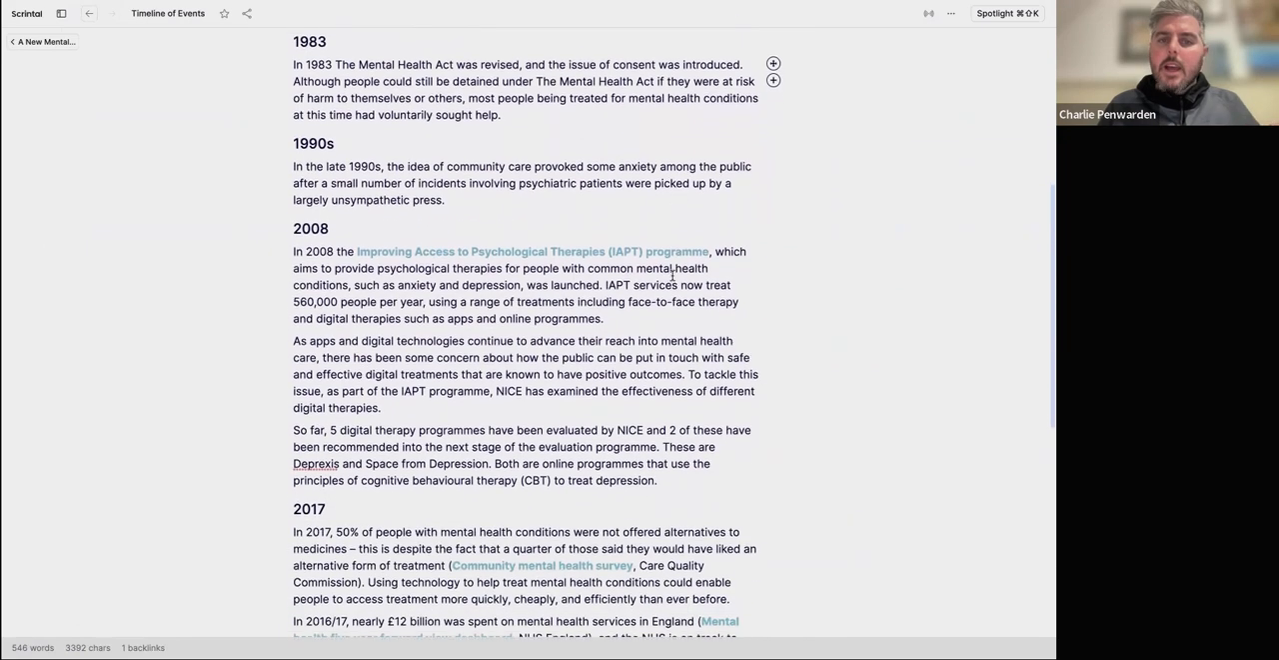
scroll("down", 3)
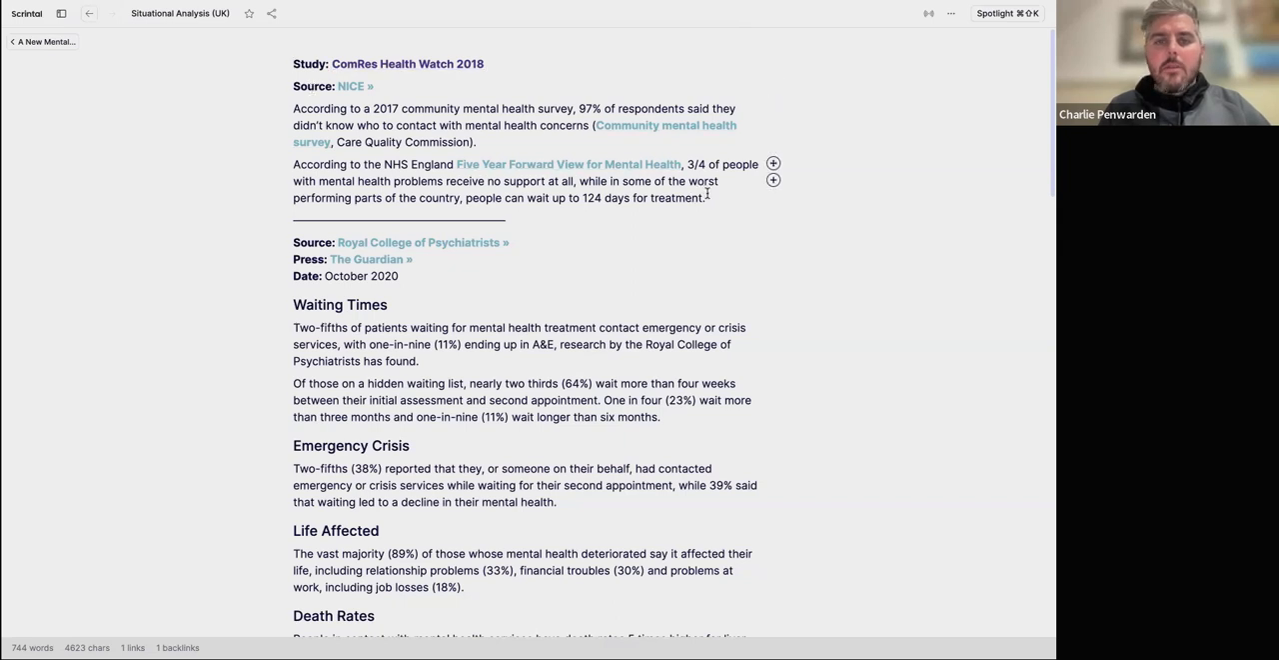
Read down the Situational Analysis (UK) findings through the NHS England and Mental Health Foundation sources.
scroll("down", 3)
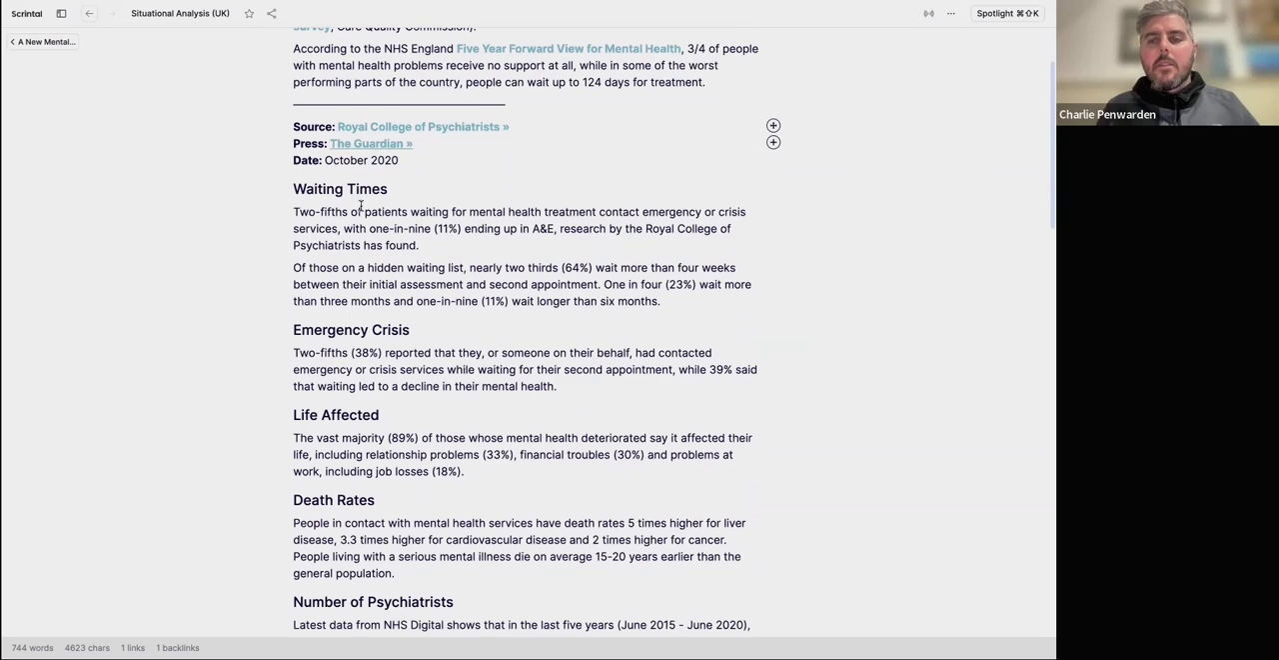
scroll("down", 3)
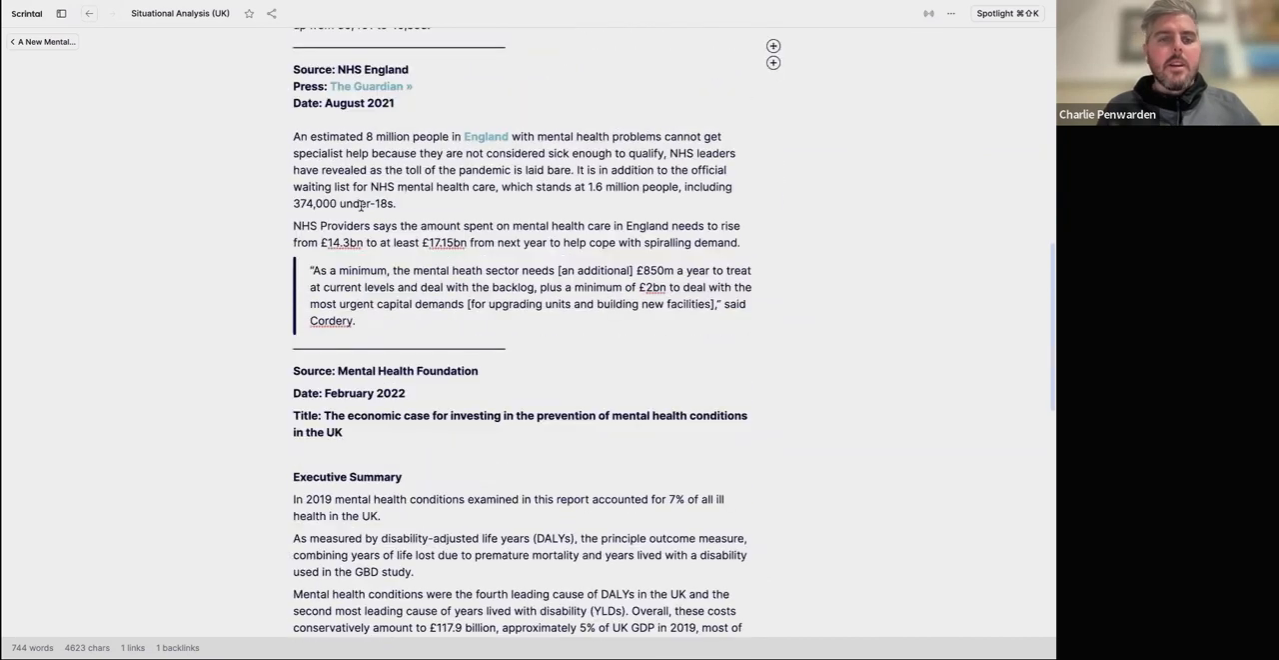
scroll("down", 3)
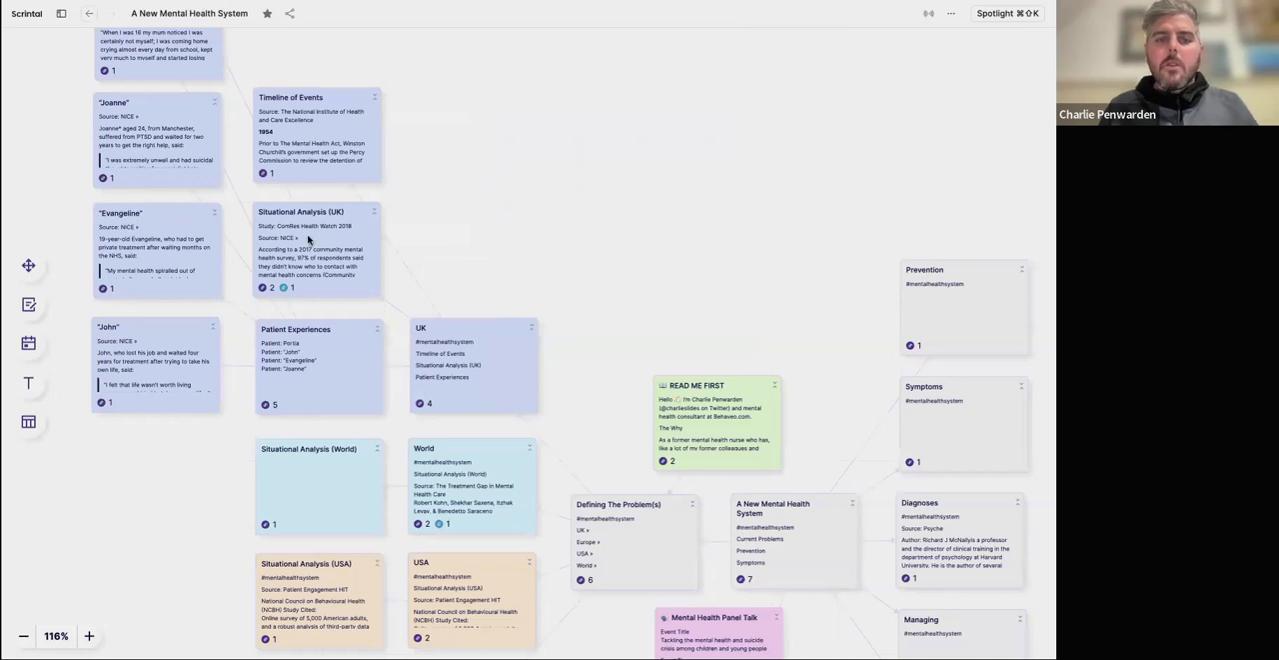
mouse_move(312, 367)
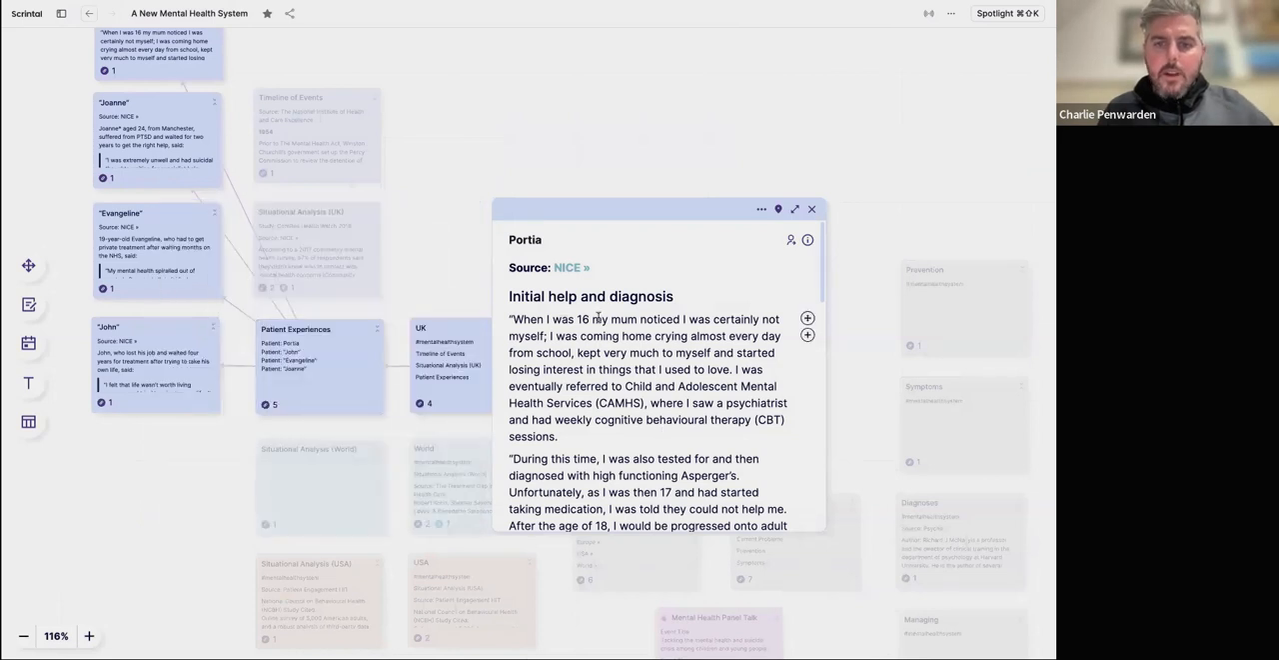
scroll("down", 3)
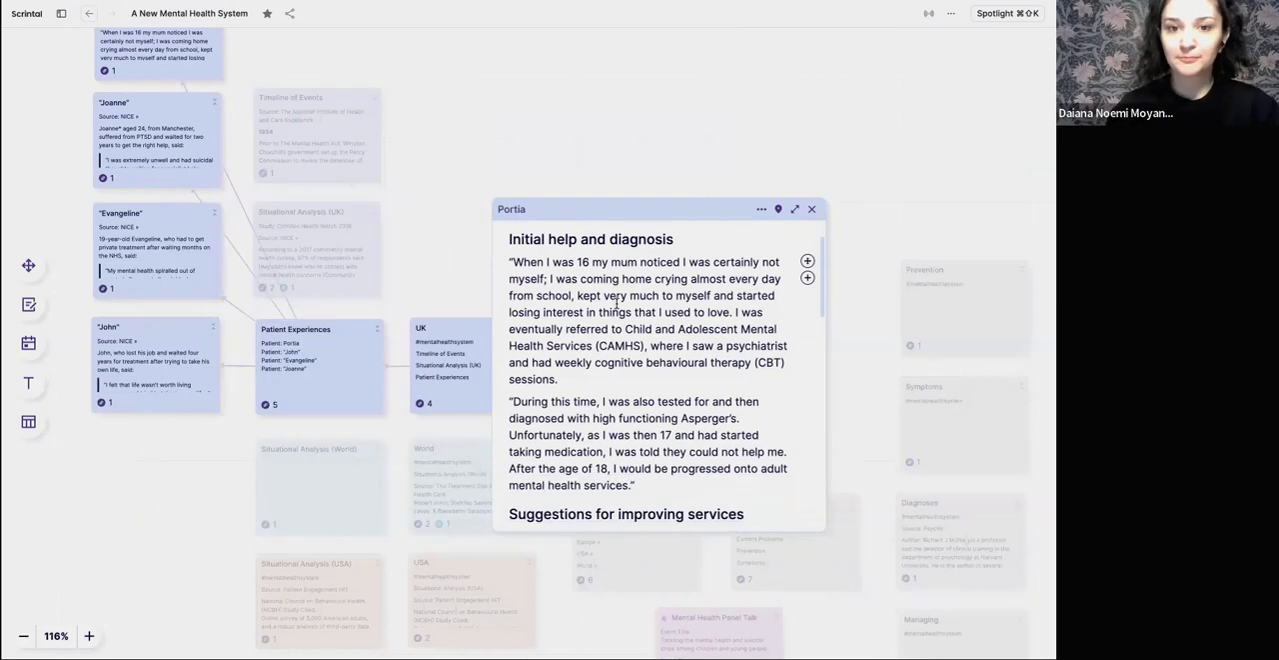
scroll("down", 3)
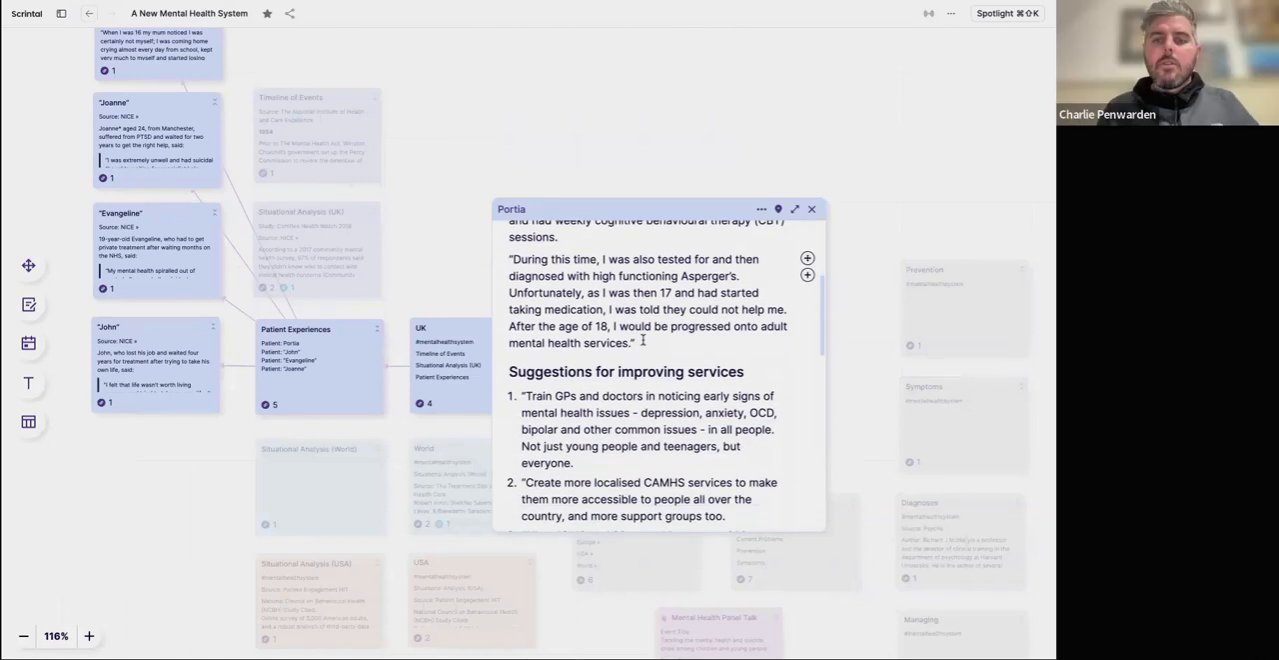
scroll("down", 3)
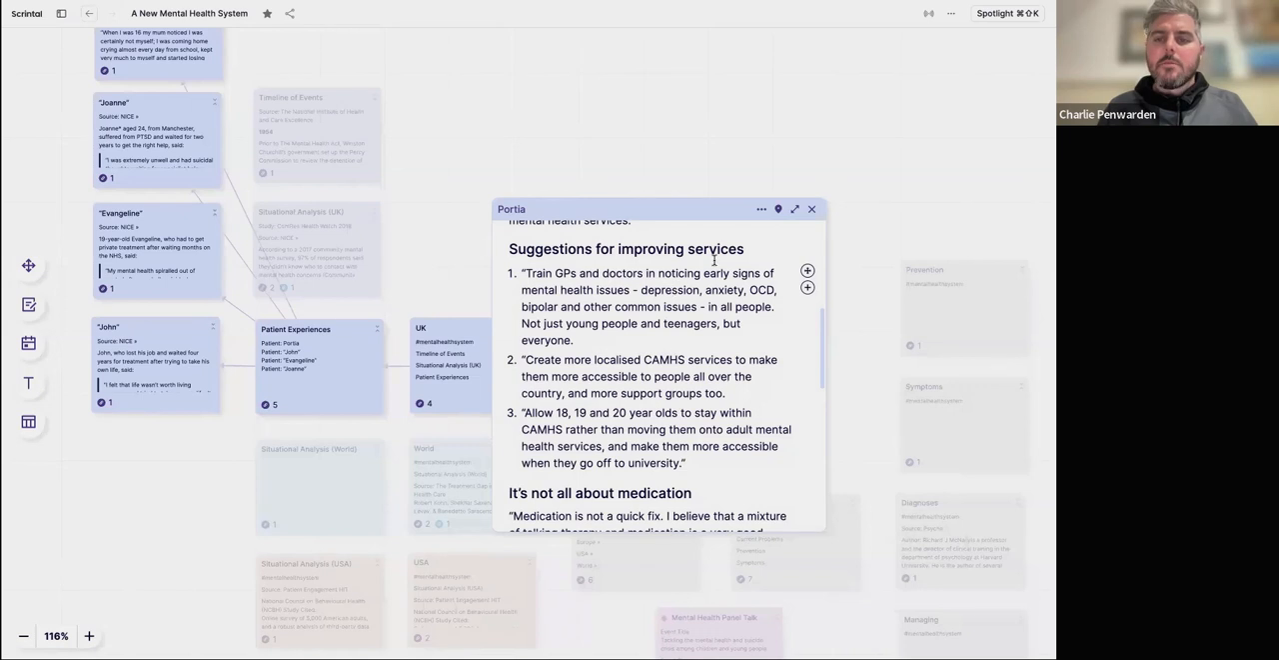
scroll("down", 3)
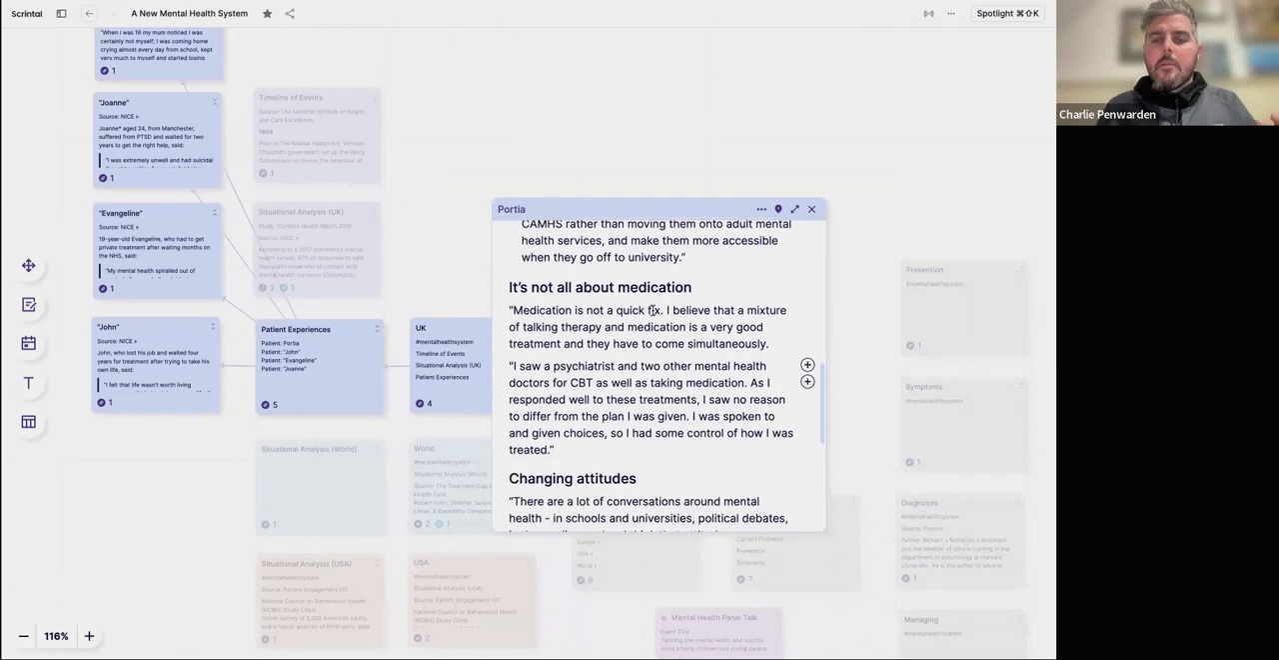
scroll("down", 3)
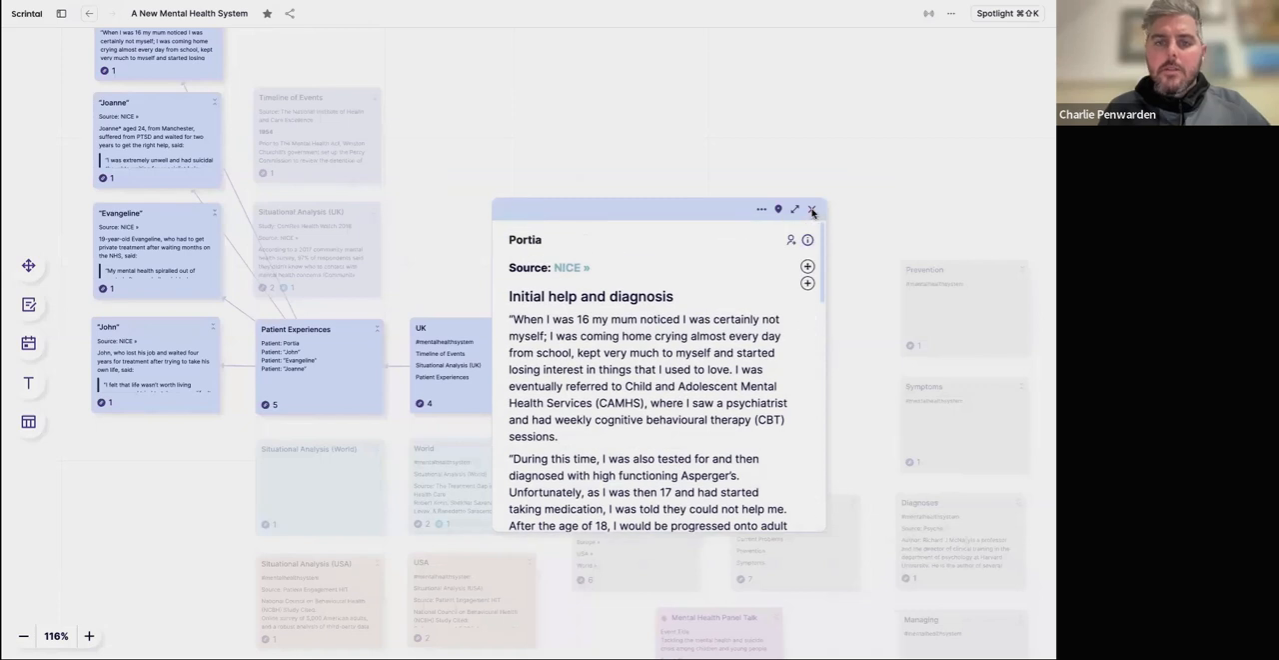
Close the Portia preview and the ComRes Health Watch 2018 card to return to the board.
left_click(812, 208)
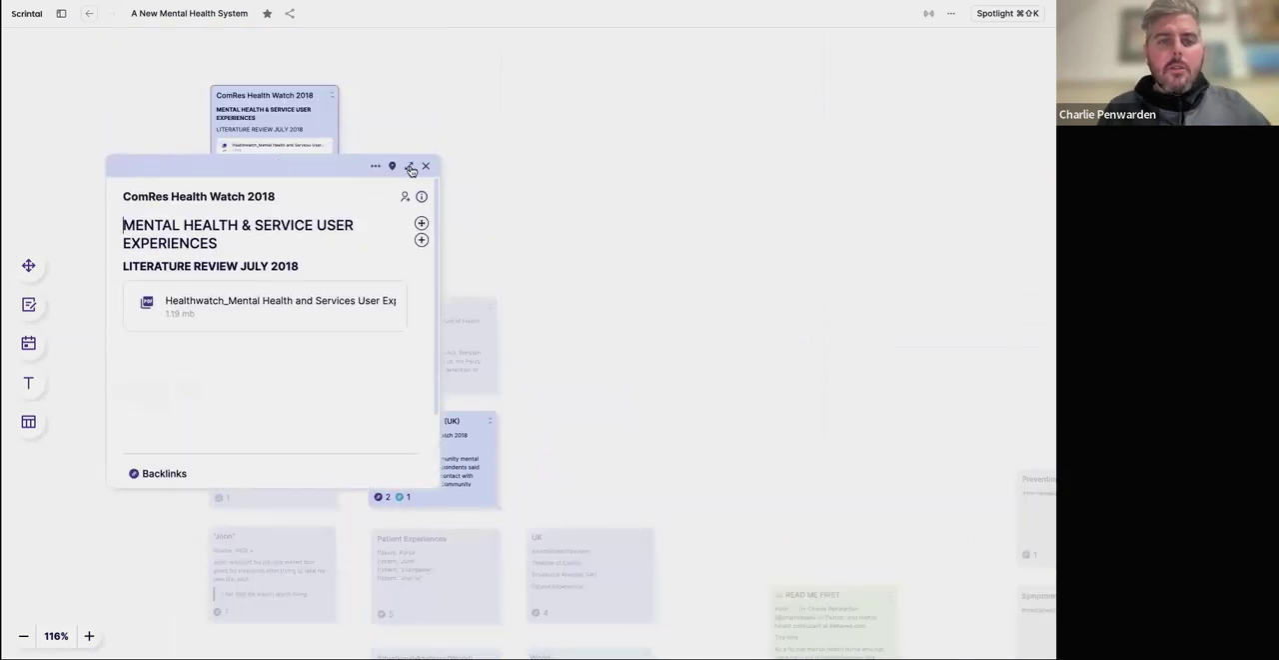
left_click(436, 164)
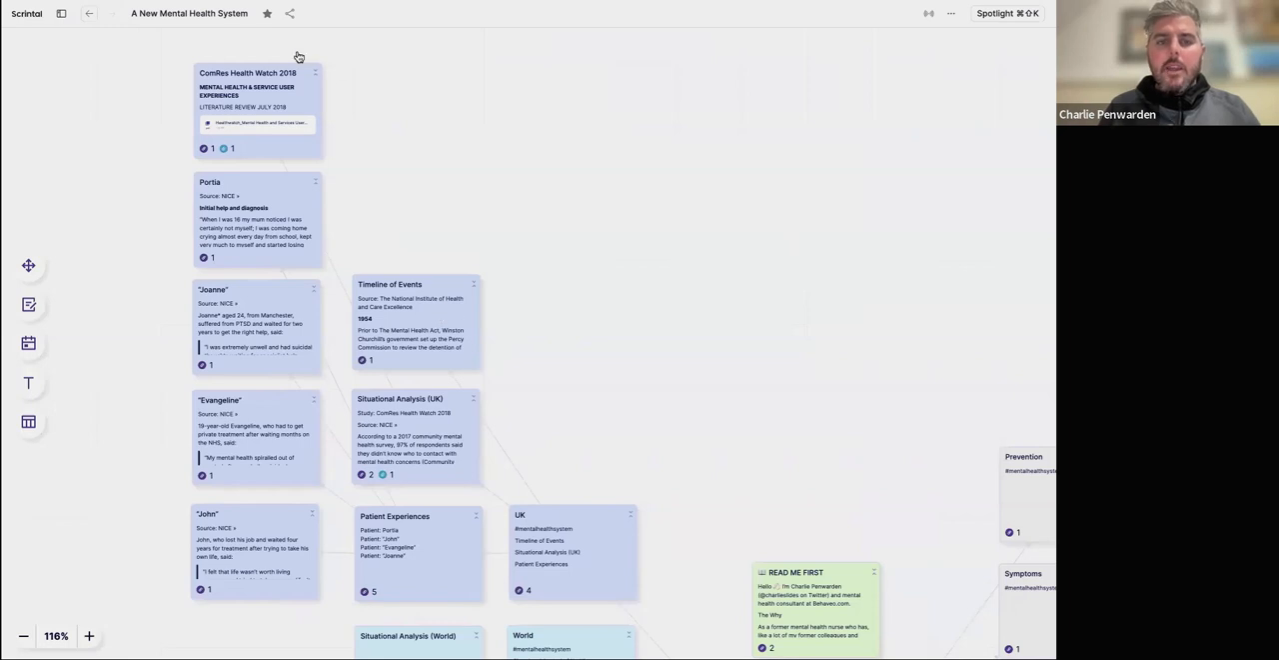
mouse_move(160, 348)
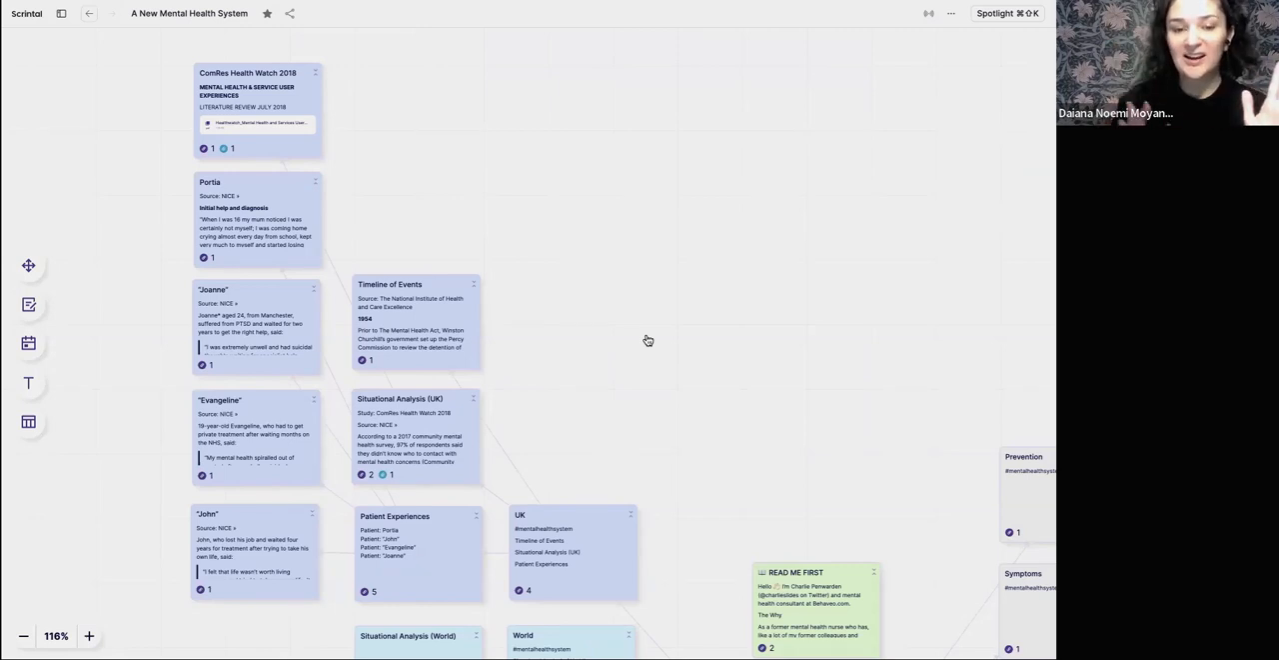
mouse_move(664, 342)
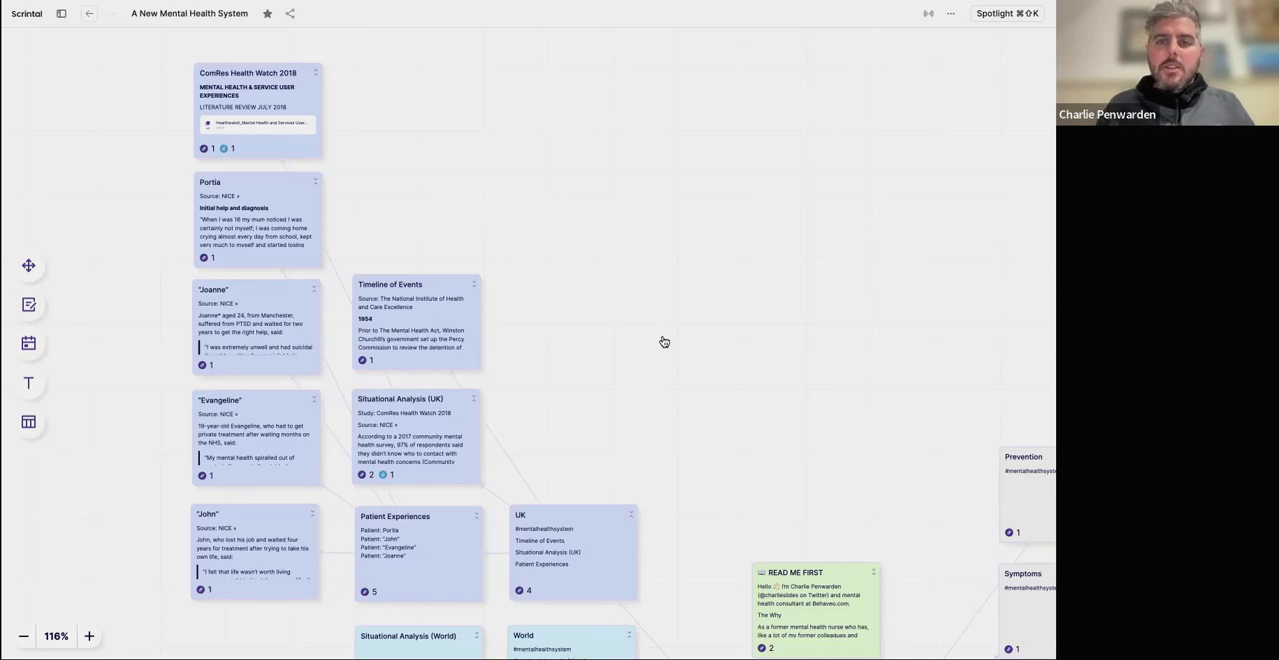
Zoom the canvas out so the hub cards around A New Mental Health System come into view.
scroll("down", 3)
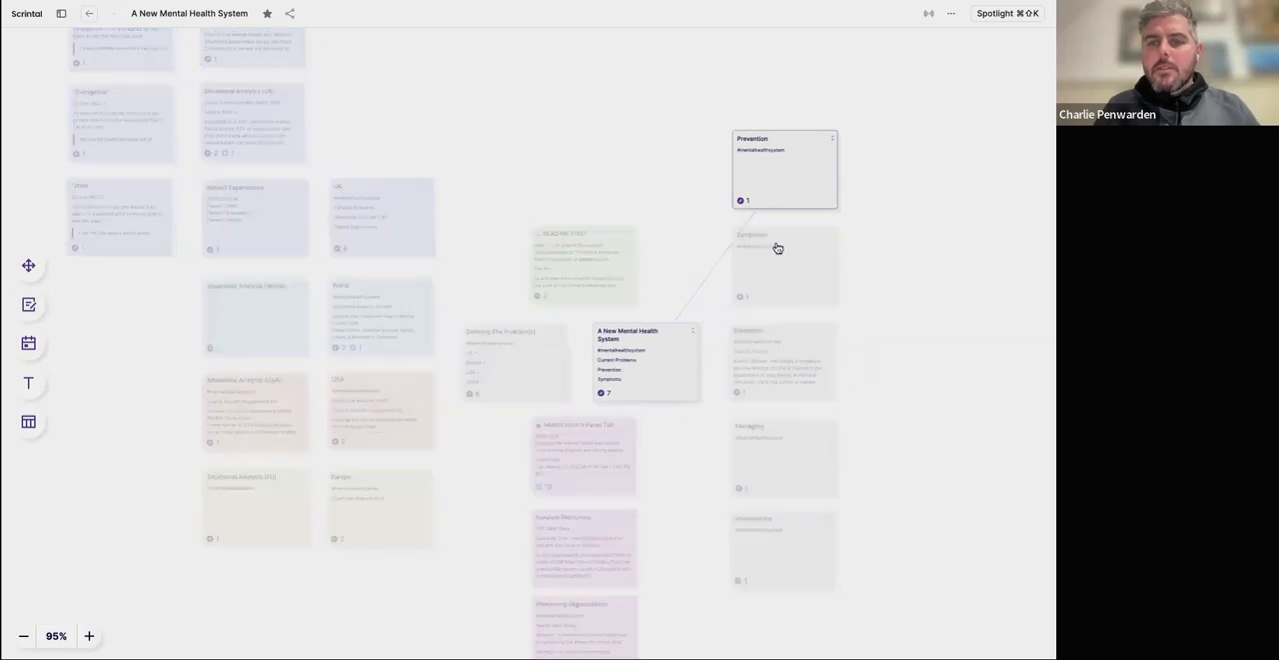
mouse_move(776, 264)
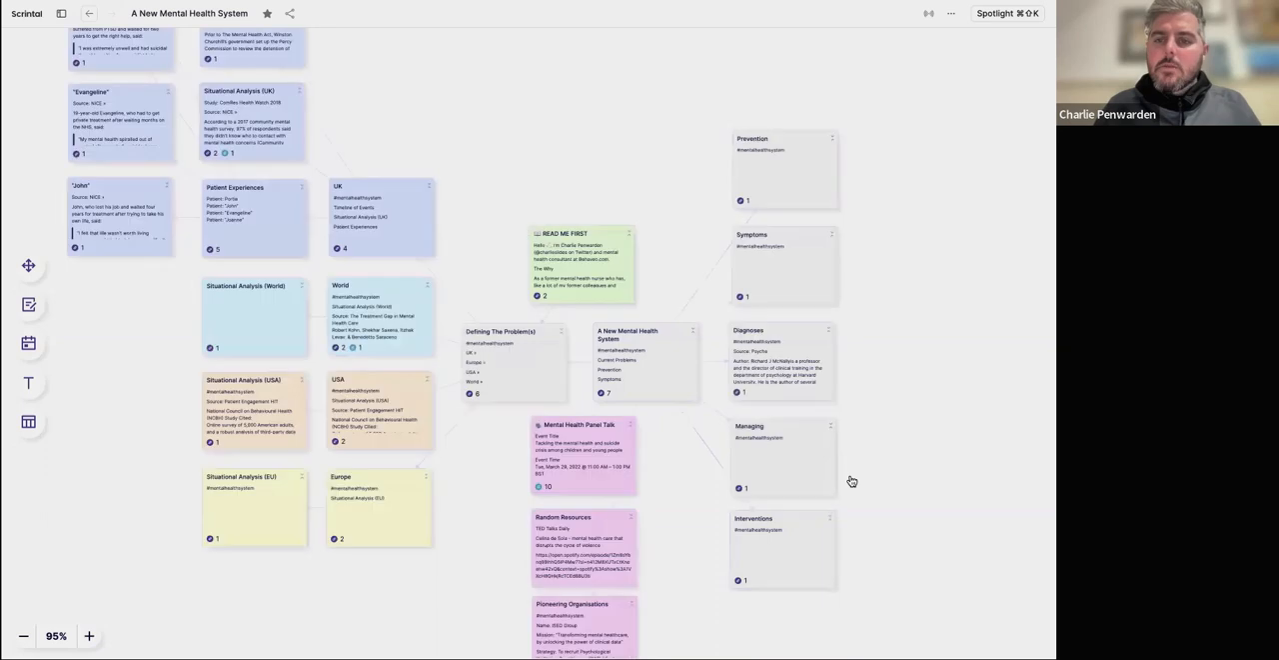
mouse_move(756, 160)
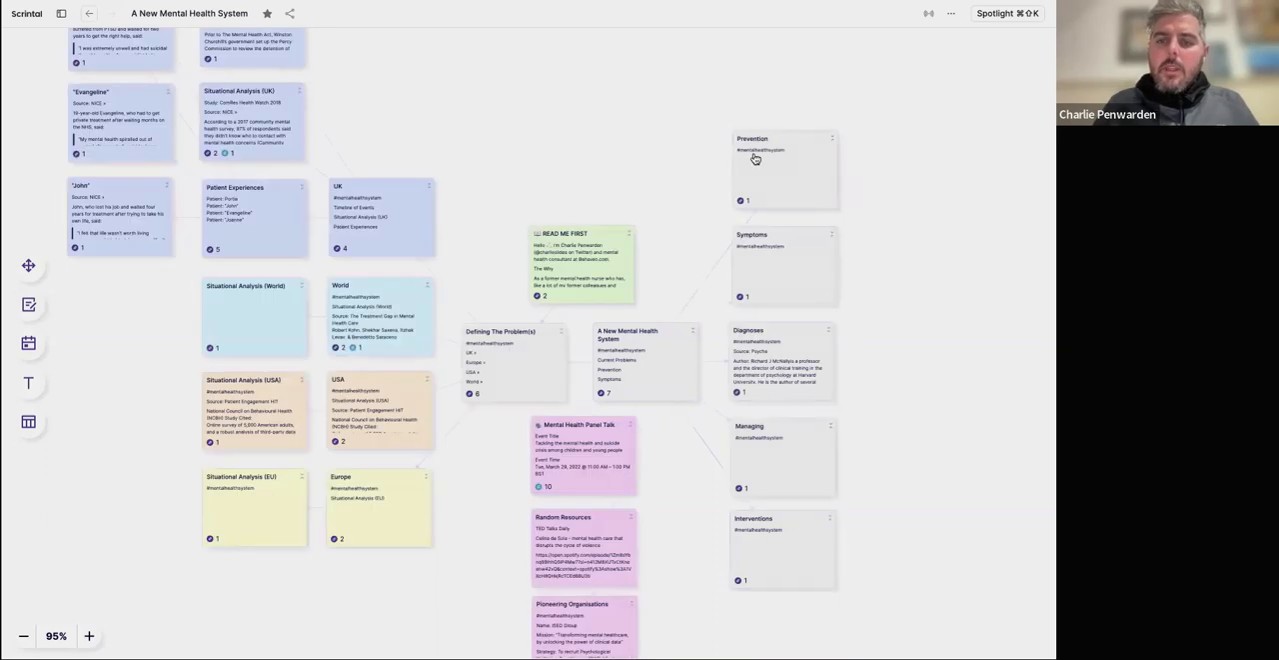
mouse_move(811, 484)
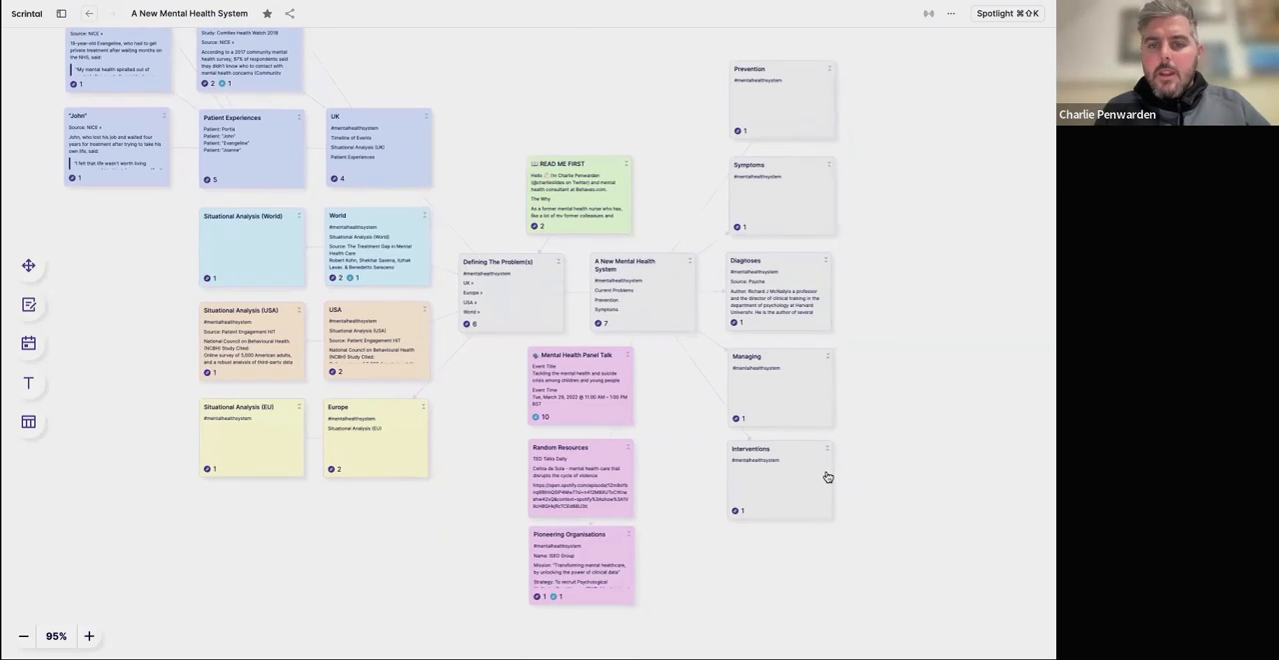
mouse_move(572, 384)
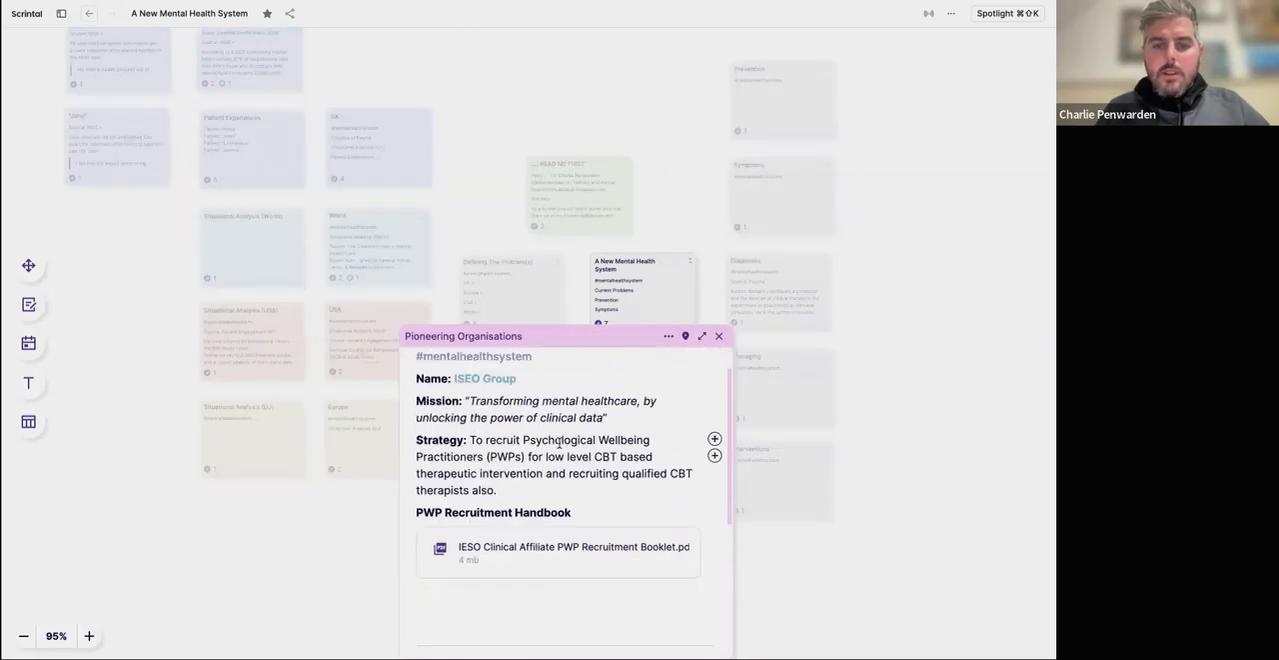
Read through the Mental Health Panel Talk panelist notes and close the card back to the board.
left_click(719, 335)
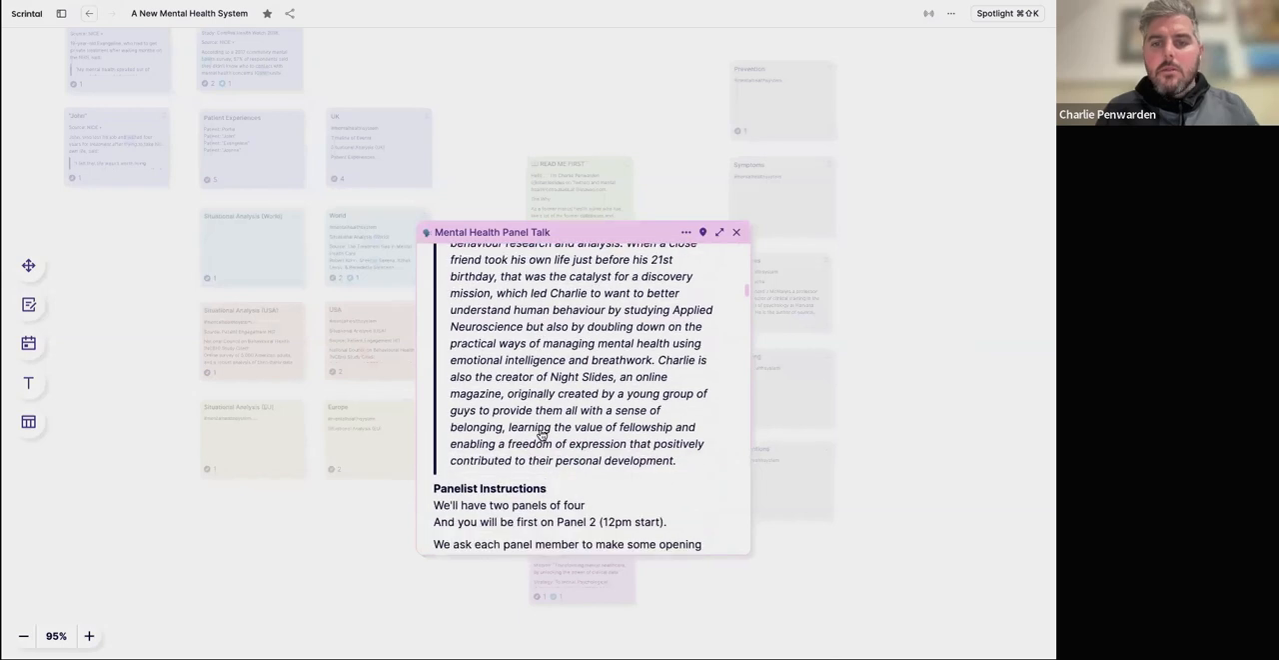
scroll("down", 3)
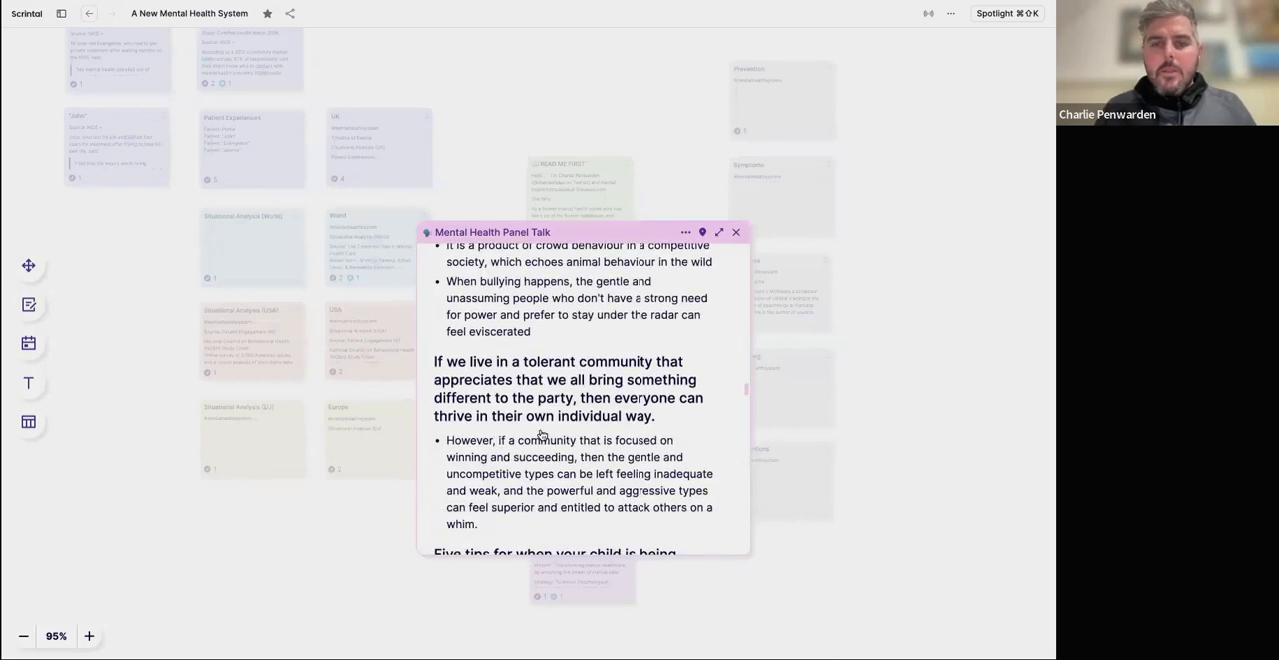
left_click(735, 232)
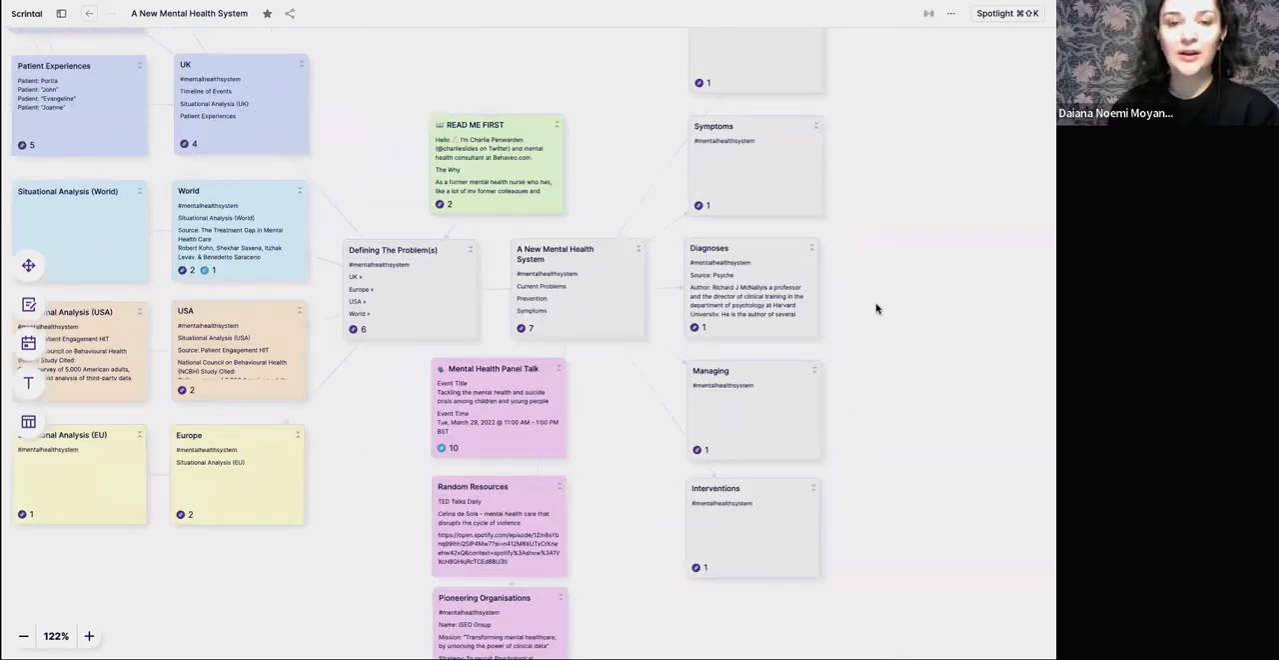
mouse_move(867, 312)
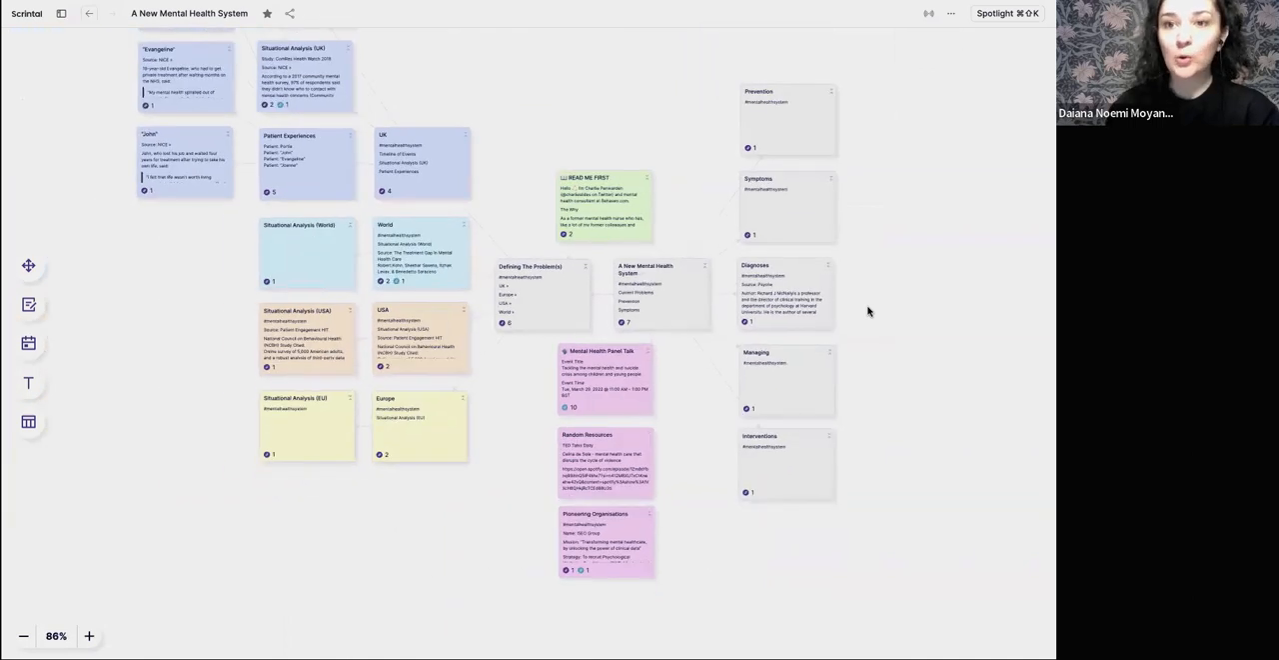
scroll("down", 3)
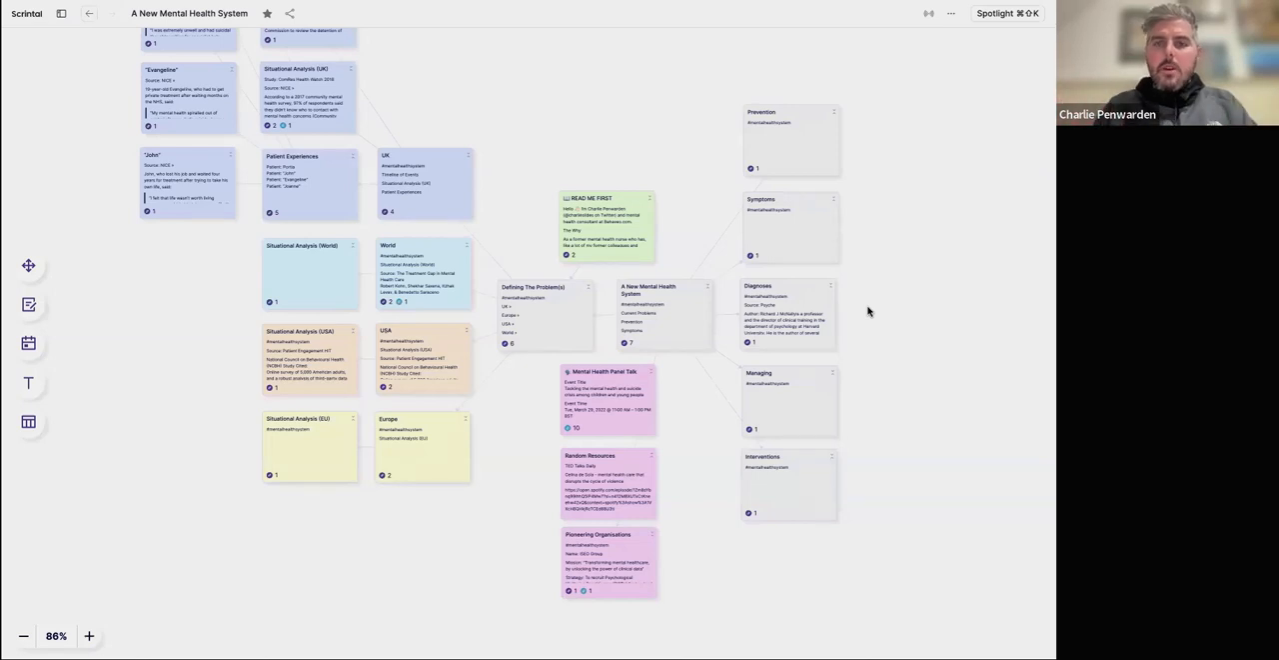
mouse_move(547, 292)
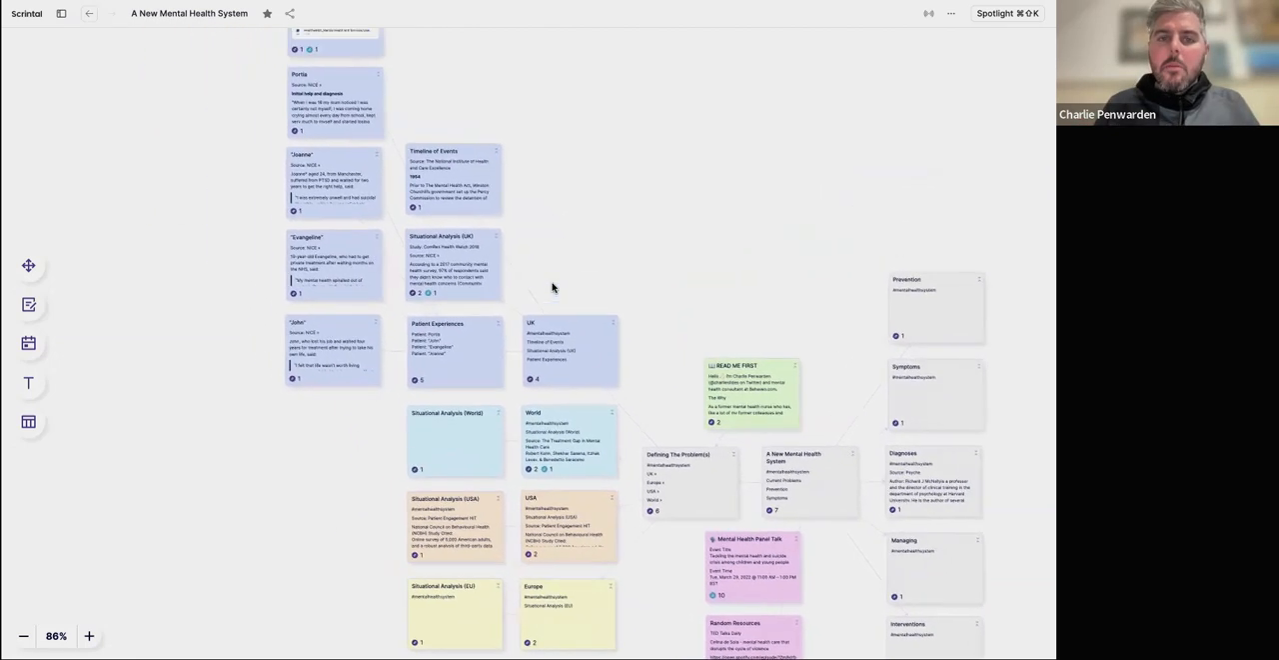
scroll("down", 3)
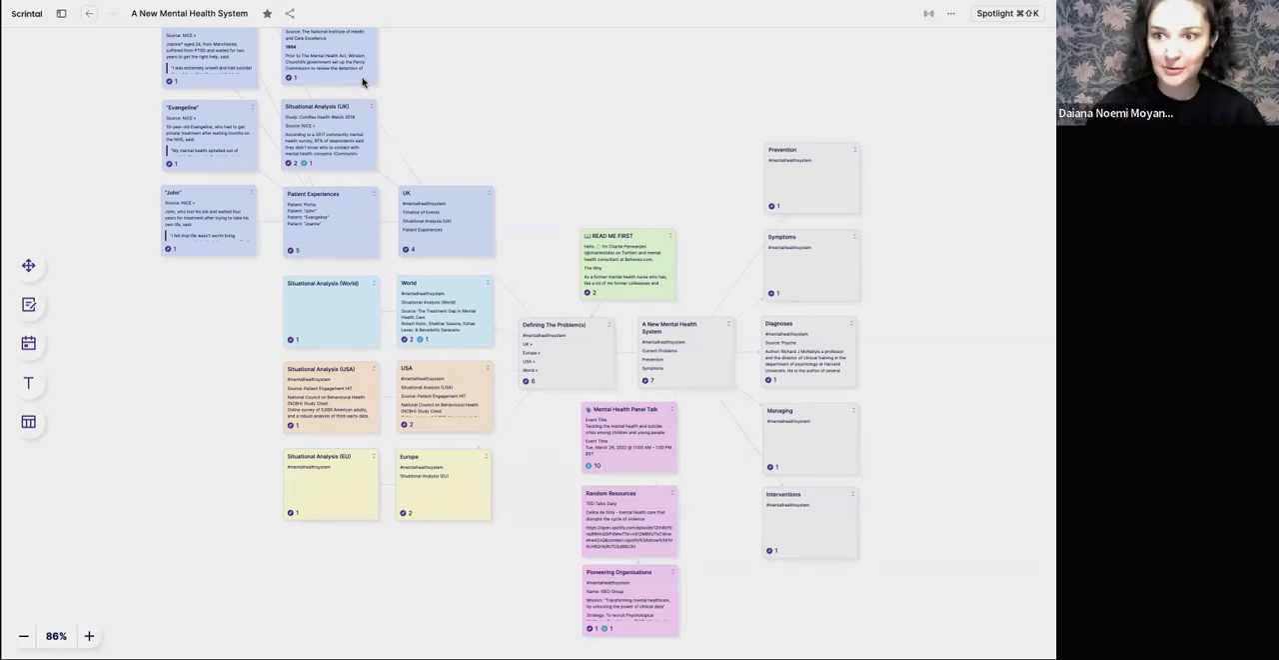
mouse_move(304, 14)
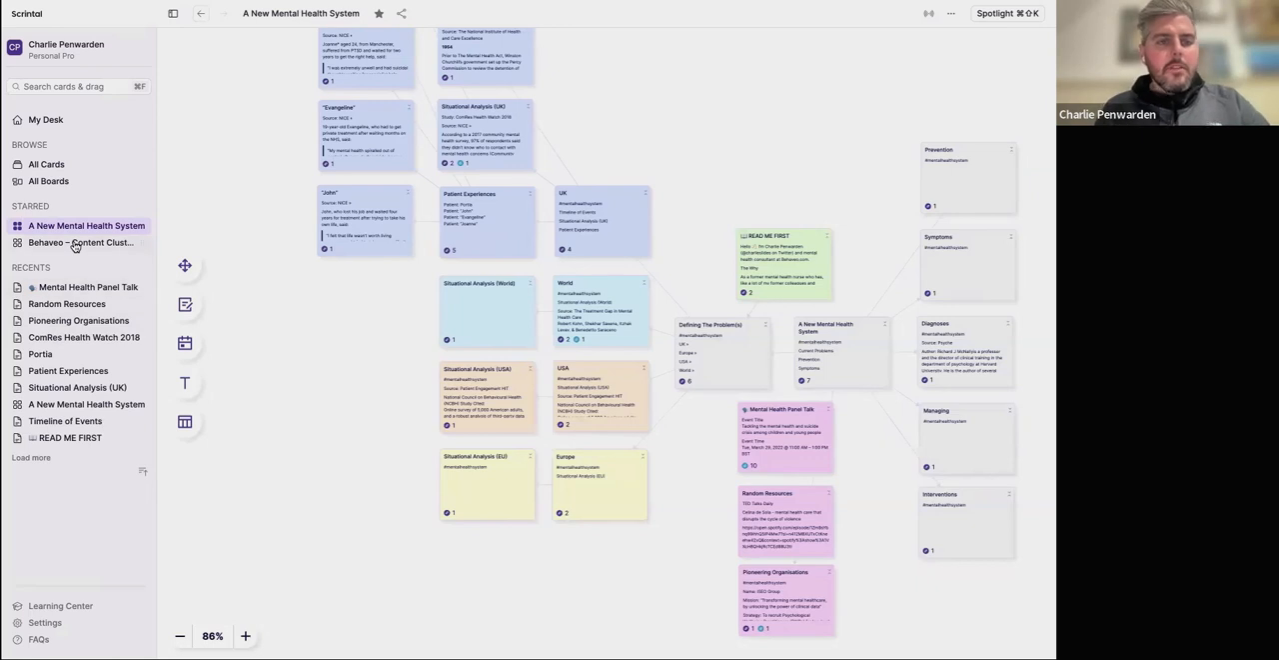
mouse_move(184, 264)
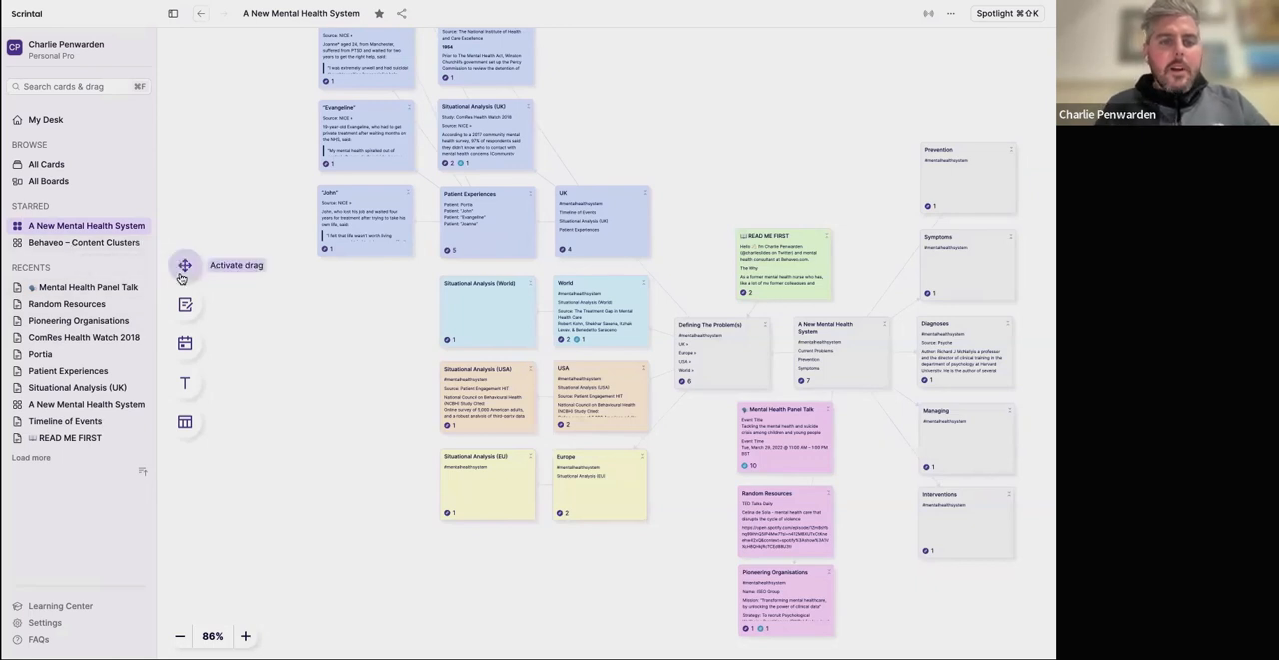
mouse_move(458, 364)
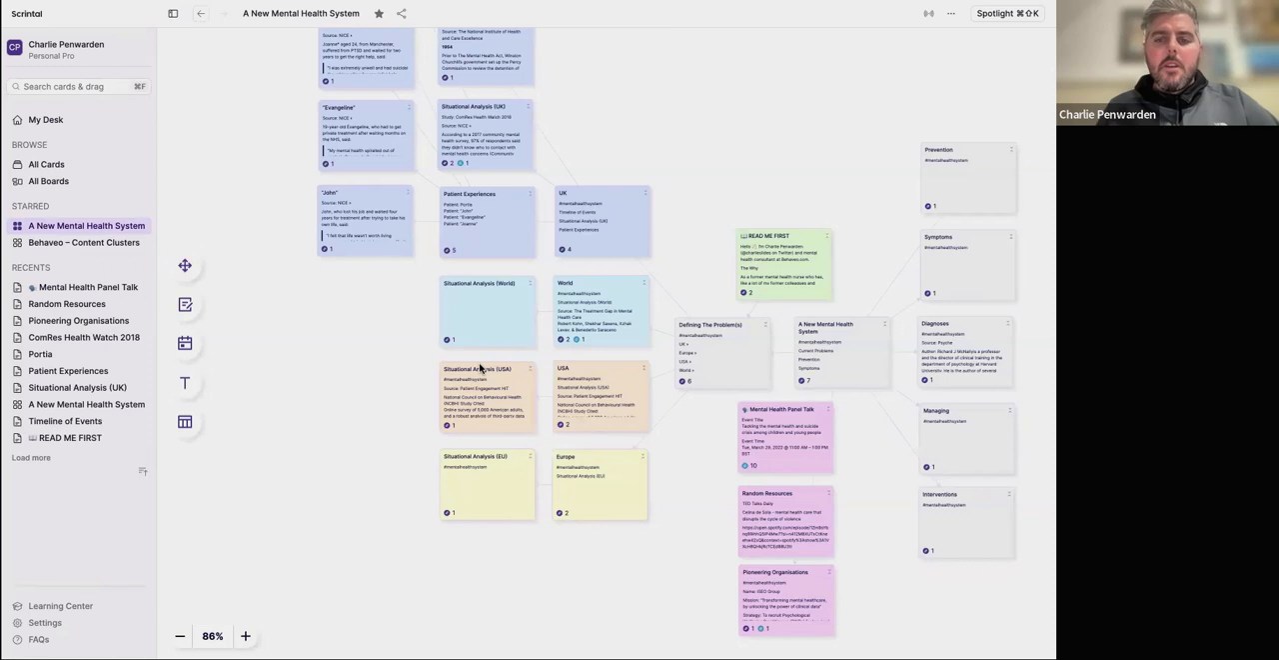
mouse_move(416, 316)
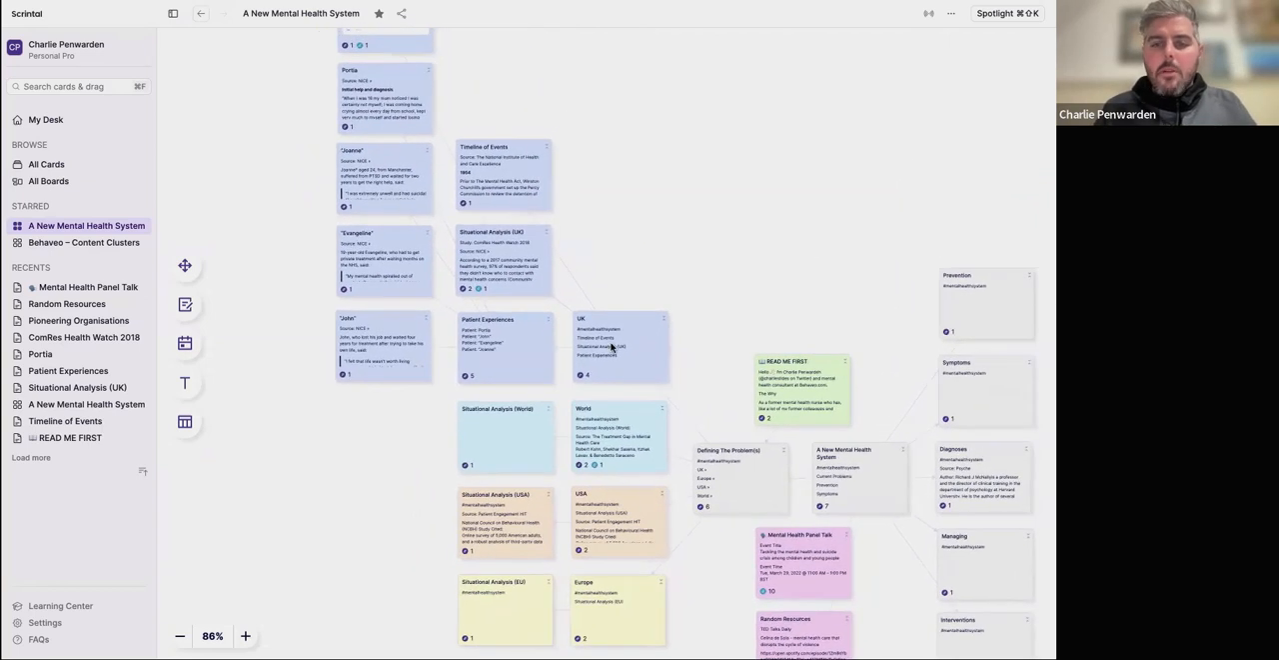
mouse_move(704, 404)
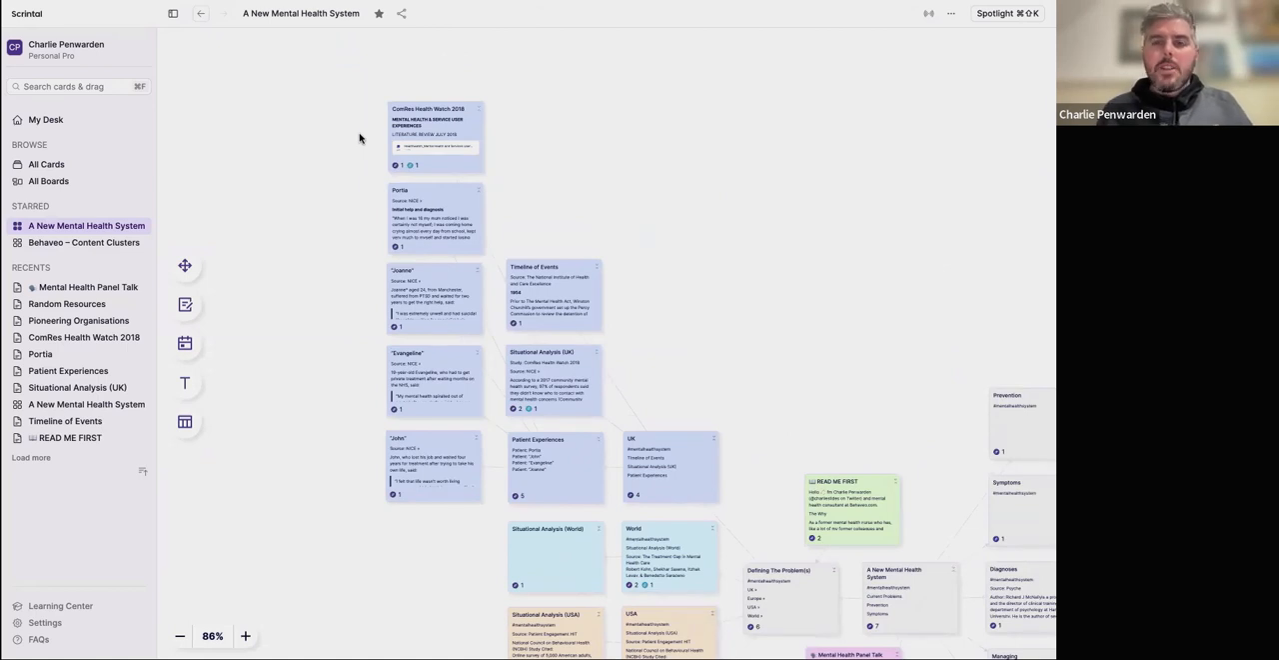
mouse_move(731, 448)
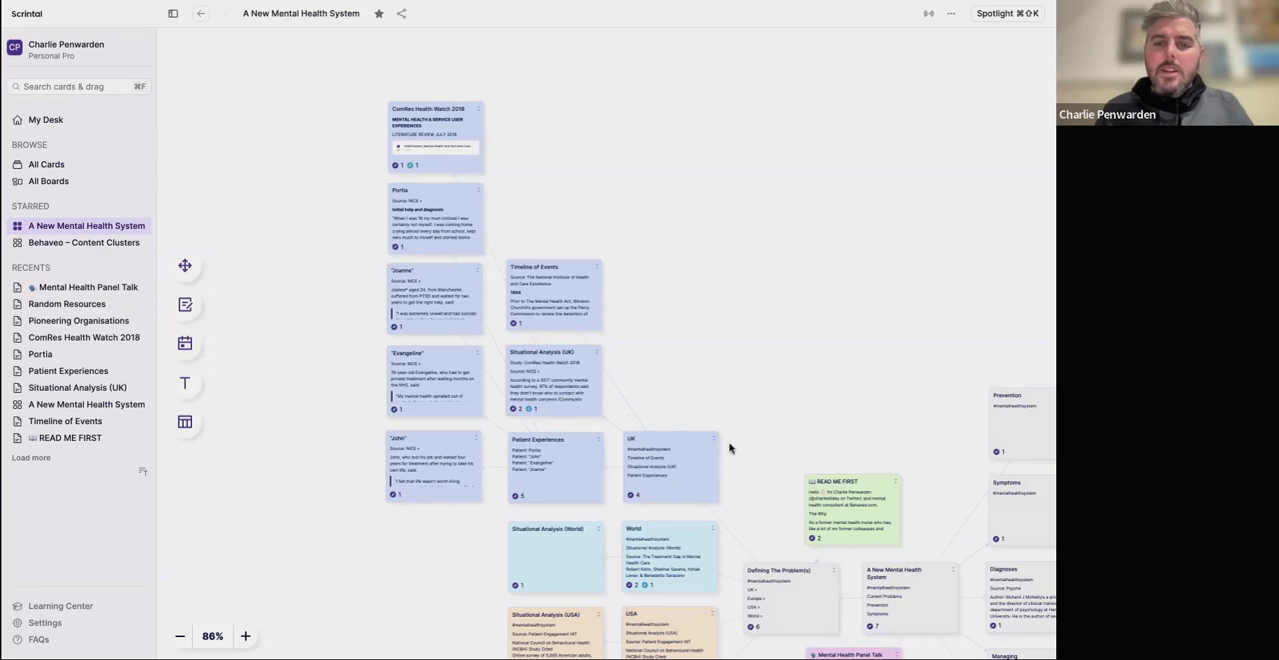
mouse_move(736, 458)
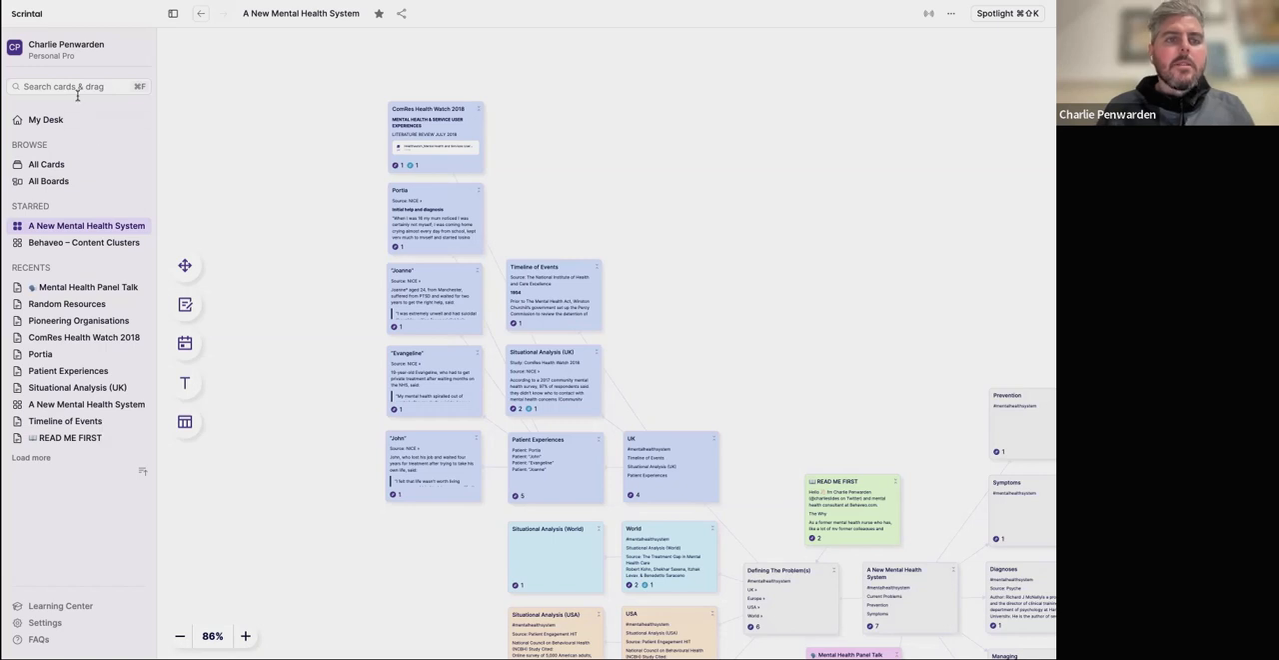
mouse_move(872, 8)
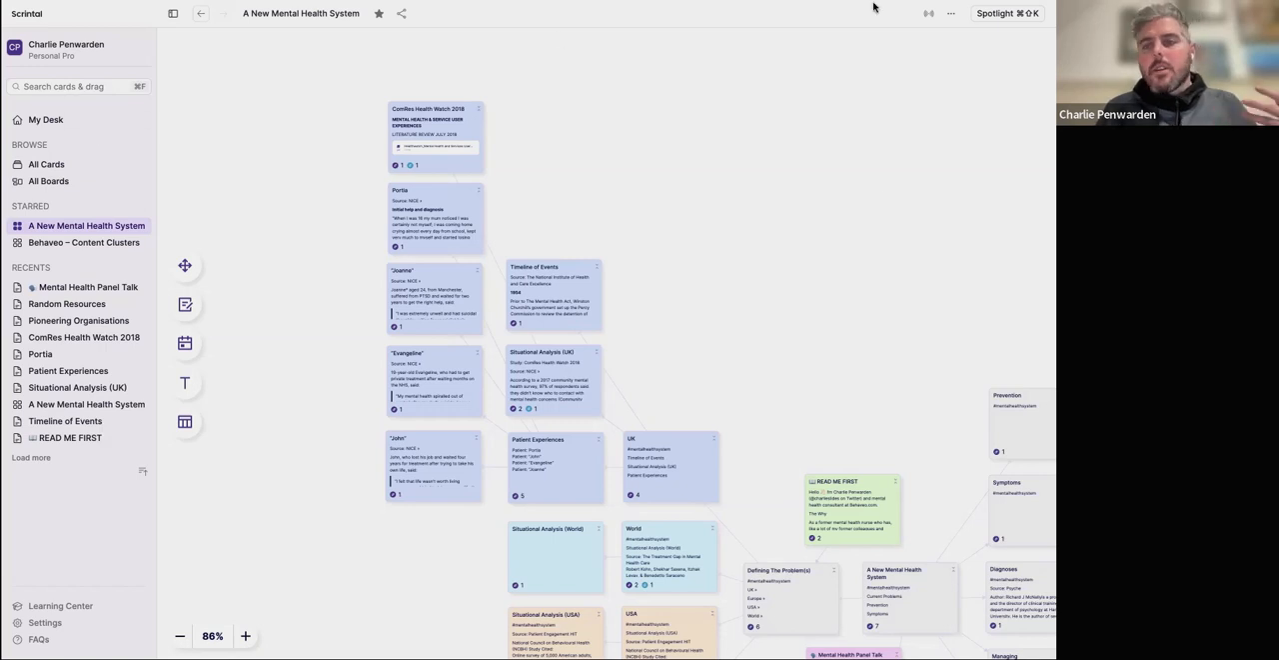
mouse_move(850, 236)
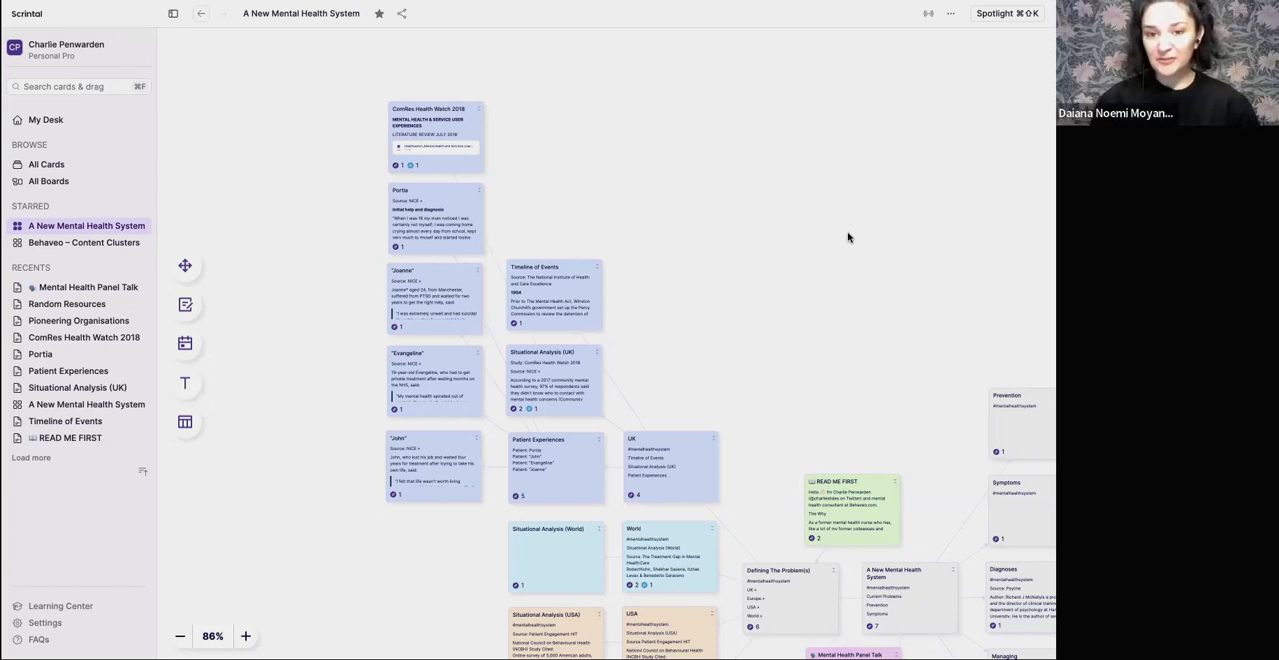
mouse_move(804, 56)
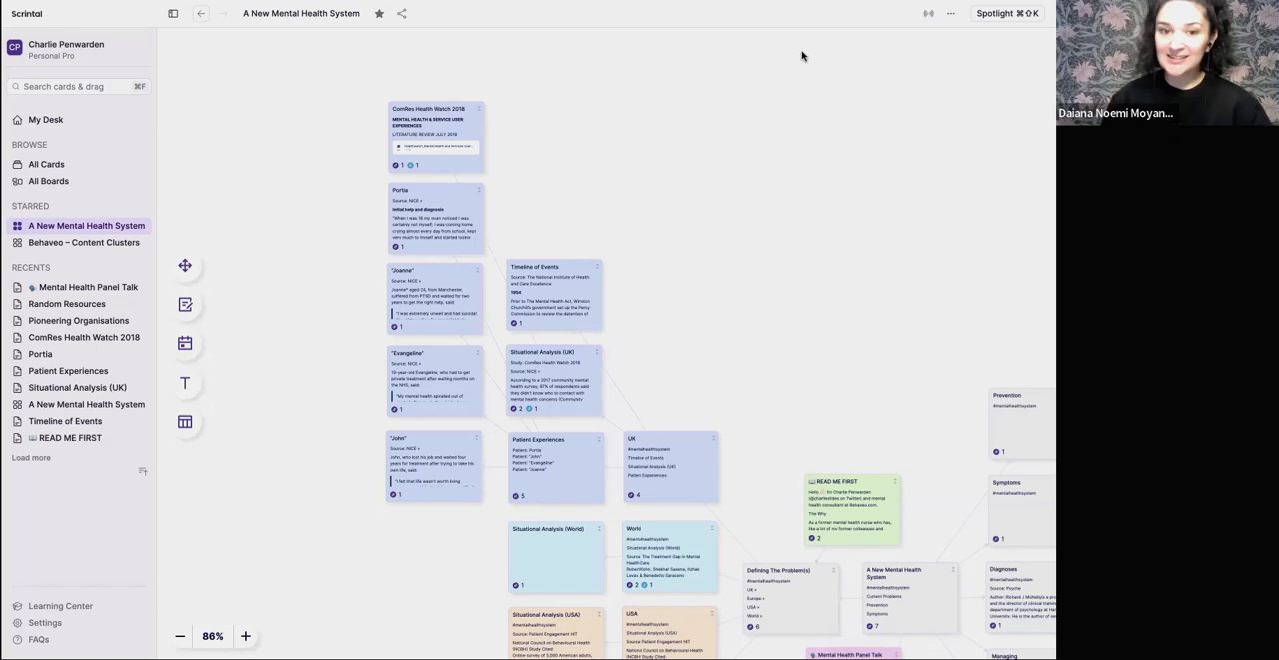